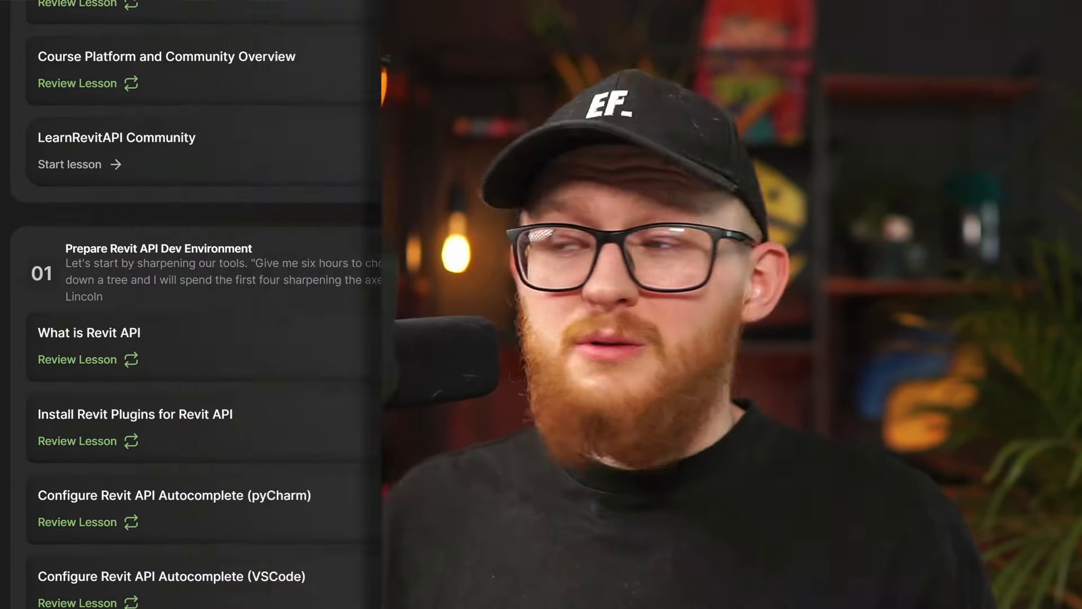
- Scroll the anatomy page past the UTF-8 Language Safe Code note to Shipped Packages
{"action": "scroll", "scroll_direction": "down", "scroll_amount": 3}
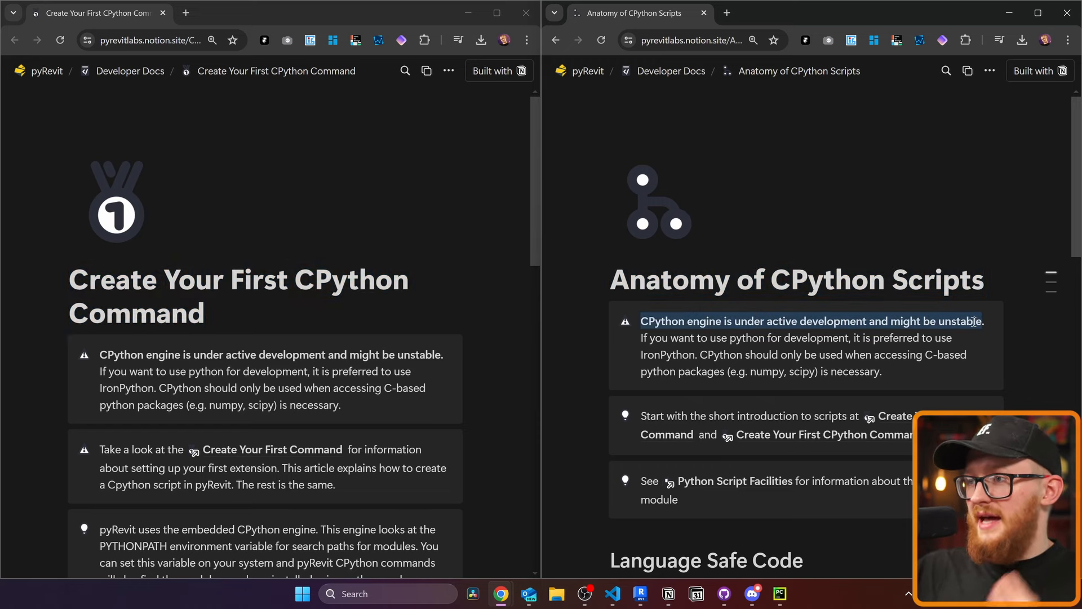
{"action": "mouse_move", "coordinate": [809, 406]}
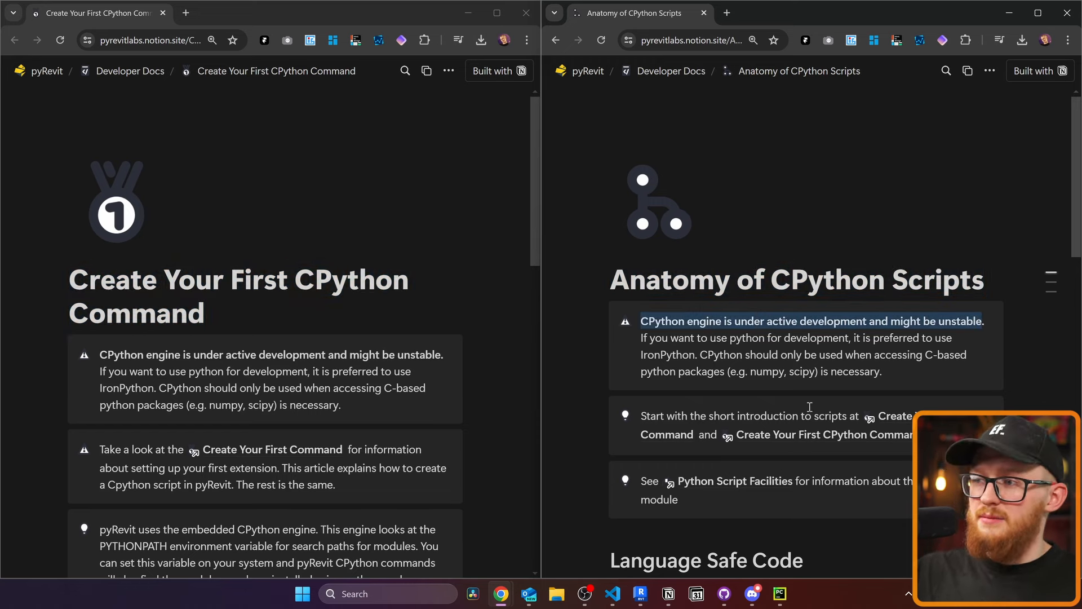
{"action": "scroll", "scroll_direction": "down", "scroll_amount": 3}
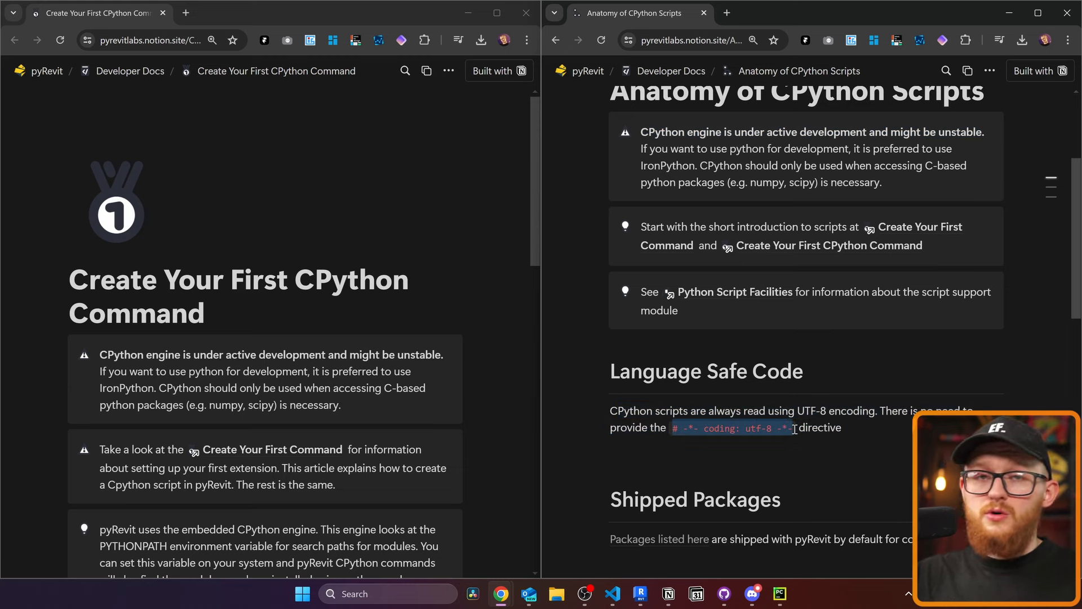
{"action": "scroll", "scroll_direction": "down", "scroll_amount": 3}
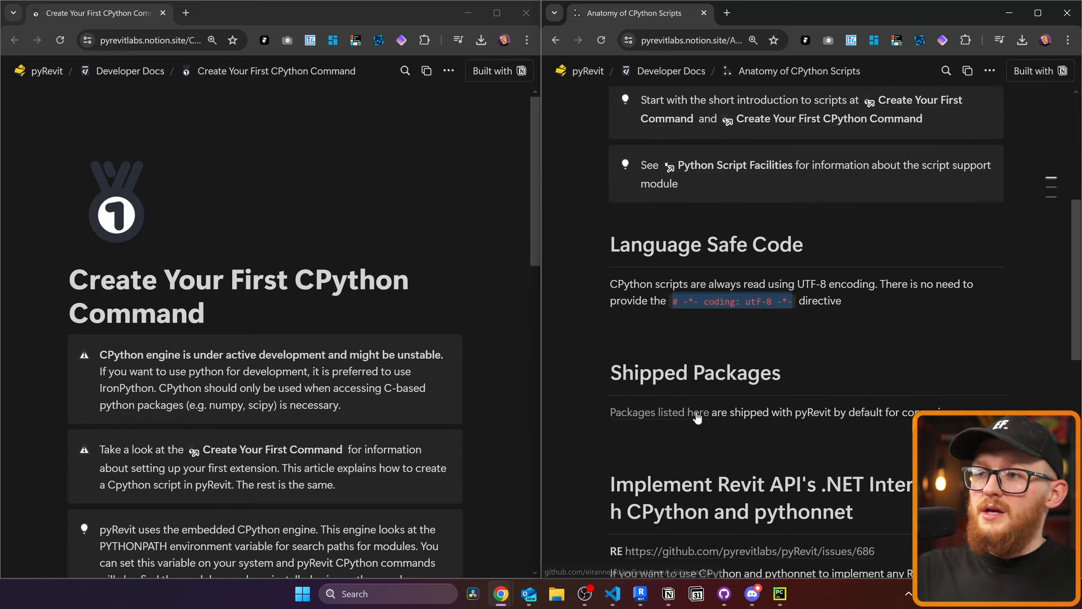
{"action": "mouse_move", "coordinate": [666, 412]}
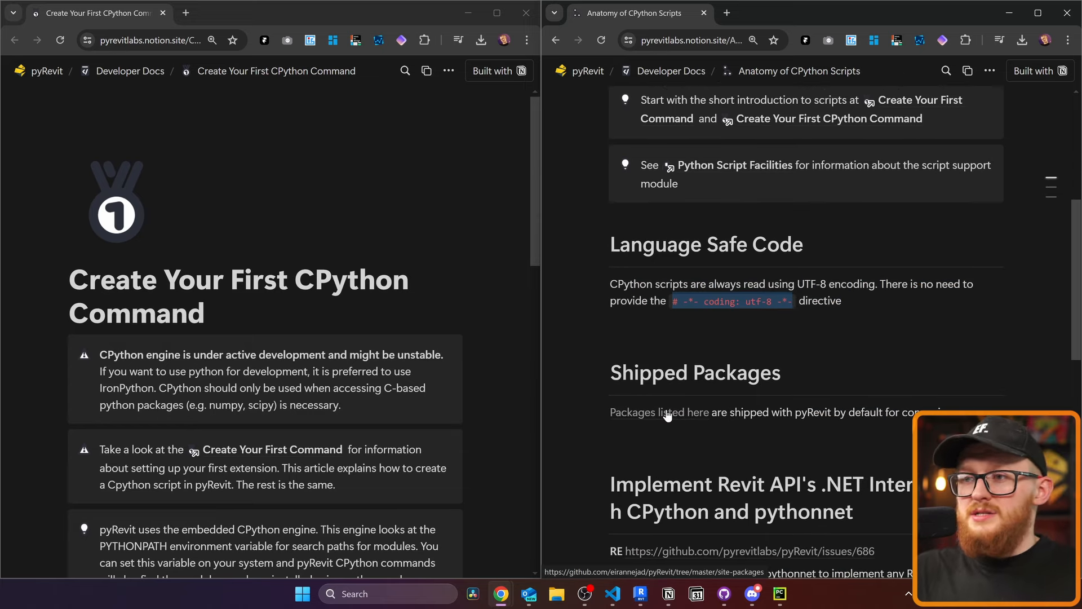
- Browse pyRevit's shipped site-packages folder on GitHub, then return to the Notion anatomy page
{"action": "left_click", "coordinate": [658, 412]}
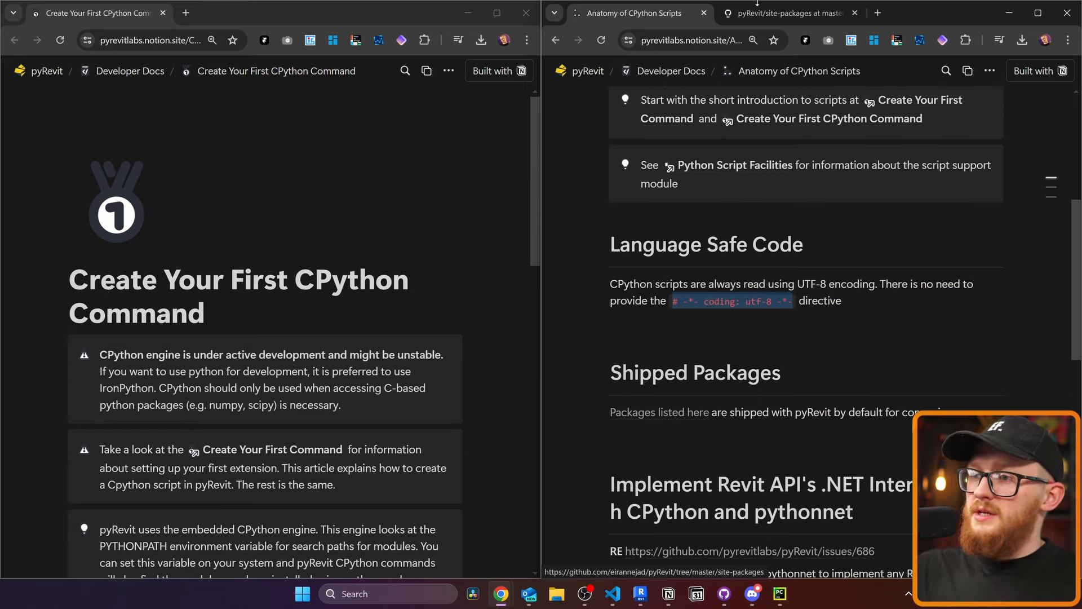
{"action": "left_click", "coordinate": [787, 13]}
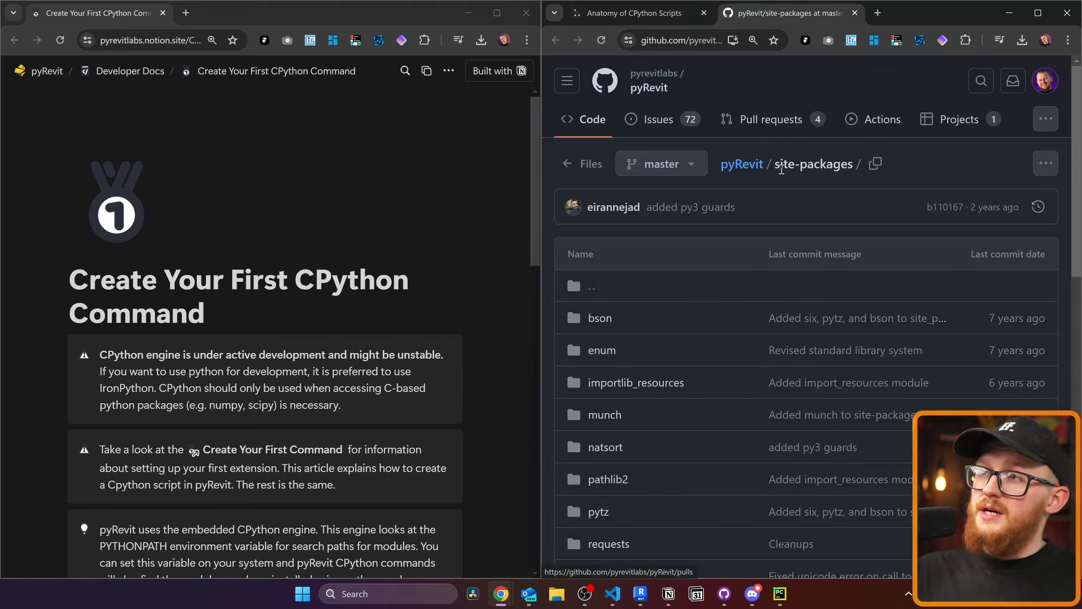
{"action": "scroll", "scroll_direction": "down", "scroll_amount": 3}
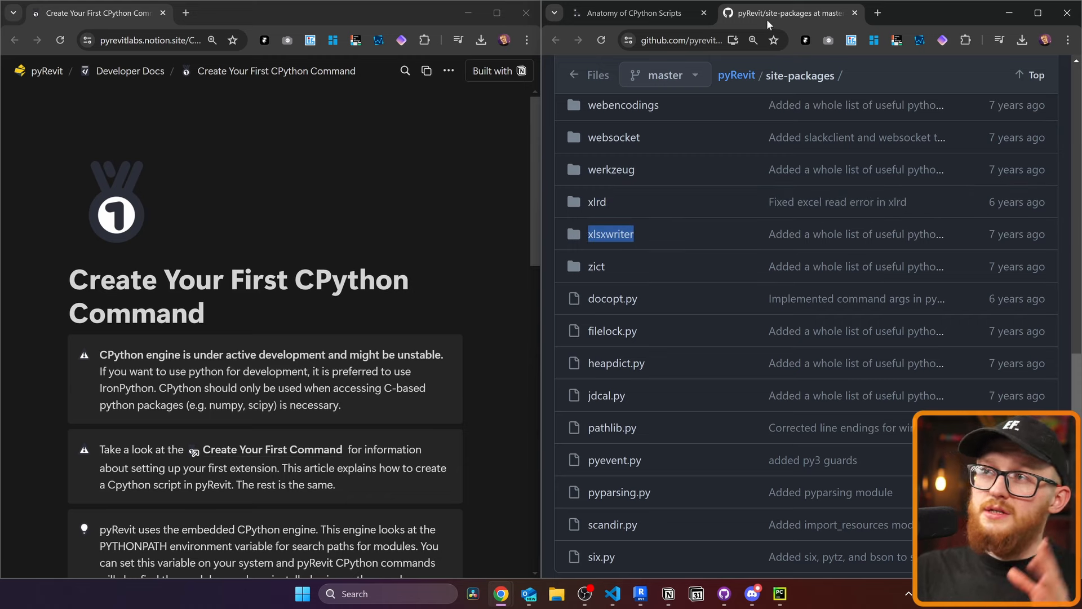
{"action": "left_click", "coordinate": [855, 13]}
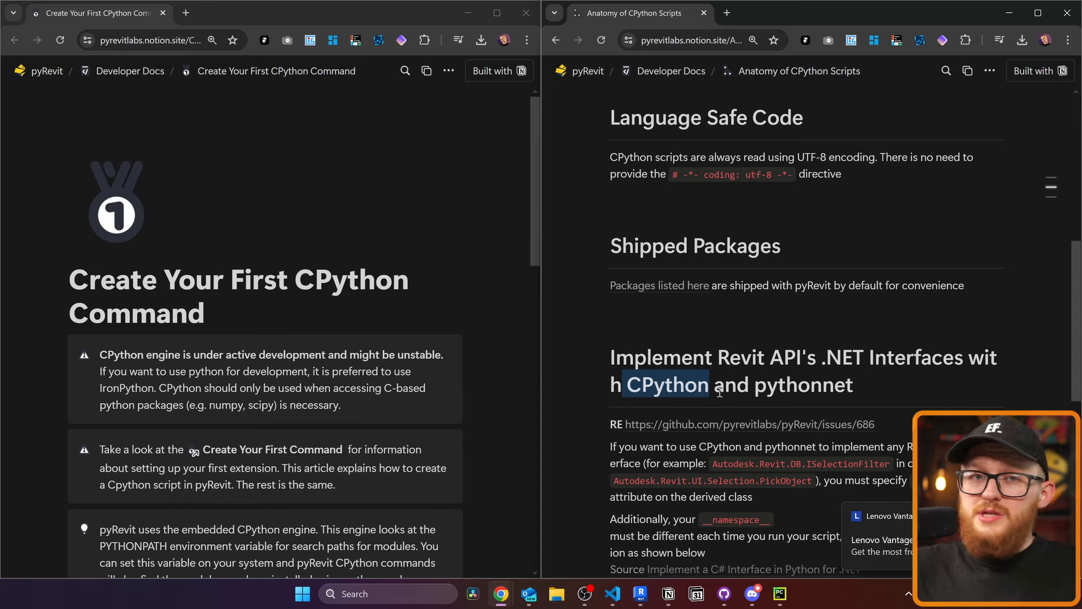
- Scroll to the .NET interfaces example and highlight __namespace__ and EXEC_PARAMS.exec_id
{"action": "scroll", "scroll_direction": "down", "scroll_amount": 3}
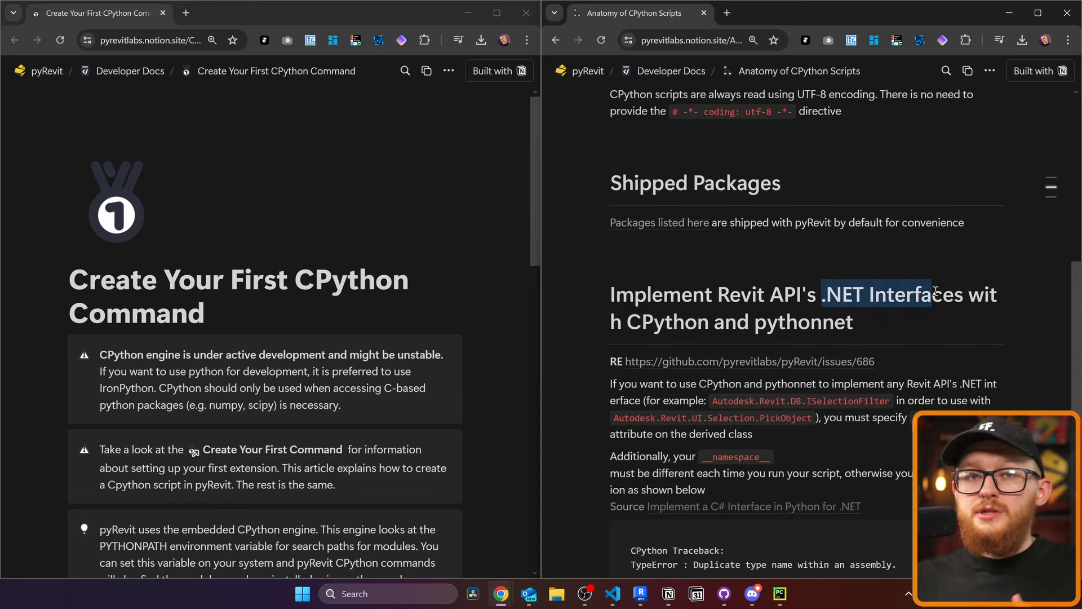
{"action": "left_click", "coordinate": [798, 400]}
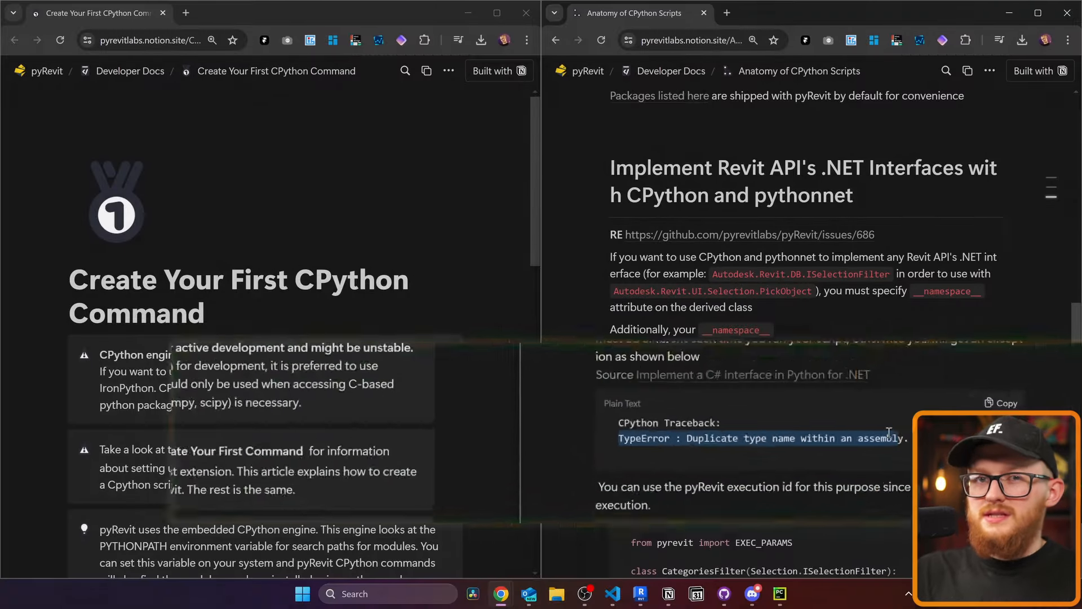
{"action": "scroll", "scroll_direction": "down", "scroll_amount": 3}
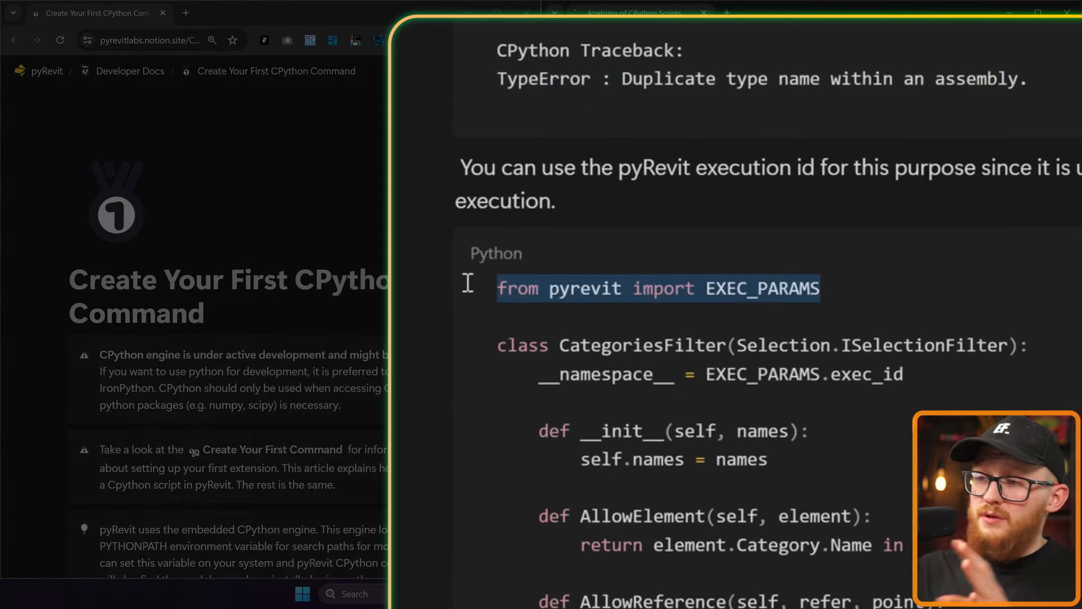
{"action": "mouse_move", "coordinate": [595, 325]}
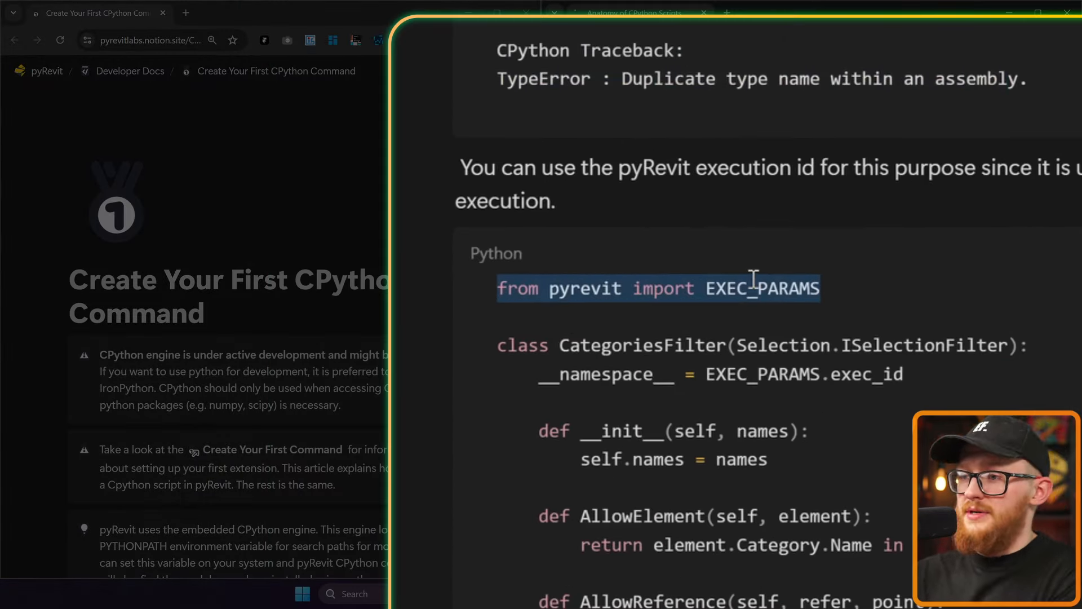
{"action": "scroll", "scroll_direction": "up", "scroll_amount": 3}
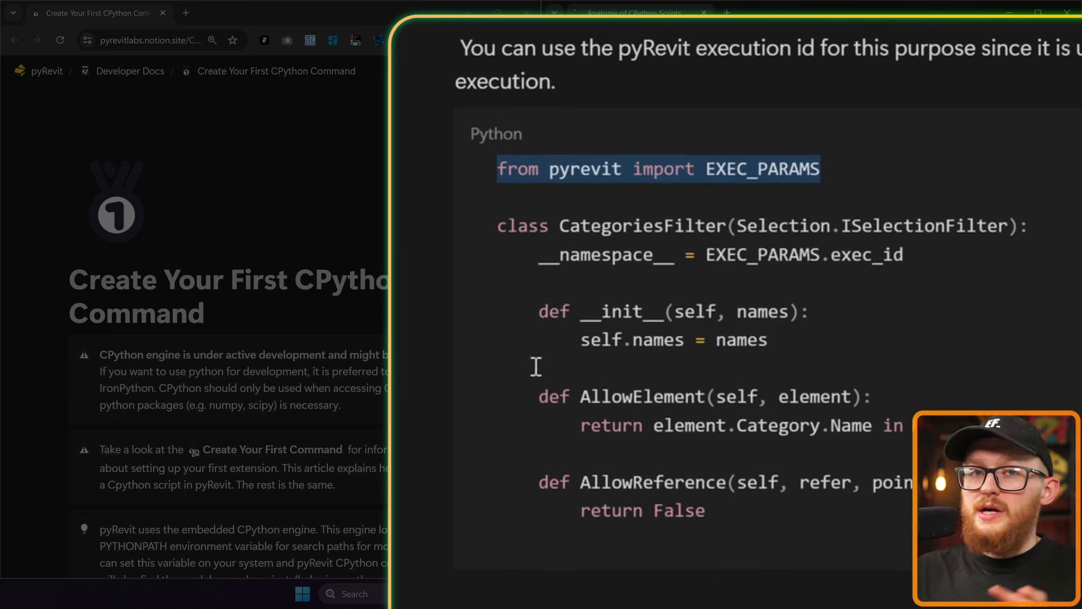
{"action": "scroll", "scroll_direction": "up", "scroll_amount": 3}
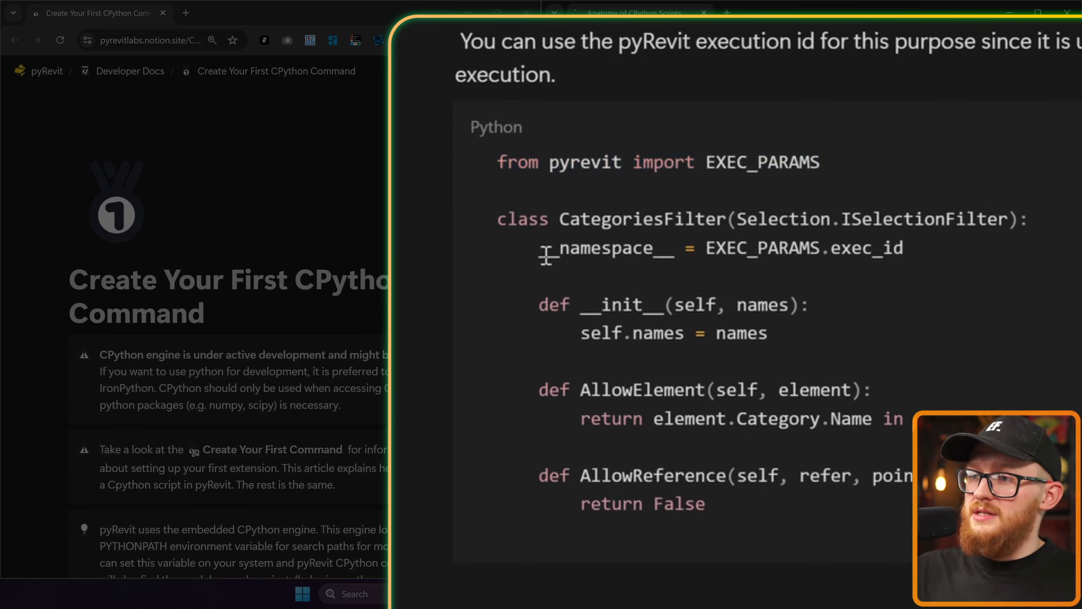
{"action": "double_click", "coordinate": [605, 248]}
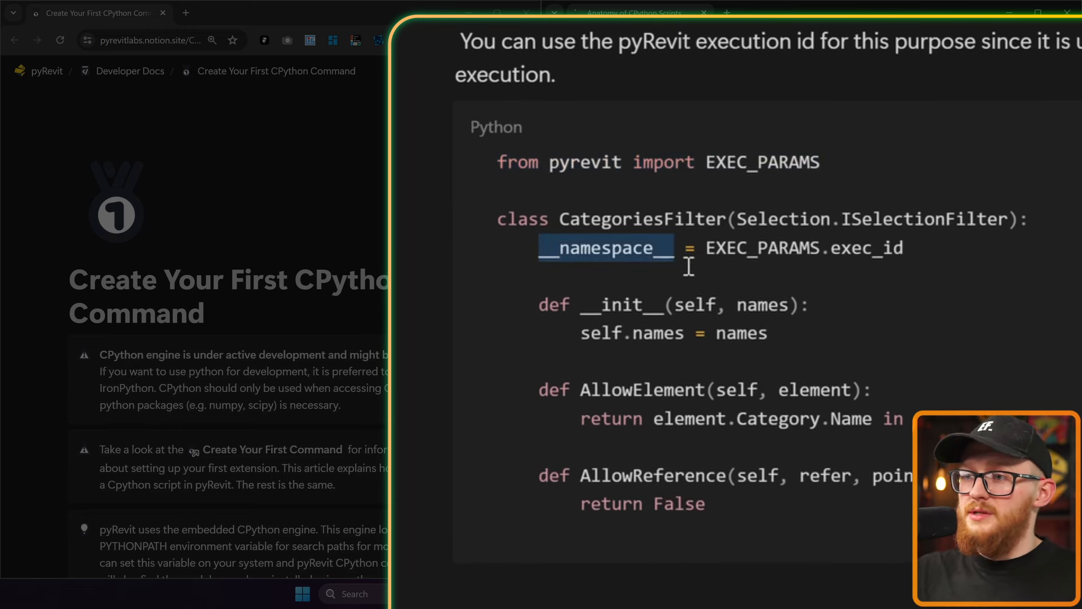
{"action": "double_click", "coordinate": [804, 247]}
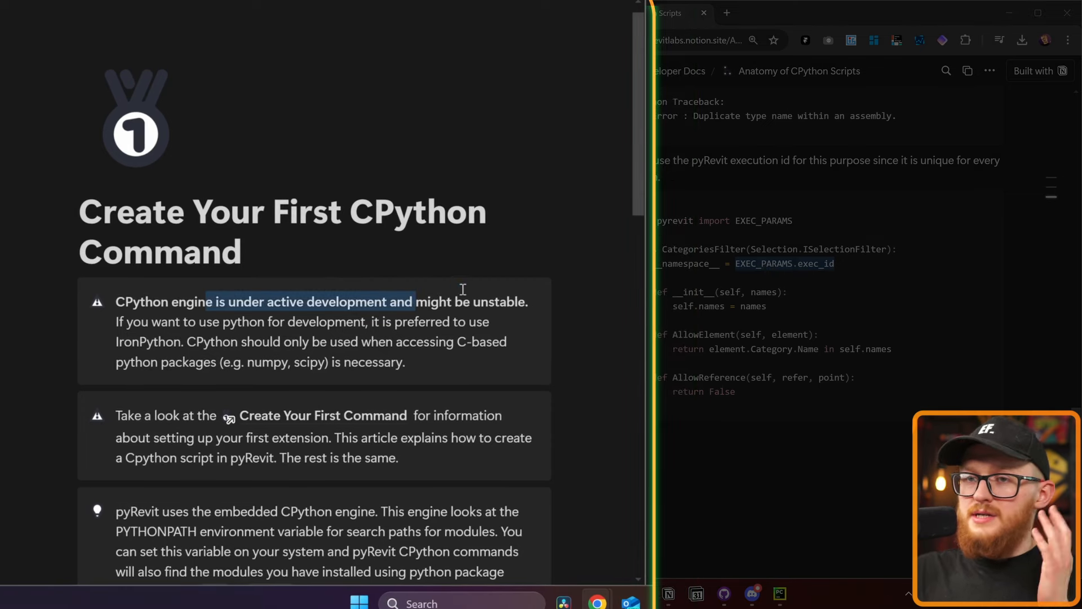
- Scroll the Create Your First CPython Command page to the #! python3 numpy example
{"action": "scroll", "scroll_direction": "down", "scroll_amount": 3}
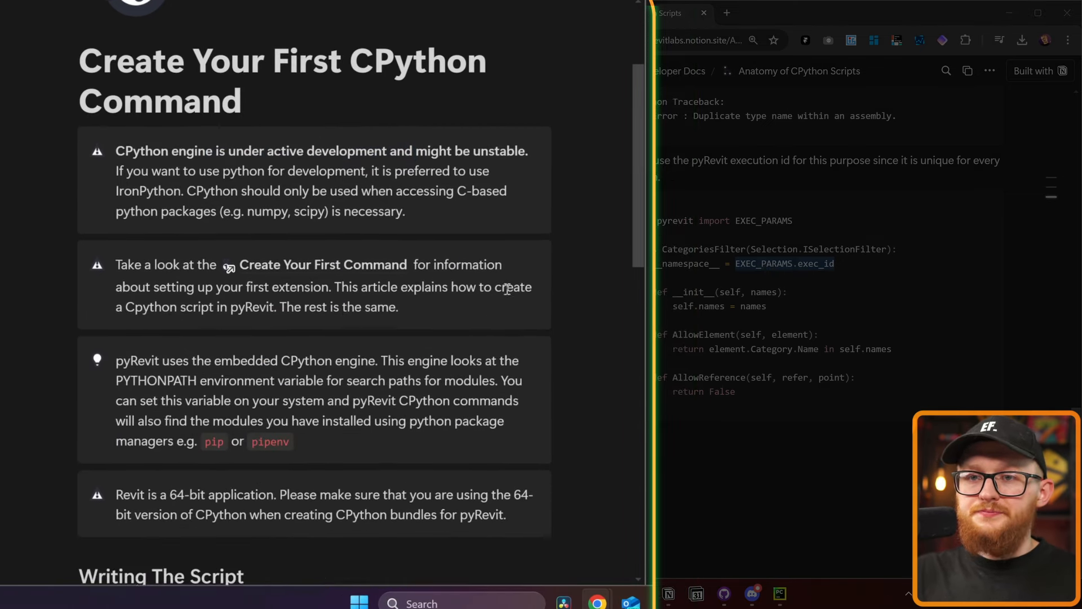
{"action": "scroll", "scroll_direction": "down", "scroll_amount": 3}
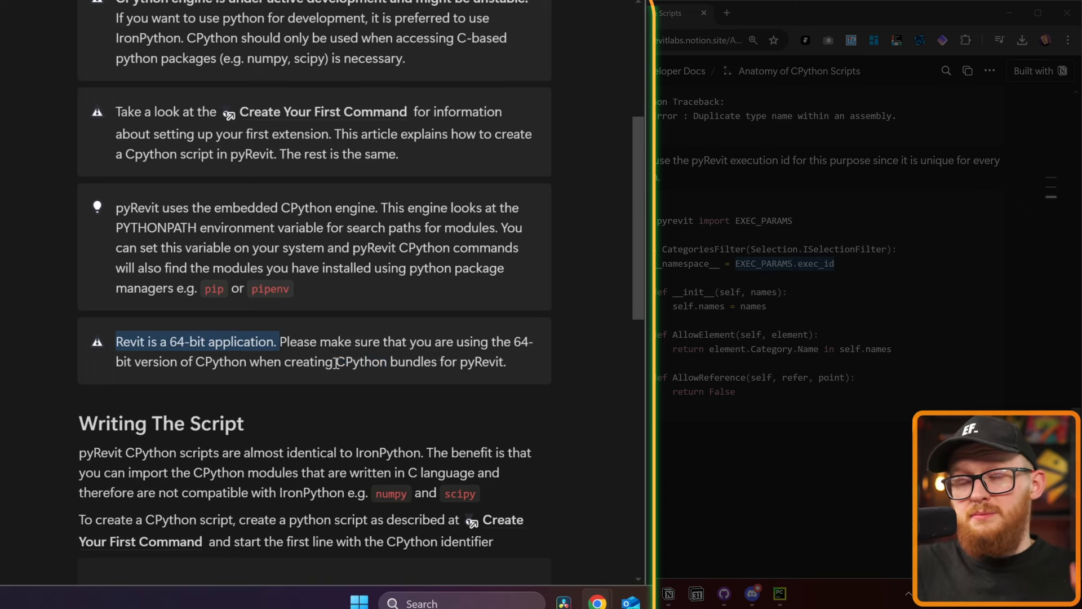
{"action": "scroll", "scroll_direction": "down", "scroll_amount": 3}
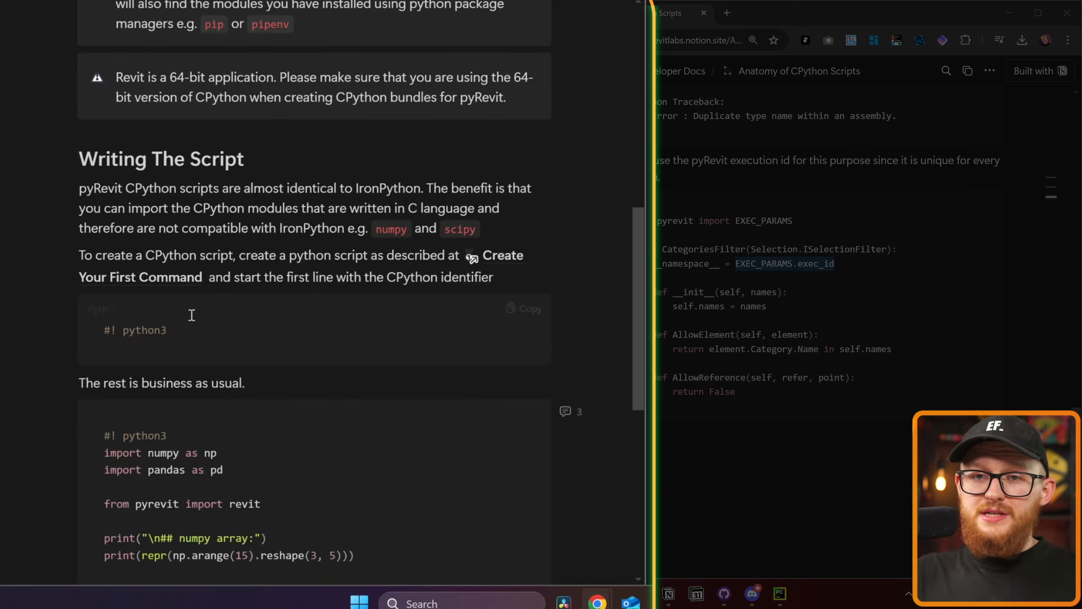
{"action": "scroll", "scroll_direction": "down", "scroll_amount": 3}
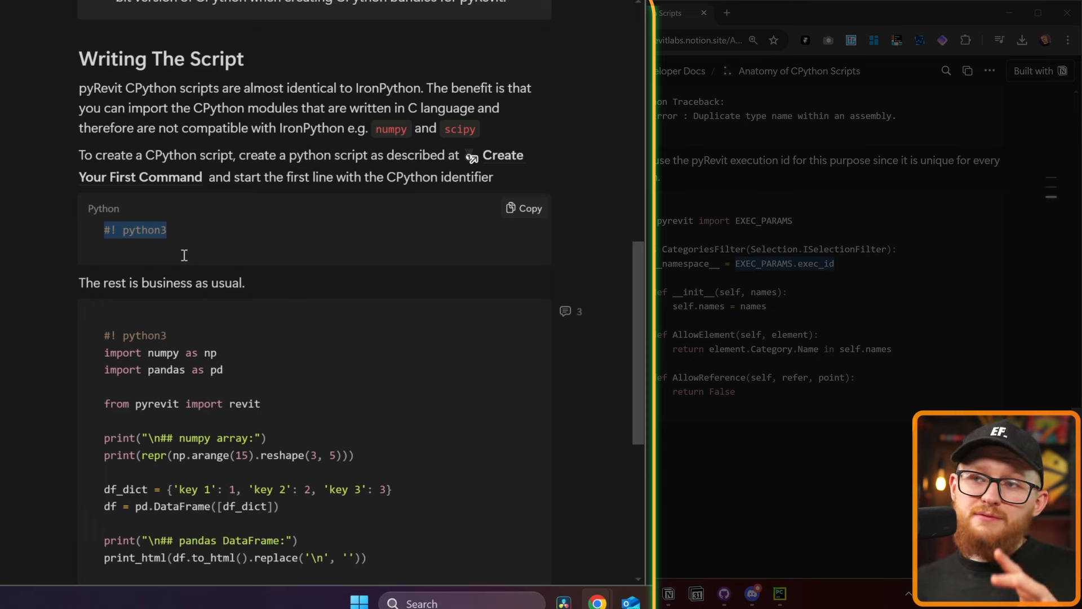
{"action": "scroll", "scroll_direction": "up", "scroll_amount": 3}
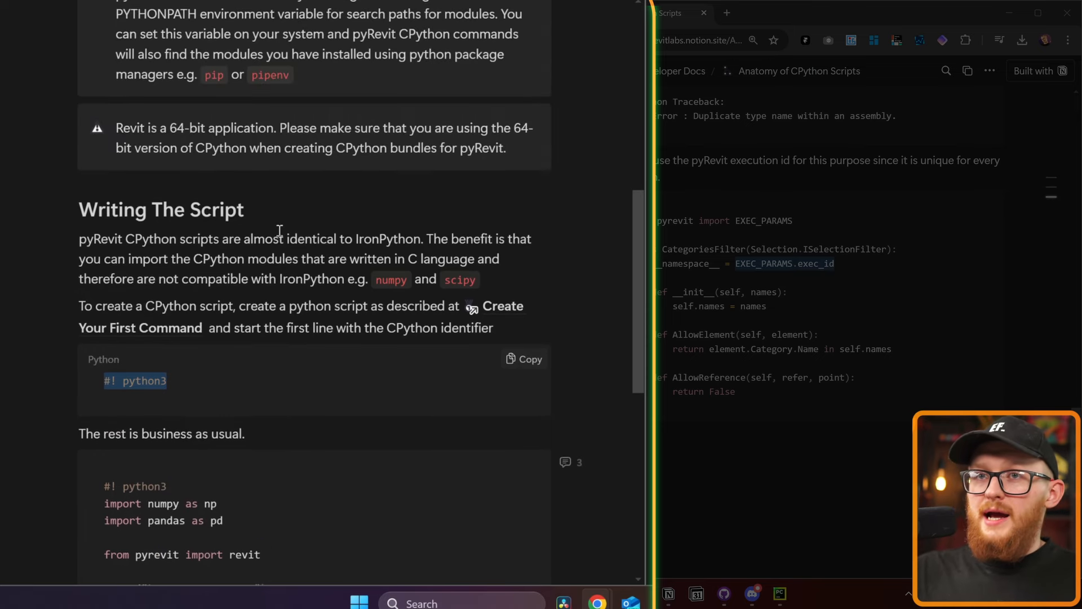
{"action": "scroll", "scroll_direction": "up", "scroll_amount": 3}
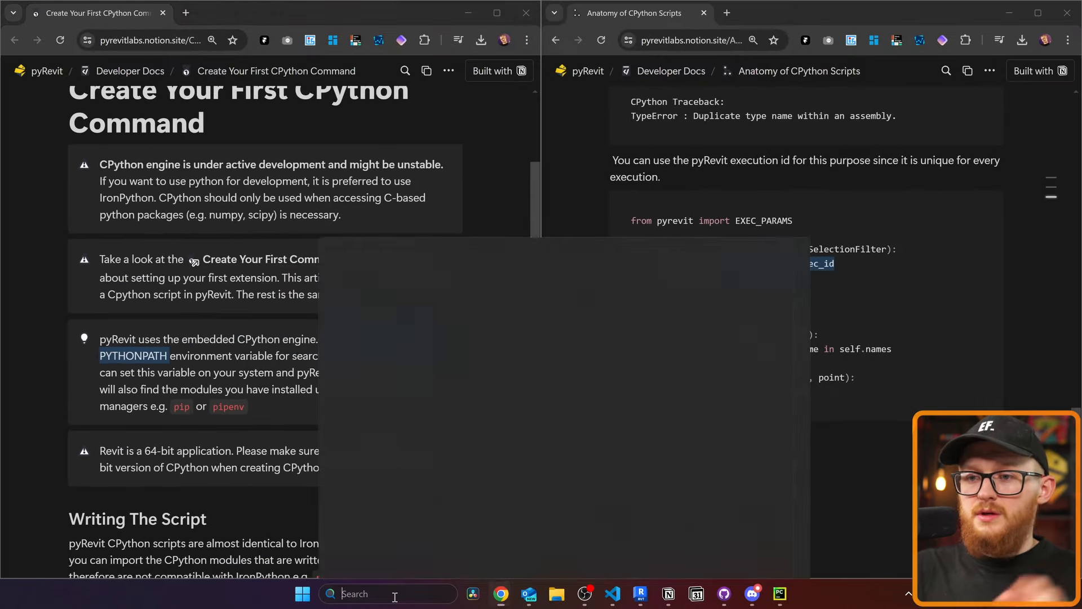
{"action": "type", "text": "env"}
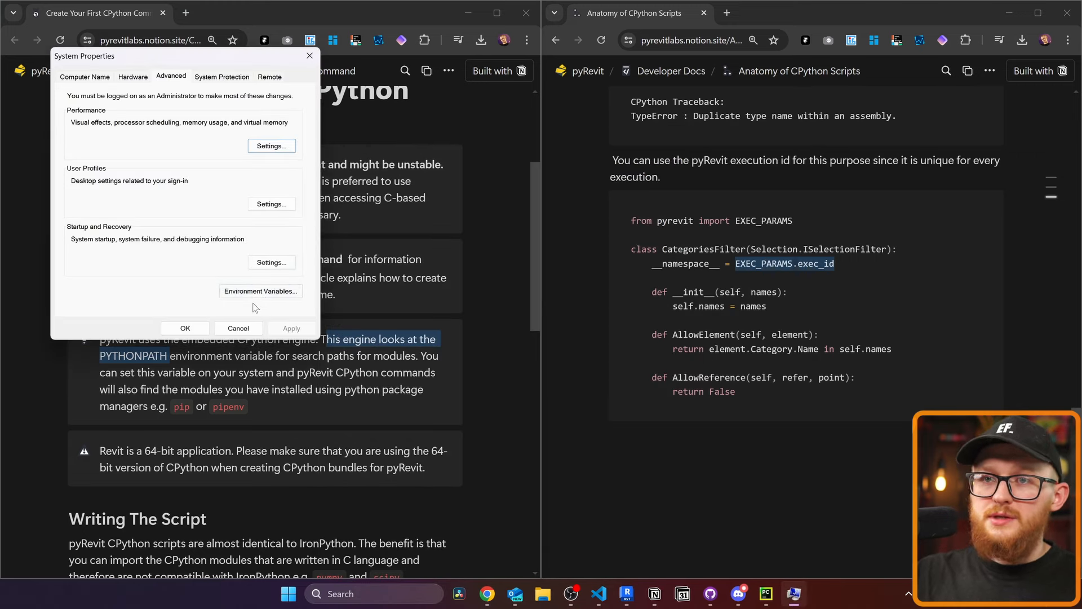
{"action": "left_click", "coordinate": [260, 291]}
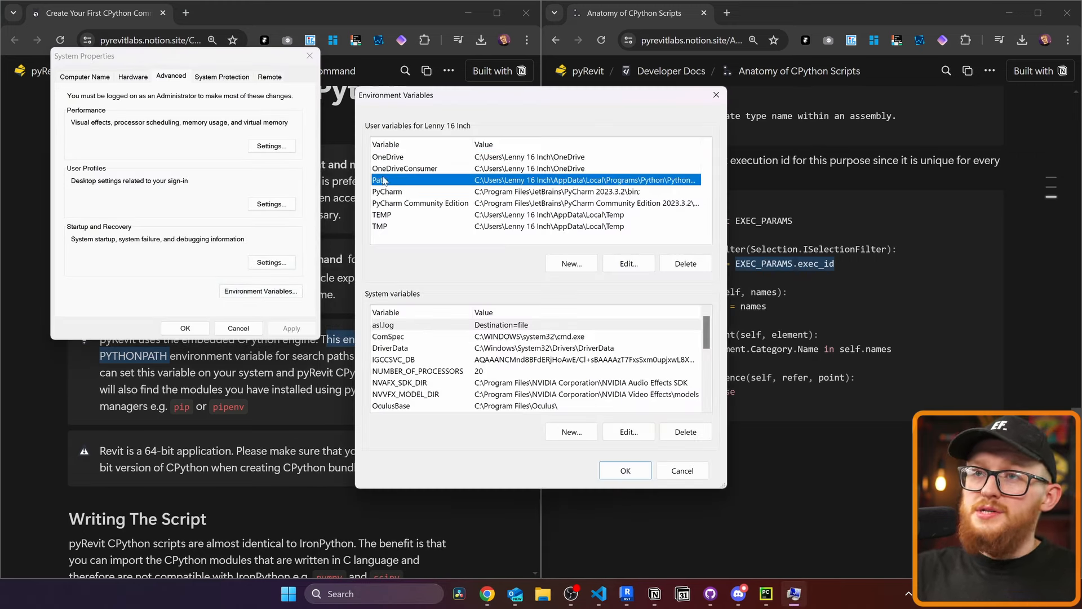
{"action": "left_click", "coordinate": [627, 264]}
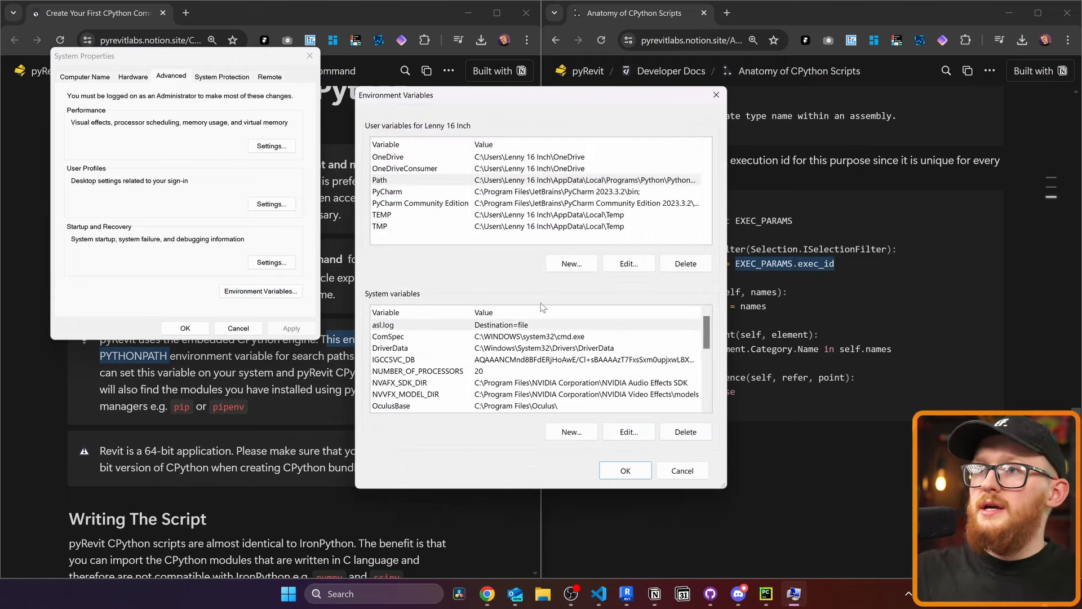
{"action": "left_click", "coordinate": [569, 264]}
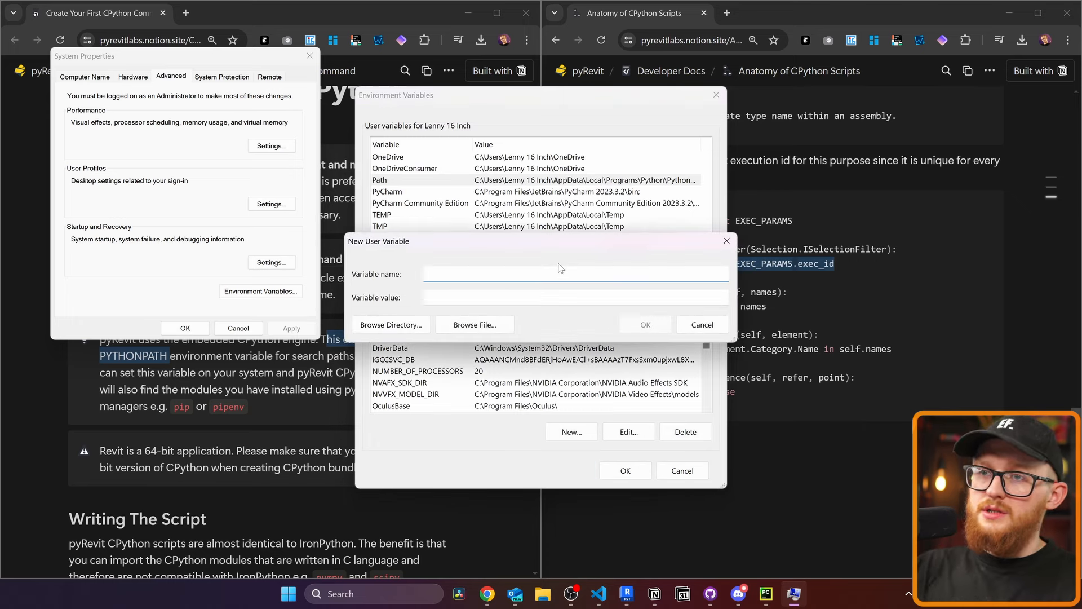
{"action": "type", "text": "PYTHONPATH"}
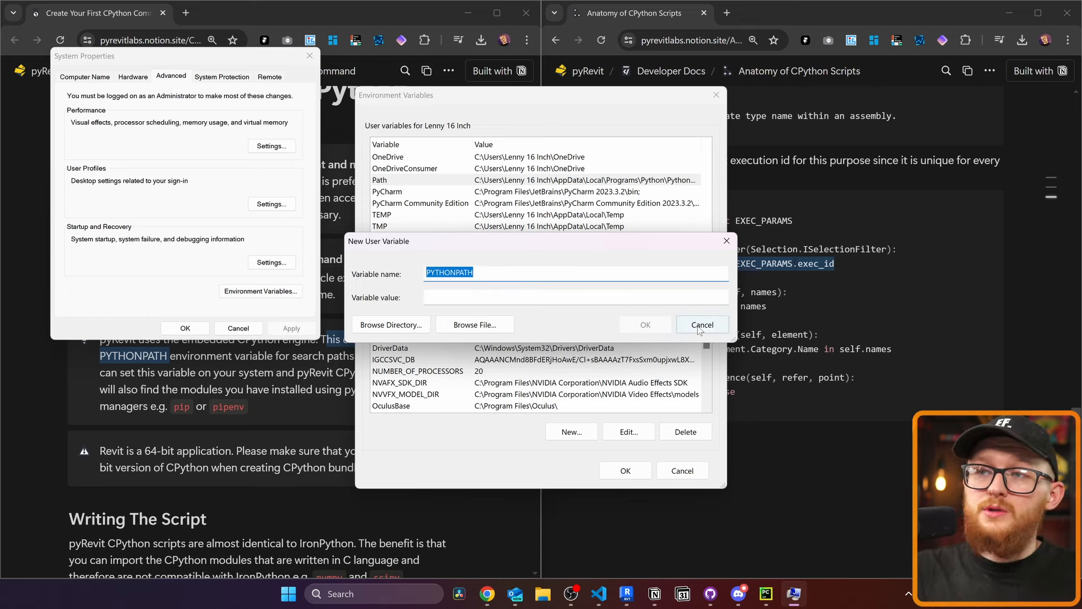
{"action": "left_click", "coordinate": [702, 325]}
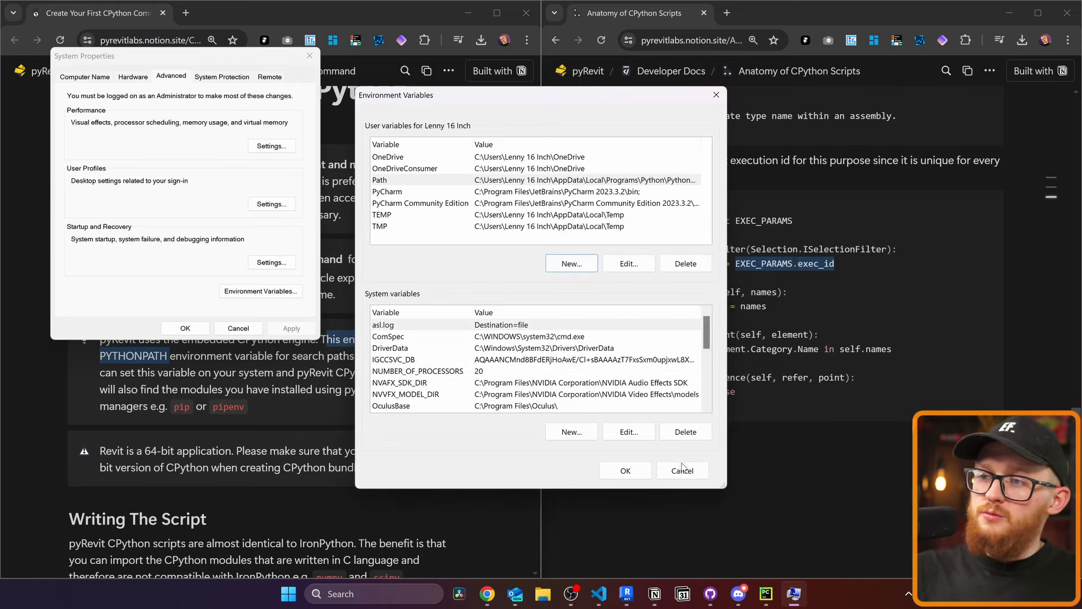
{"action": "left_click", "coordinate": [681, 470]}
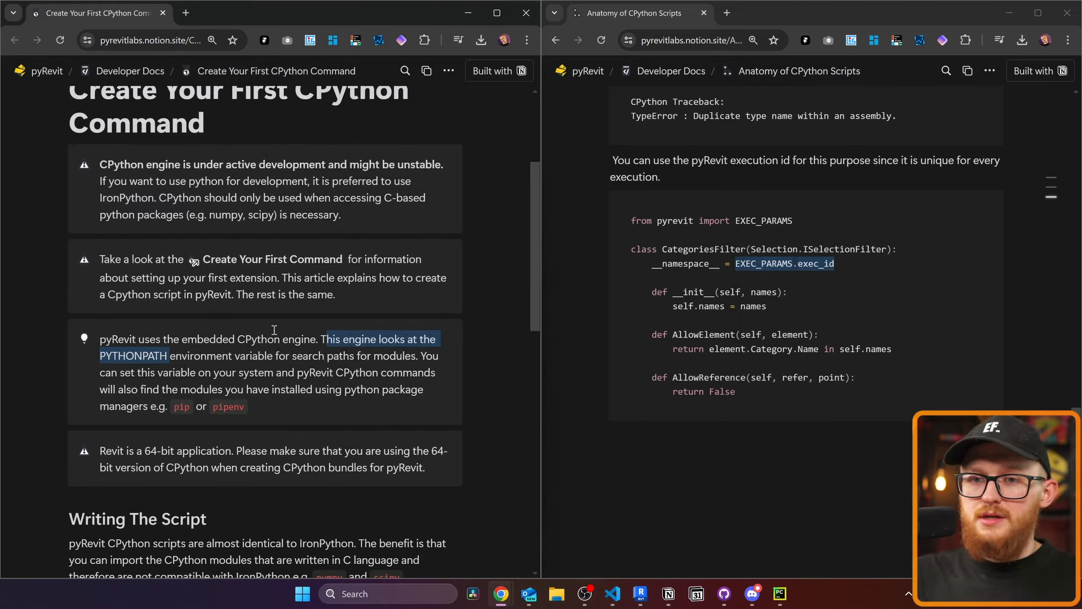
{"action": "scroll", "scroll_direction": "down", "scroll_amount": 3}
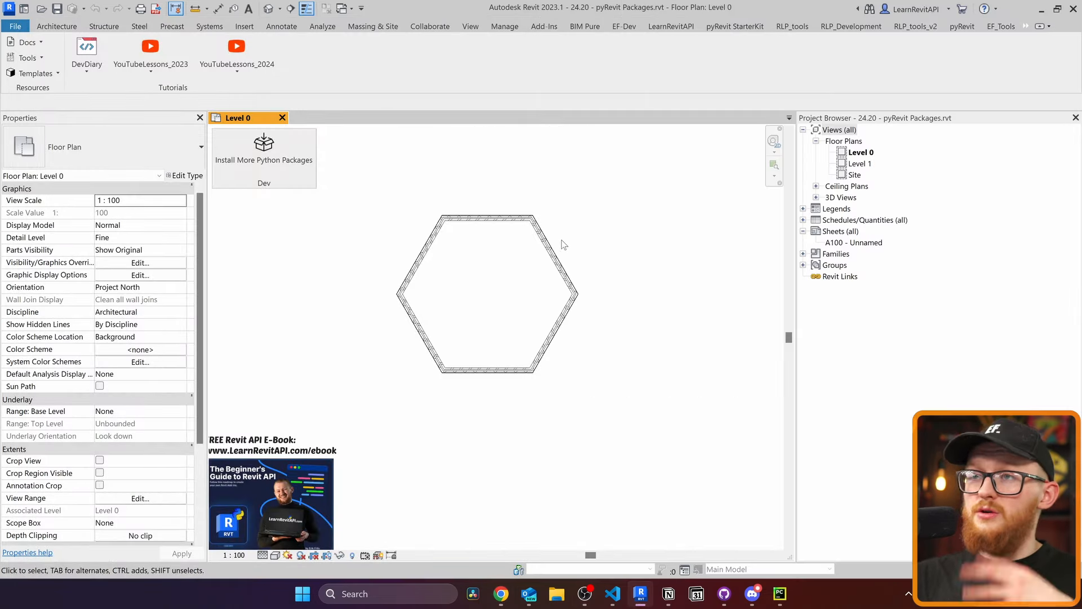
{"action": "mouse_move", "coordinate": [263, 160]}
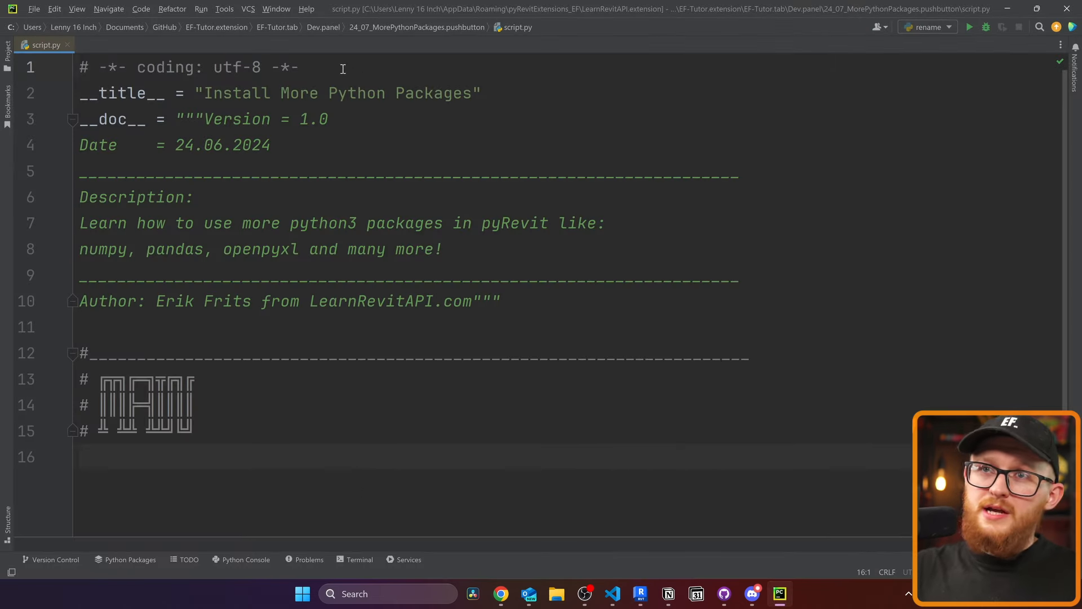
- Replace script.py's first line with the #!python3 identifier
{"action": "double_click", "coordinate": [112, 119]}
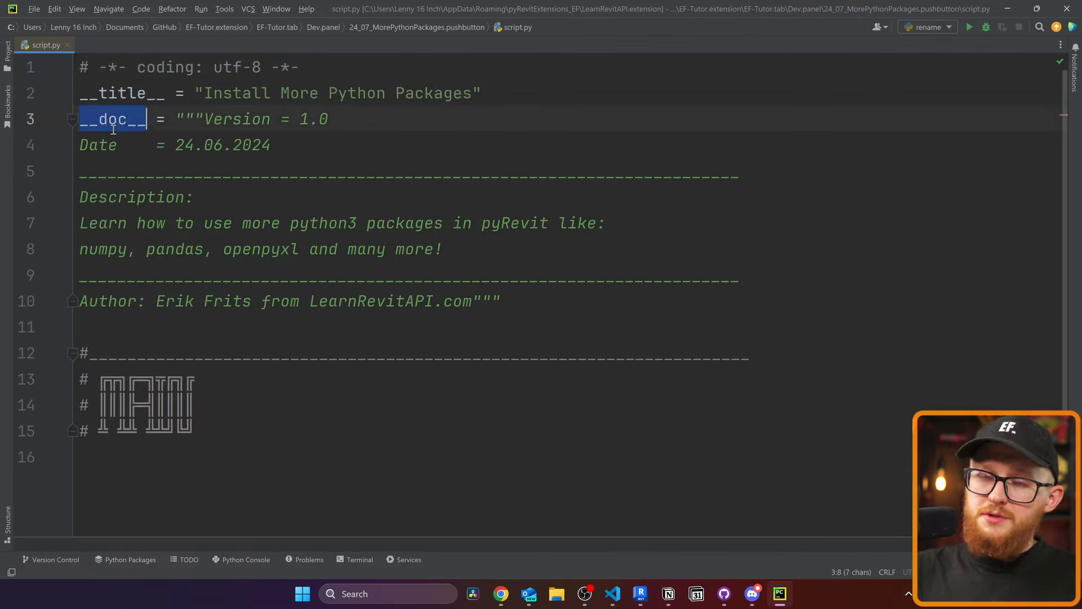
{"action": "left_click", "coordinate": [302, 67]}
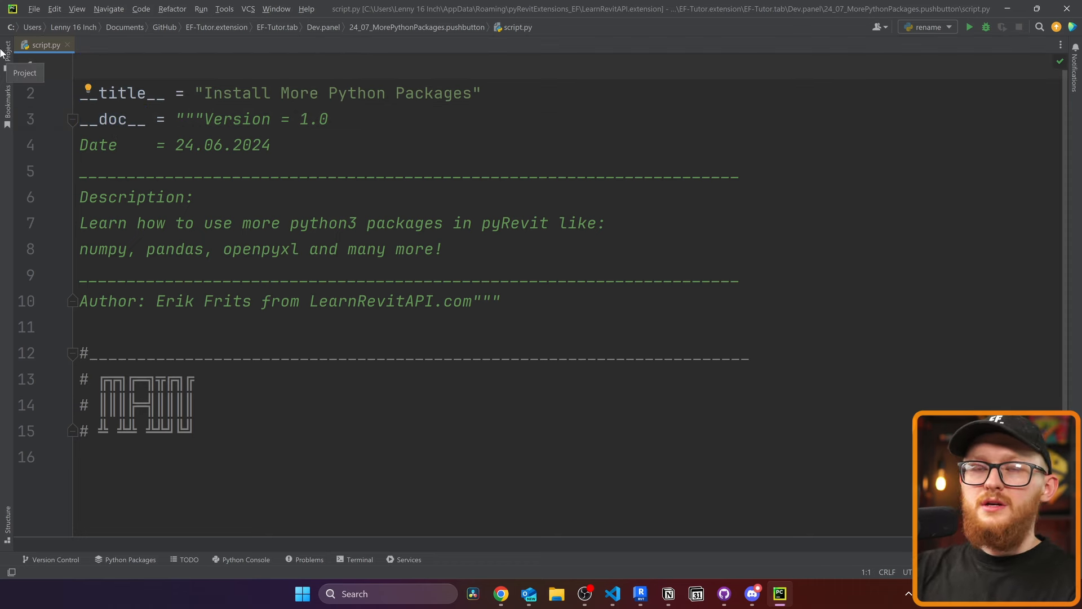
{"action": "type", "text": "#!"}
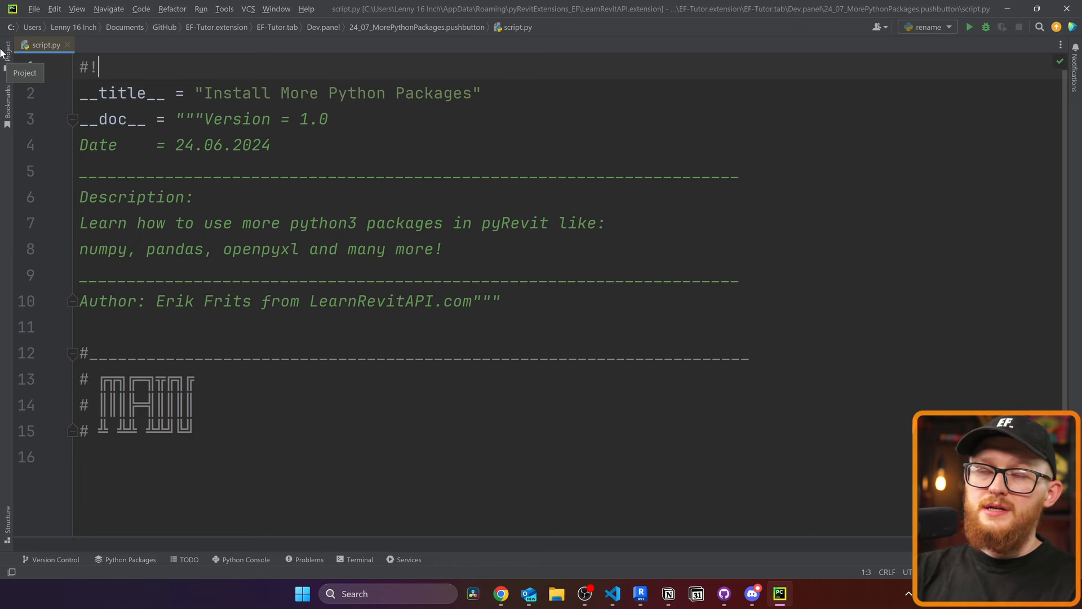
{"action": "type", "text": "python3"}
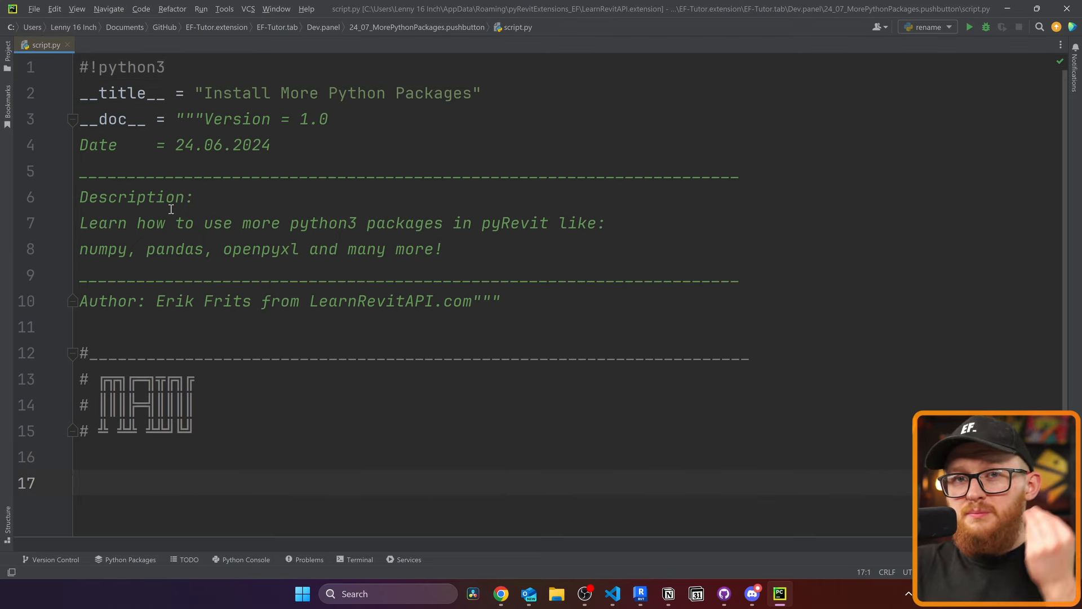
{"action": "mouse_move", "coordinate": [259, 383]}
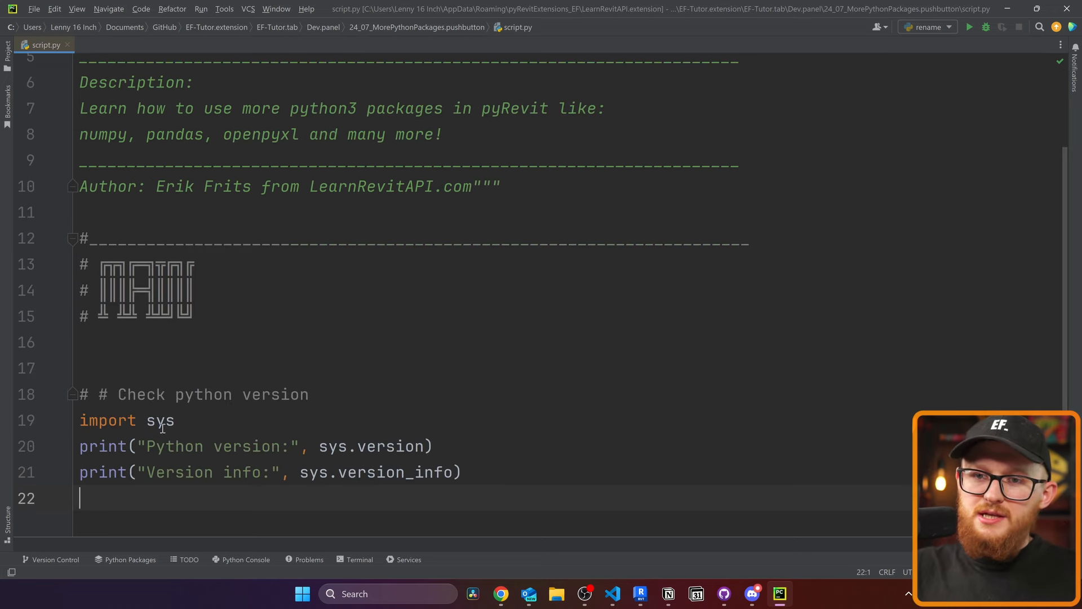
- Review the sys import and sys.version print call, then return to Revit
{"action": "double_click", "coordinate": [160, 419]}
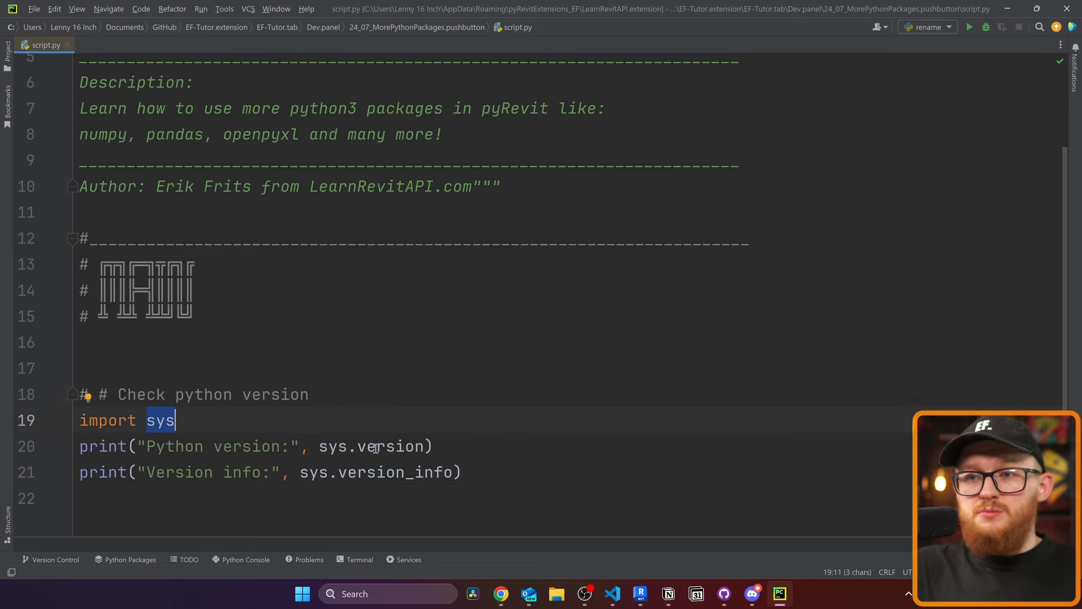
{"action": "double_click", "coordinate": [369, 446]}
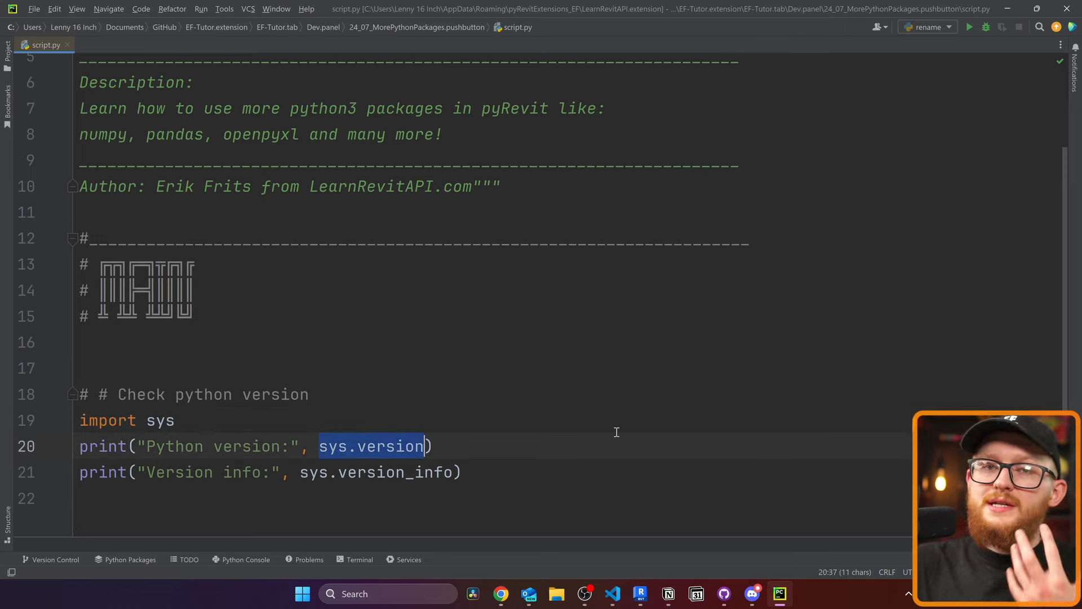
{"action": "left_click", "coordinate": [639, 593]}
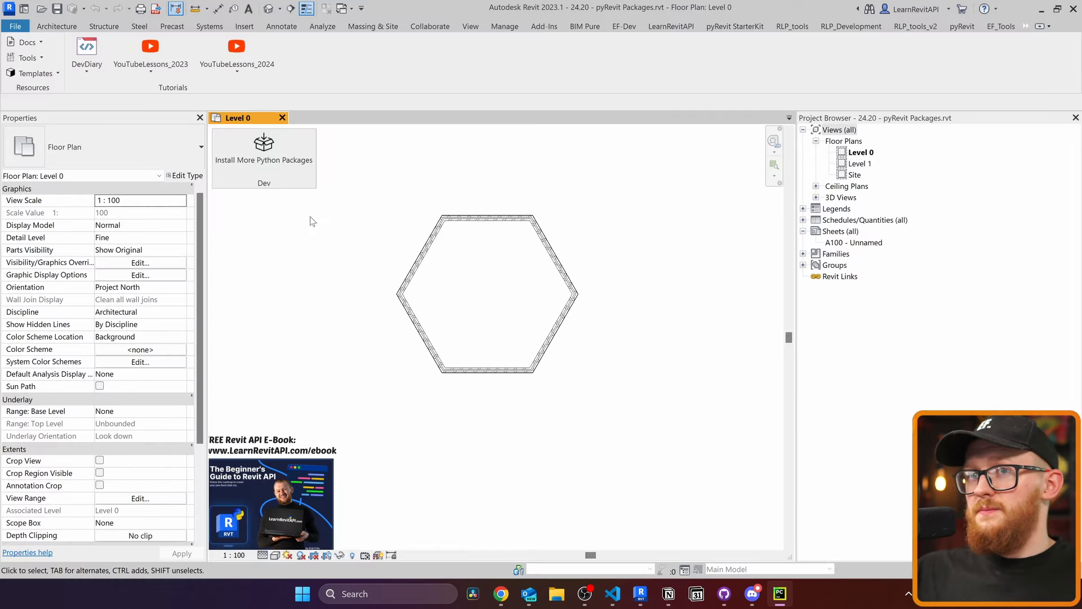
{"action": "mouse_move", "coordinate": [264, 151]}
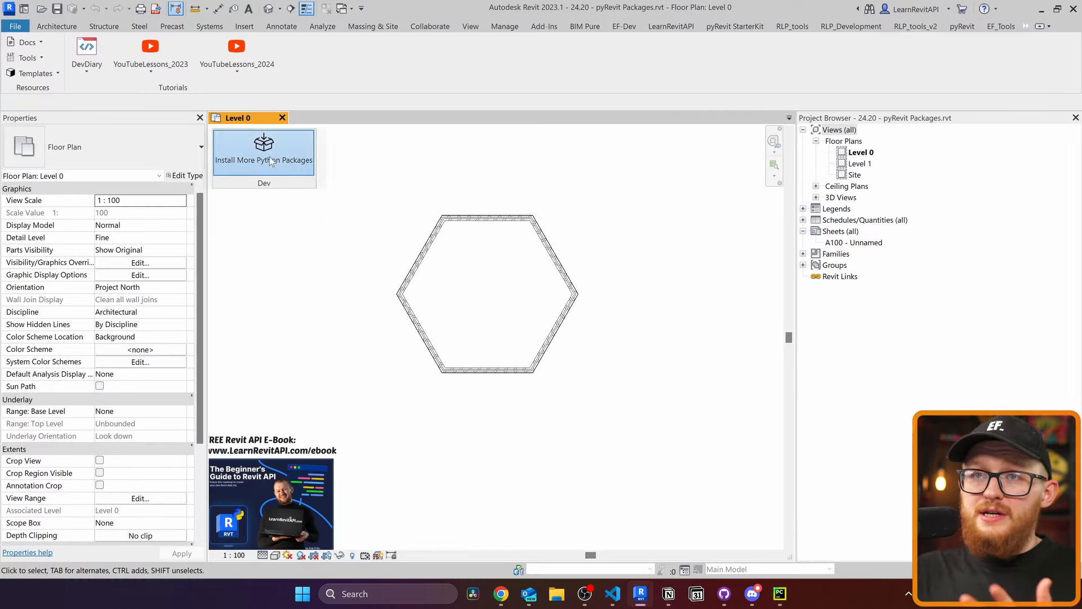
{"action": "left_click", "coordinate": [263, 151]}
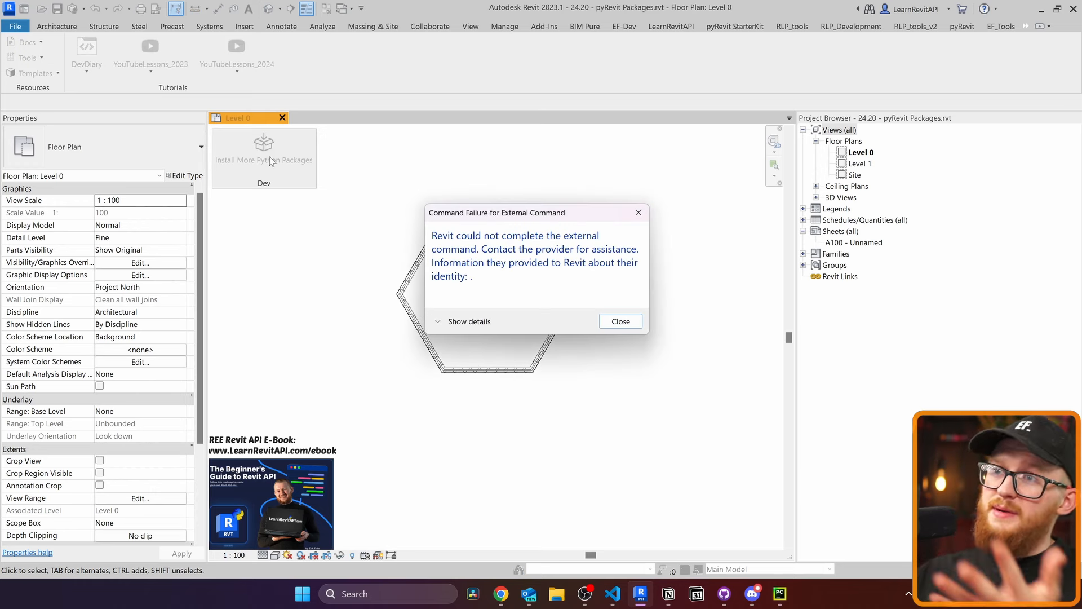
{"action": "mouse_move", "coordinate": [541, 243]}
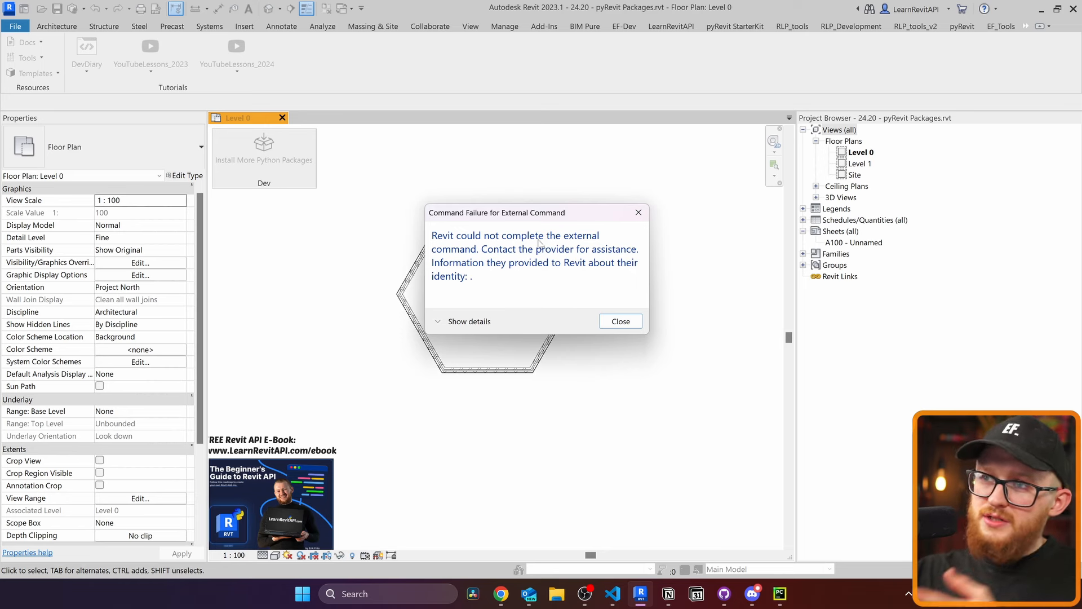
{"action": "left_click", "coordinate": [619, 320]}
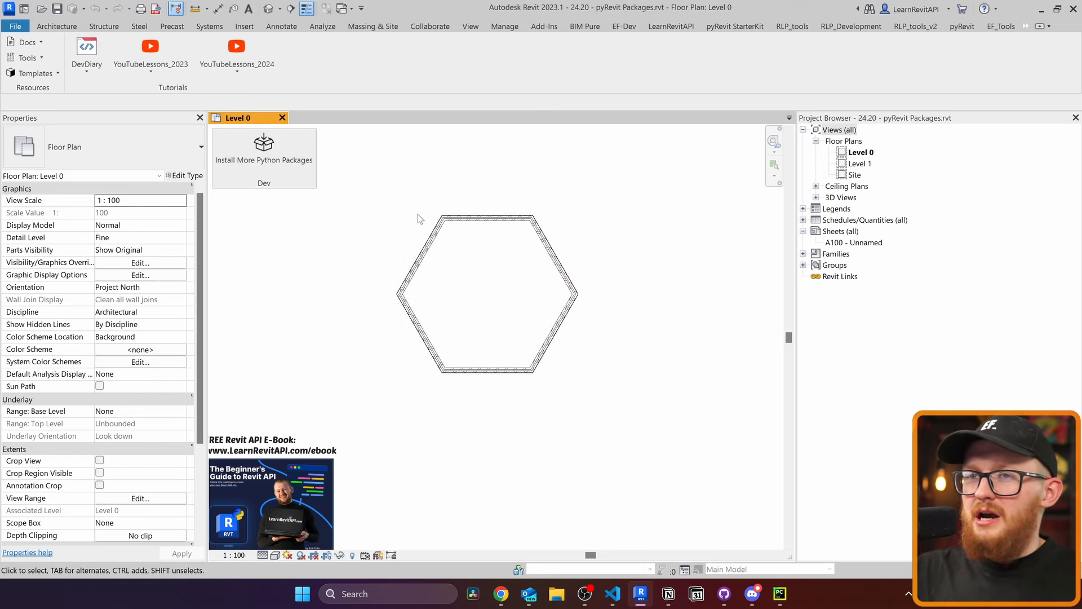
{"action": "mouse_move", "coordinate": [264, 151]}
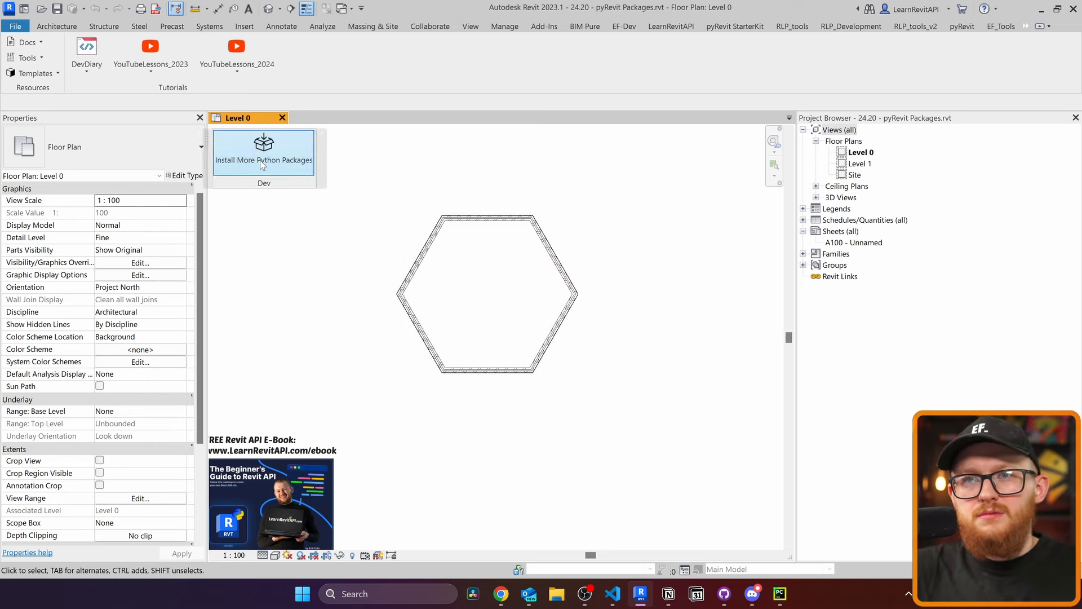
- Rerun the pyRevit command, then open python.org's Python 3.8.5 release page via search
{"action": "left_click", "coordinate": [264, 150]}
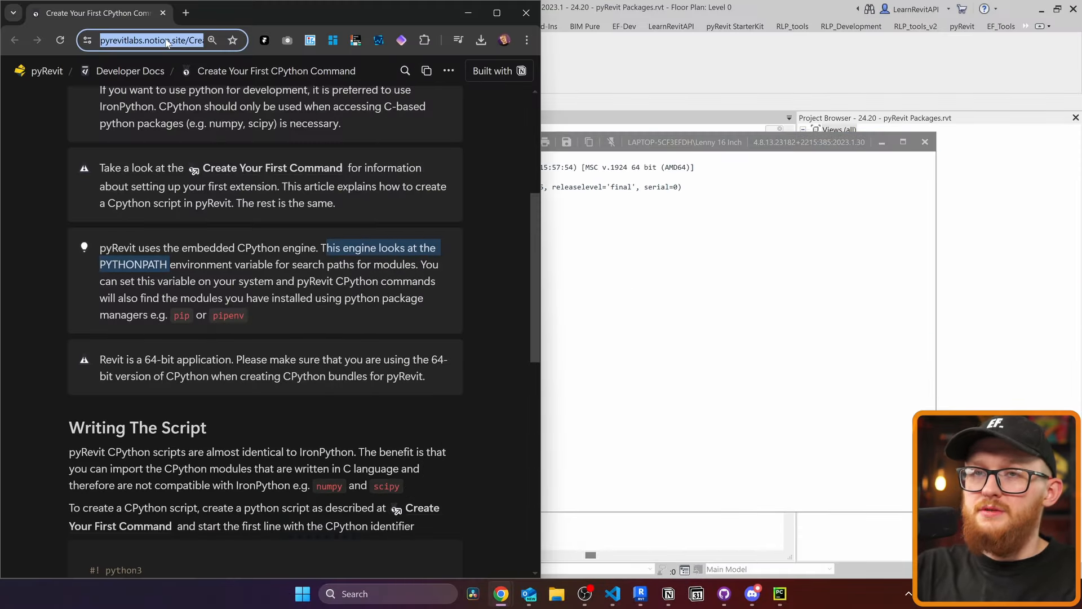
{"action": "type", "text": "download python 3.8.5"}
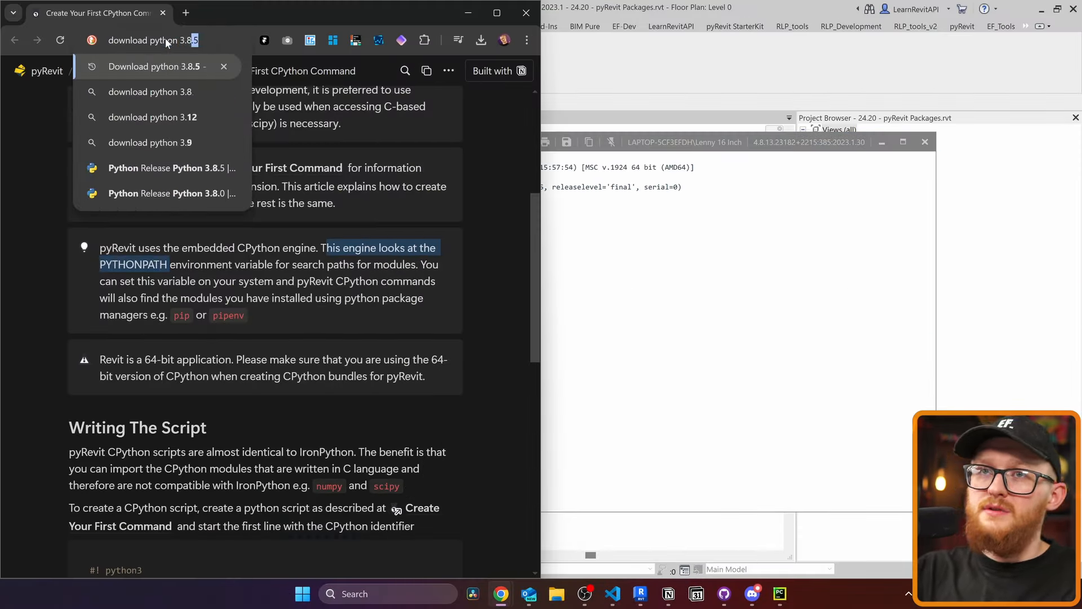
{"action": "left_click", "coordinate": [157, 67]}
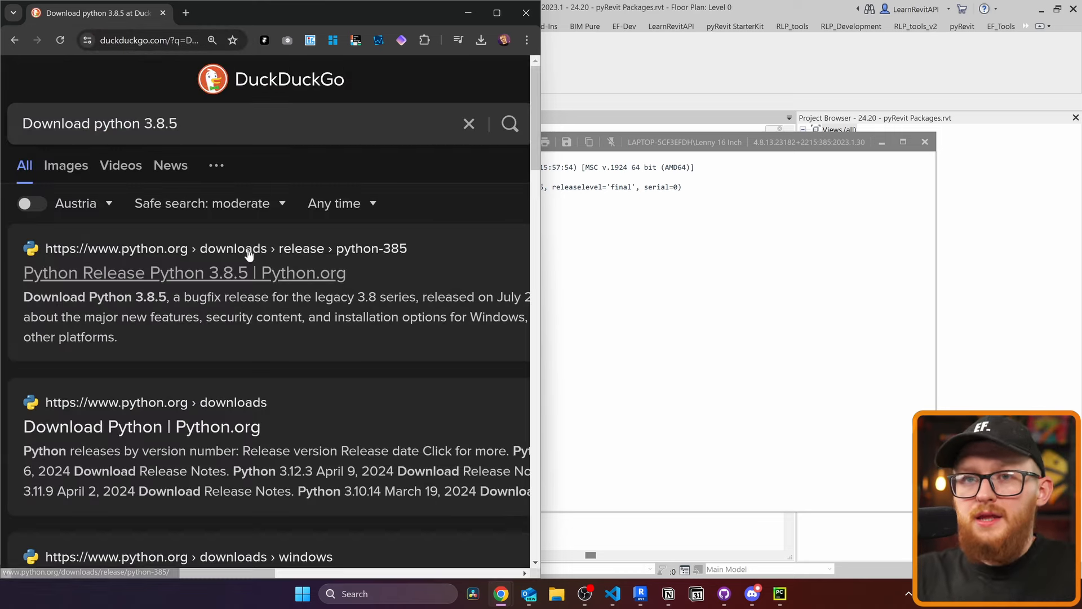
{"action": "left_click", "coordinate": [184, 272]}
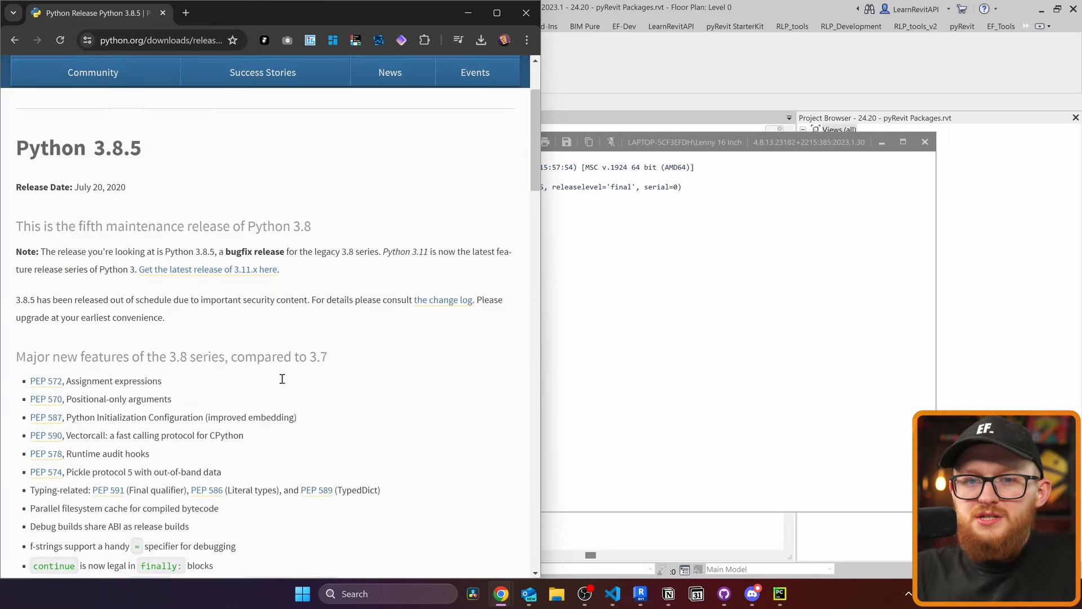
{"action": "scroll", "scroll_direction": "down", "scroll_amount": 3}
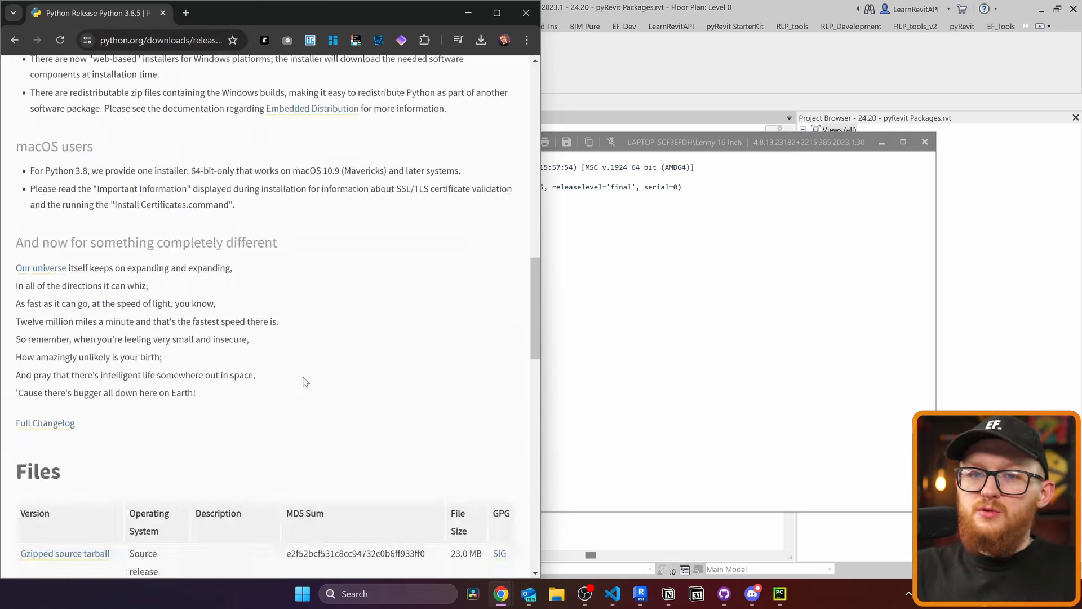
{"action": "scroll", "scroll_direction": "down", "scroll_amount": 3}
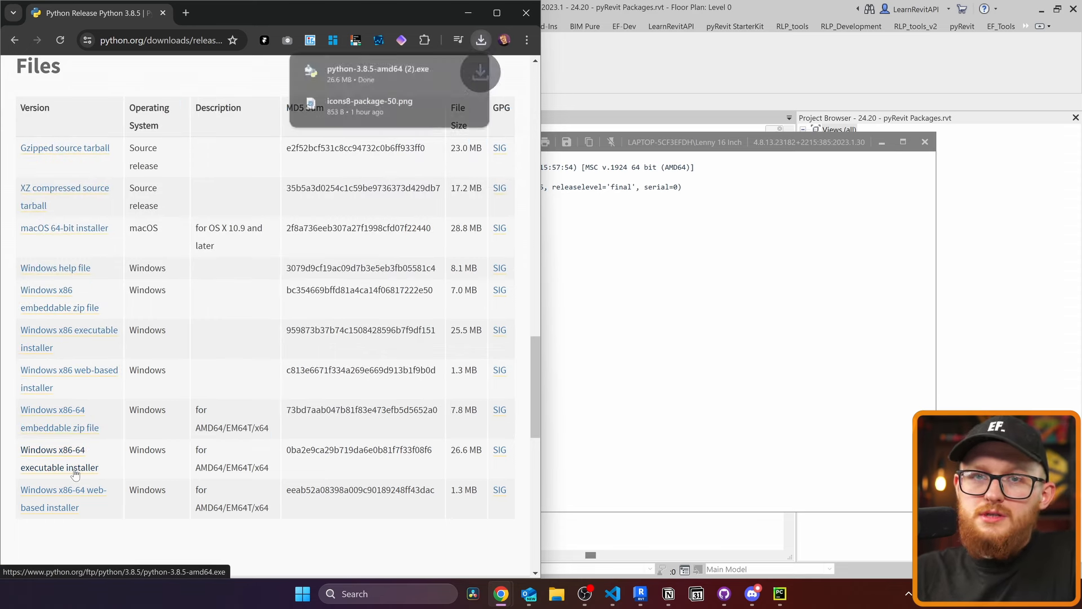
{"action": "mouse_move", "coordinate": [378, 73]}
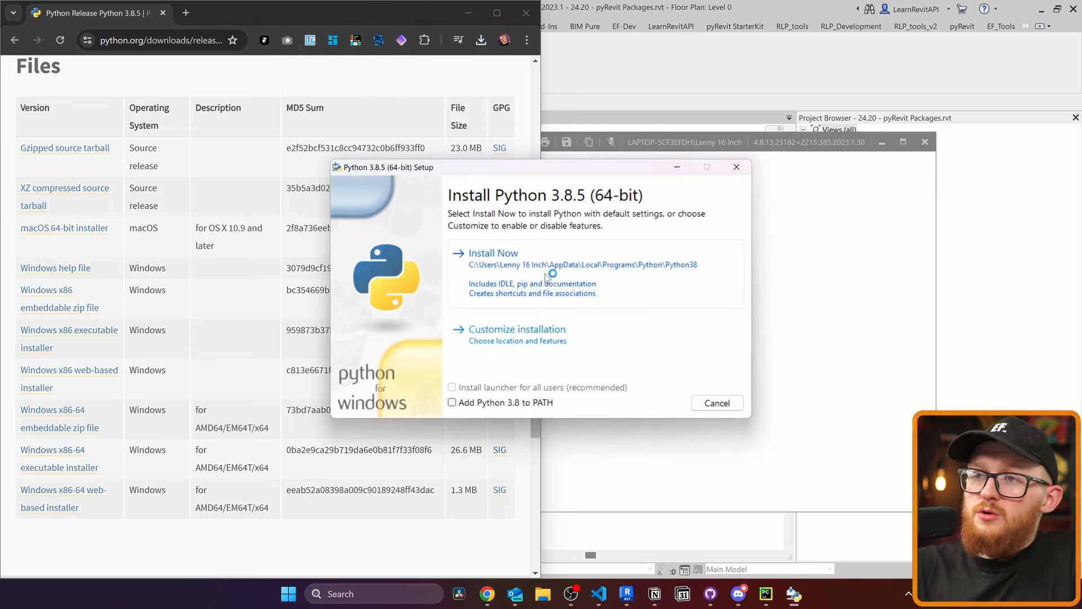
- Install Python 3.8.5 with 'Add Python 3.8 to PATH' ticked and close the installer
{"action": "left_click", "coordinate": [452, 402]}
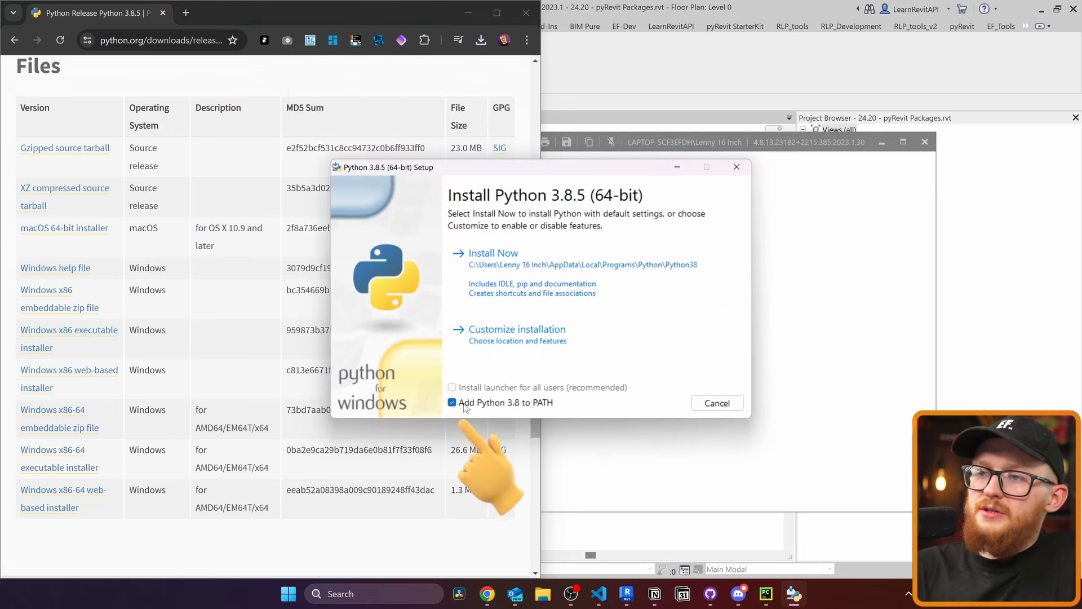
{"action": "mouse_move", "coordinate": [516, 268]}
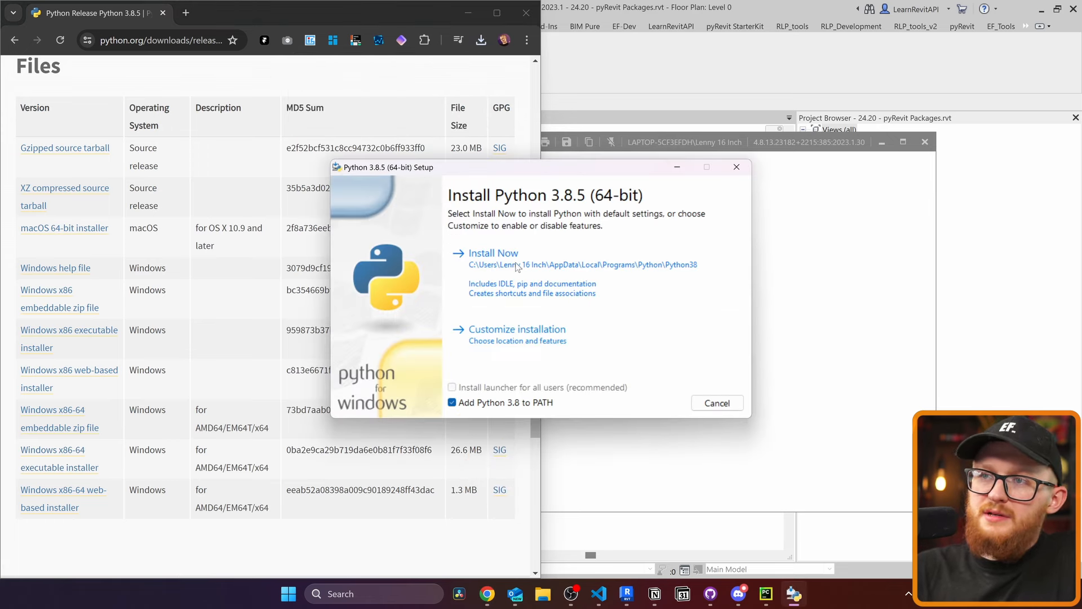
{"action": "left_click", "coordinate": [494, 252]}
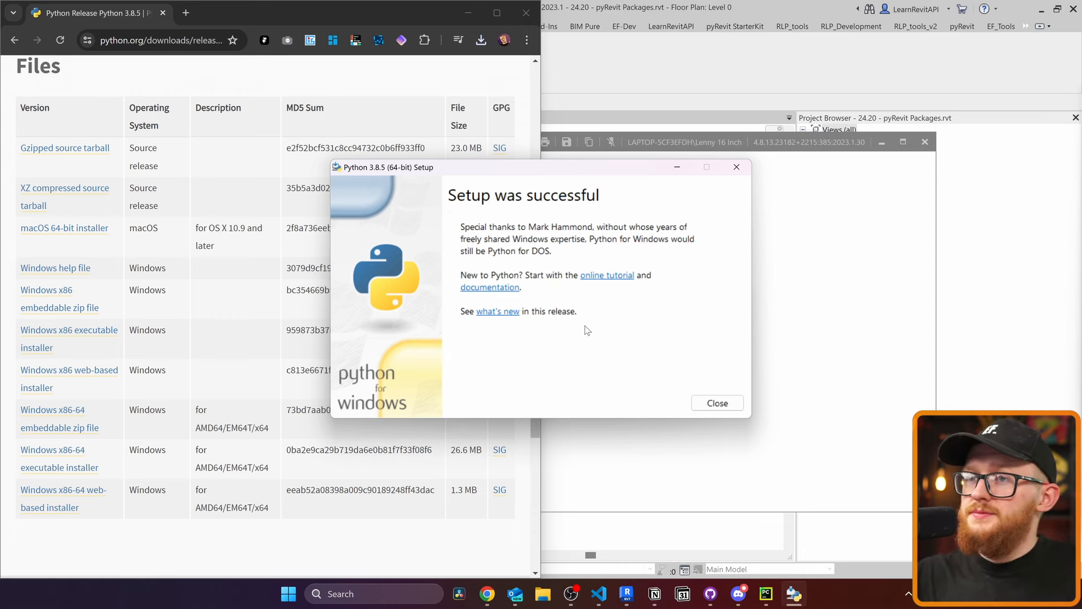
{"action": "mouse_move", "coordinate": [595, 308]}
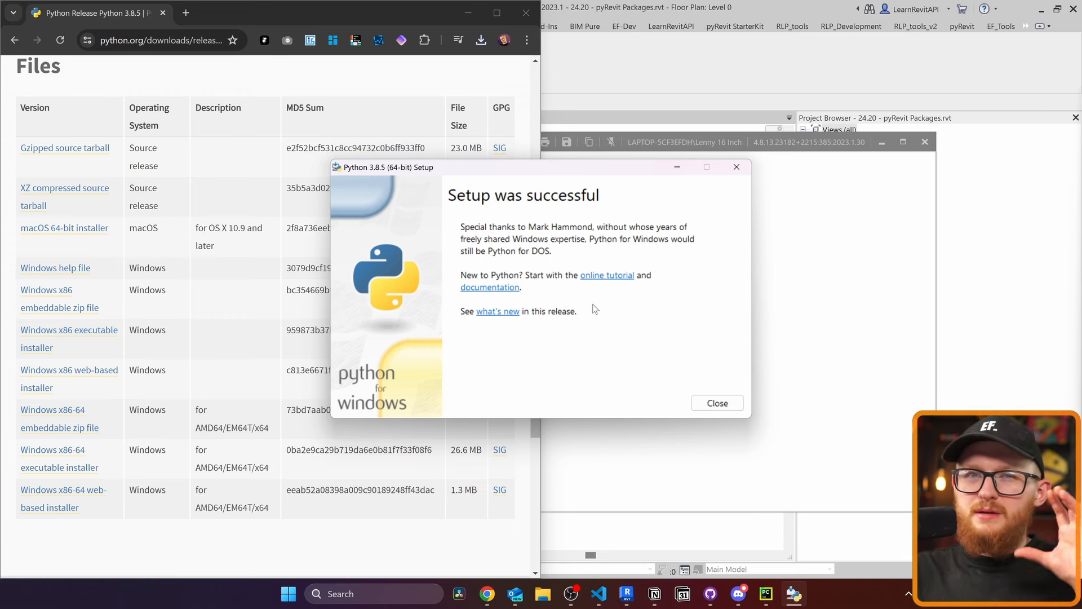
{"action": "mouse_move", "coordinate": [702, 394]}
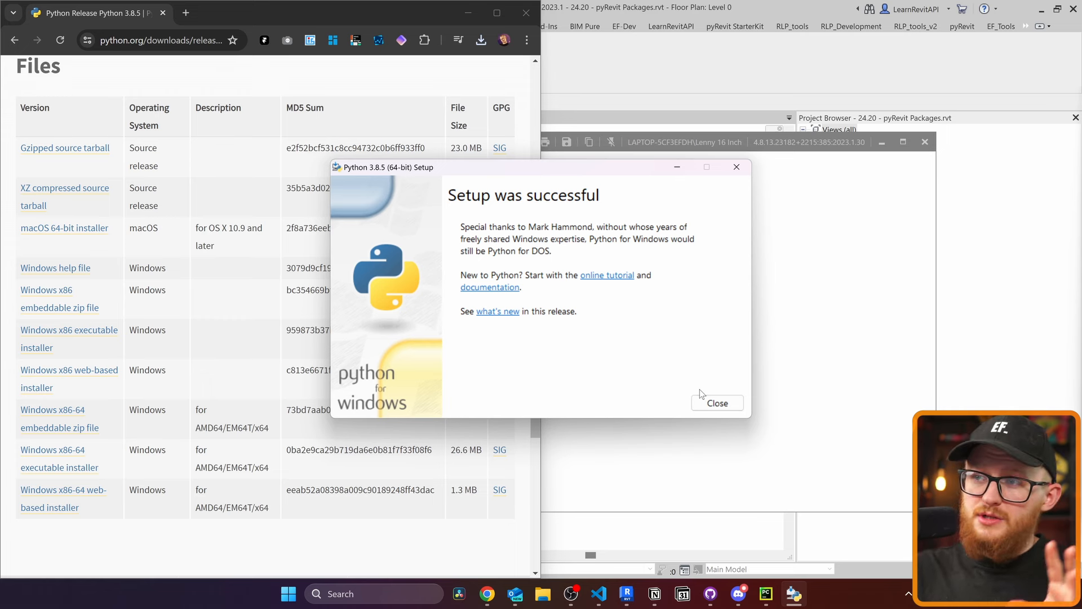
{"action": "left_click", "coordinate": [716, 403]}
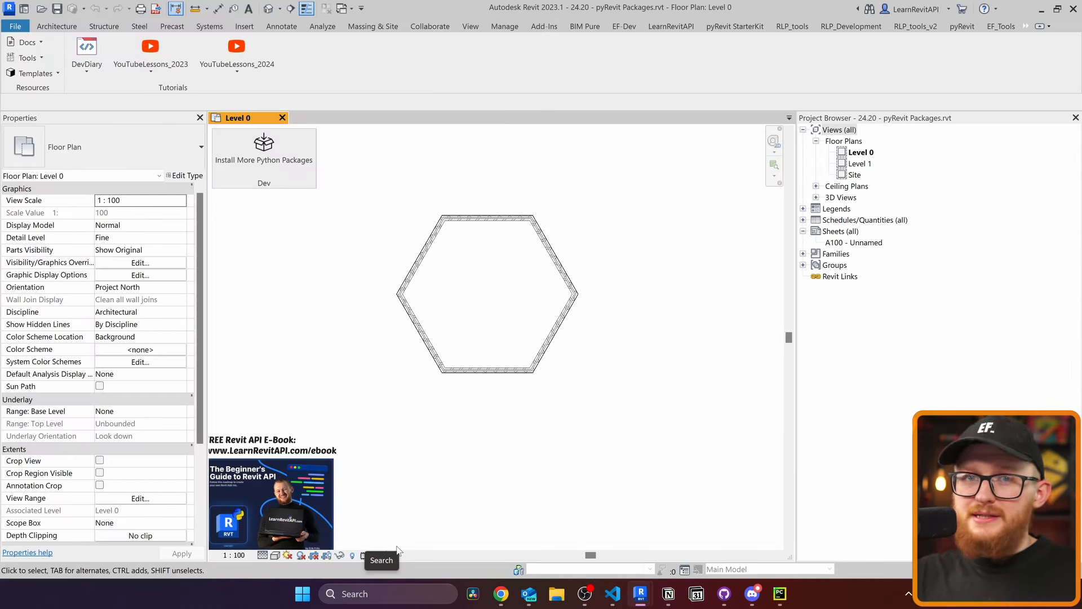
{"action": "mouse_move", "coordinate": [399, 593]}
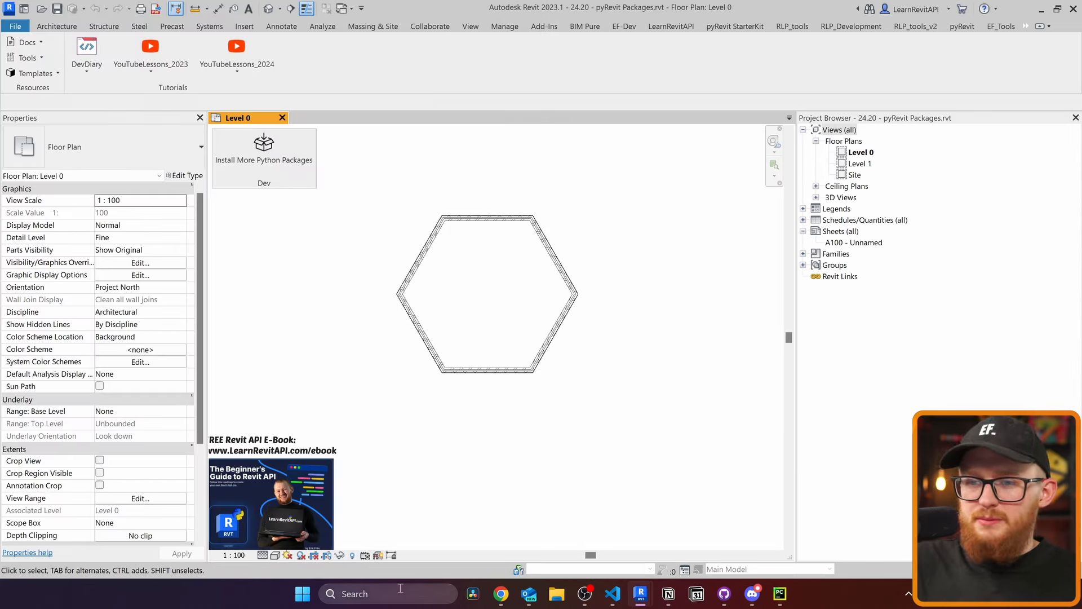
- Search the taskbar for cmd to launch Command Prompt
{"action": "type", "text": "cmd"}
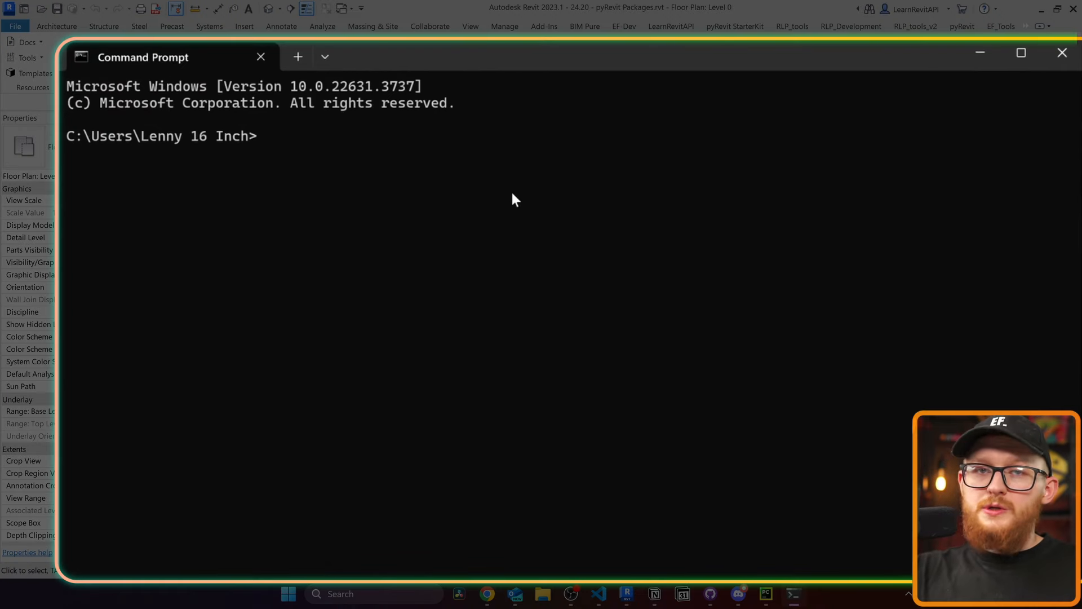
- Run pip -V instead of pip install pandas, reporting pip 20.1.1 for Python 3.8
{"action": "type", "text": "pip install"}
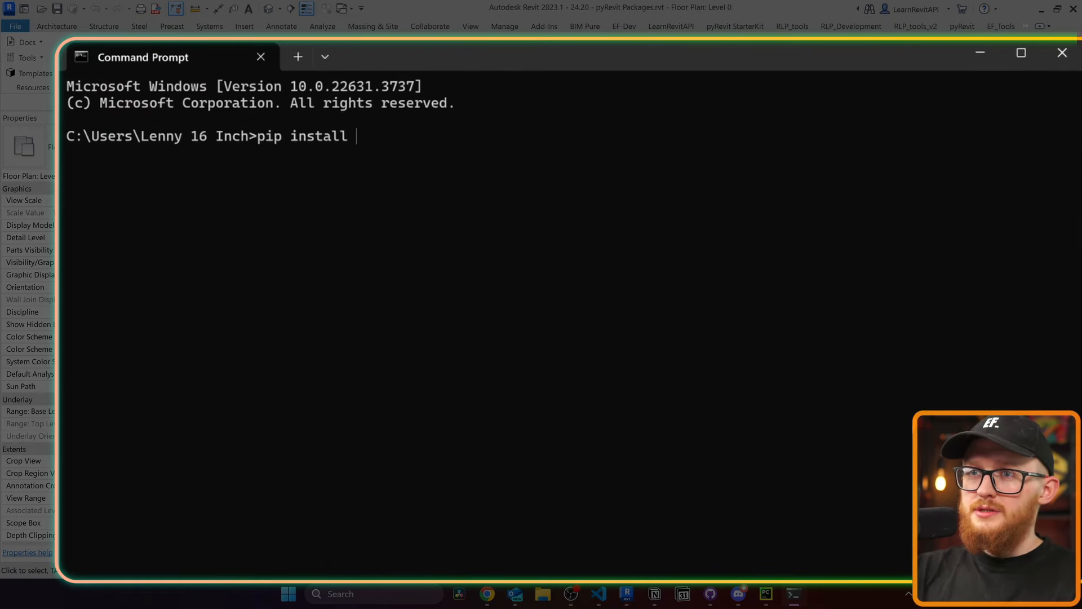
{"action": "type", "text": "pandas"}
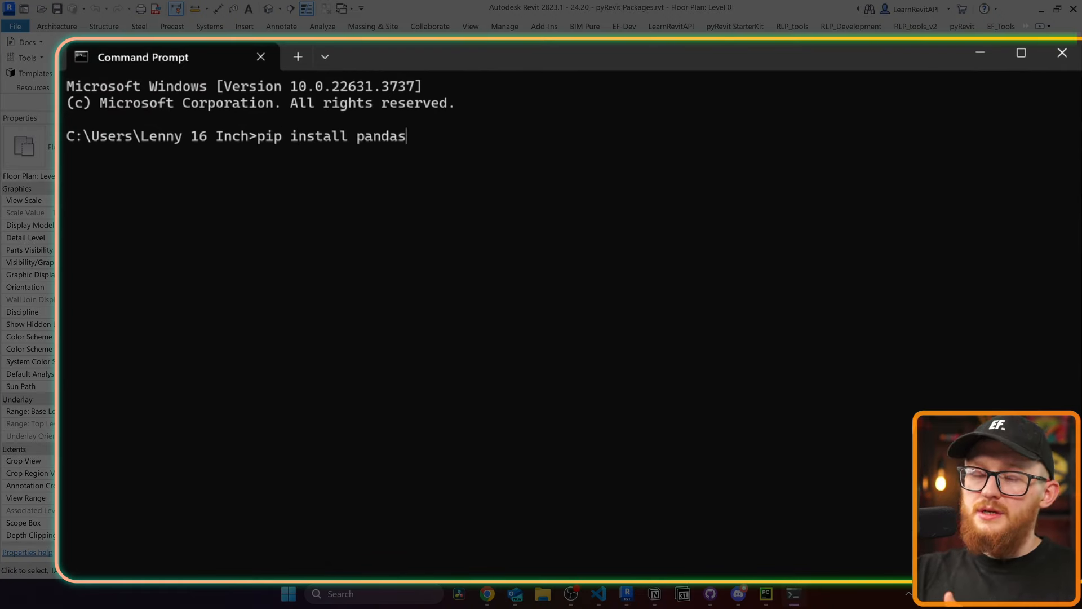
{"action": "key", "text": "backspace"}
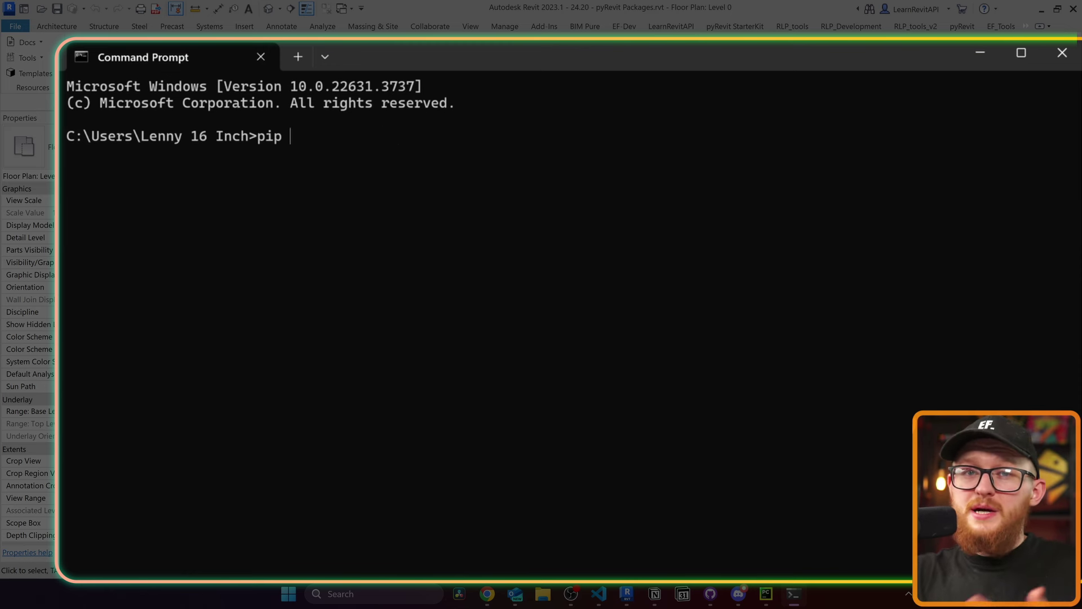
{"action": "type", "text": "-V"}
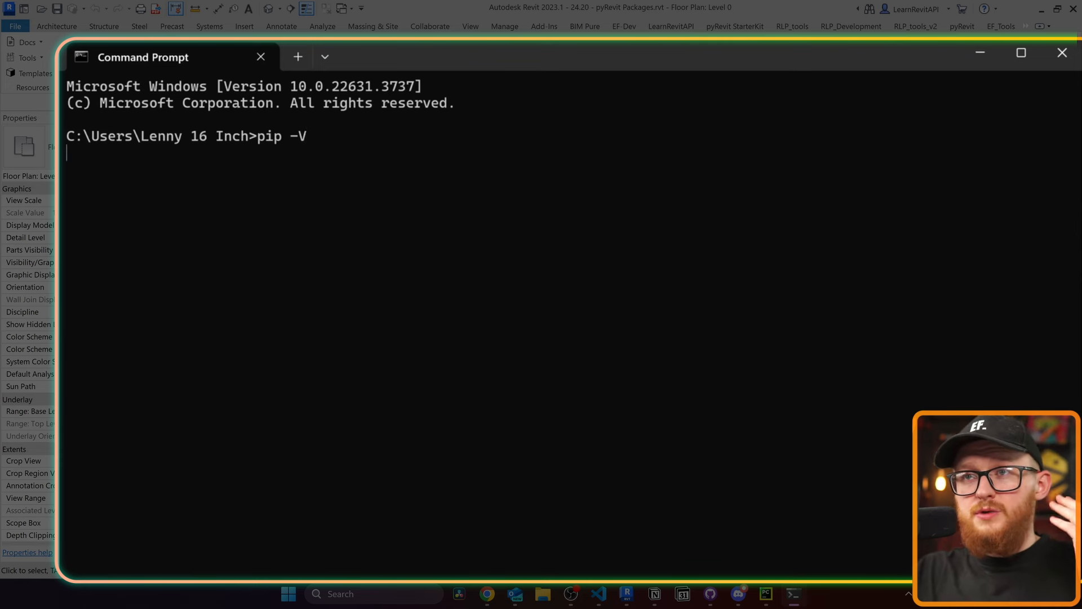
{"action": "key", "text": "Return"}
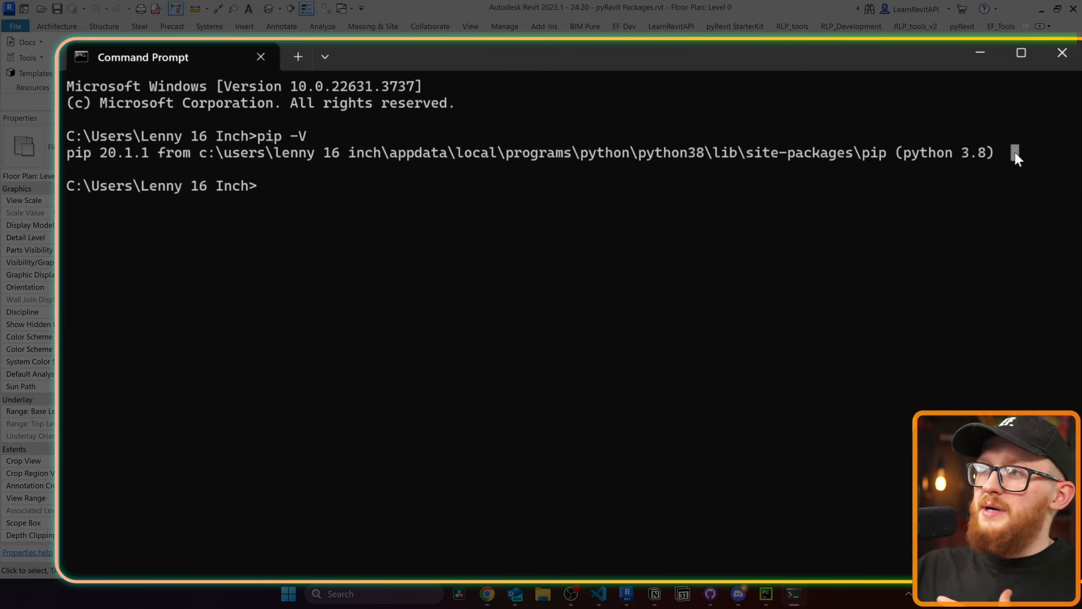
{"action": "mouse_move", "coordinate": [956, 156]}
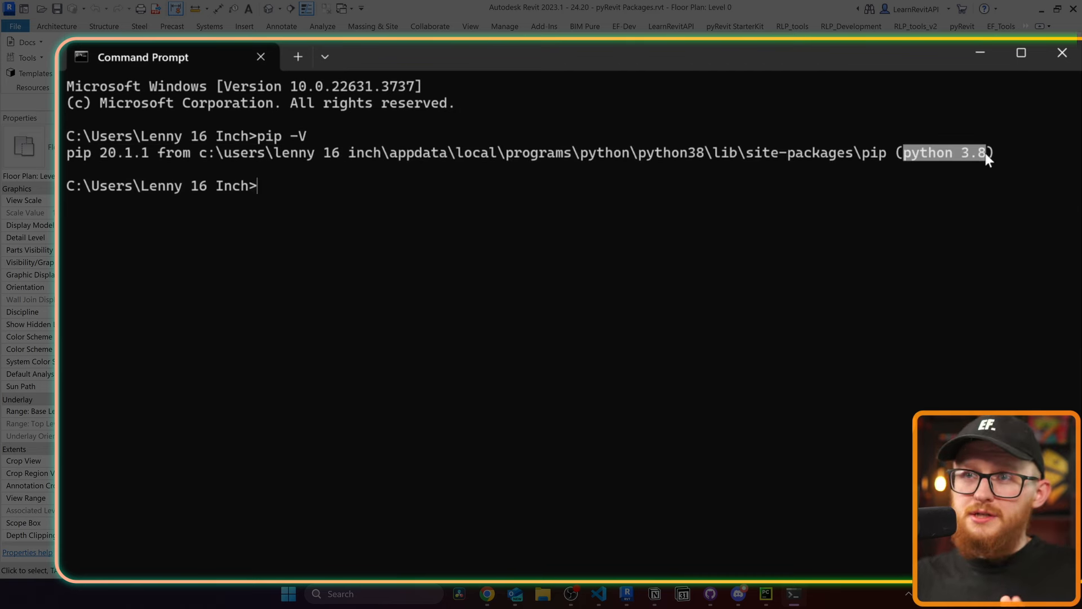
{"action": "mouse_move", "coordinate": [956, 190]}
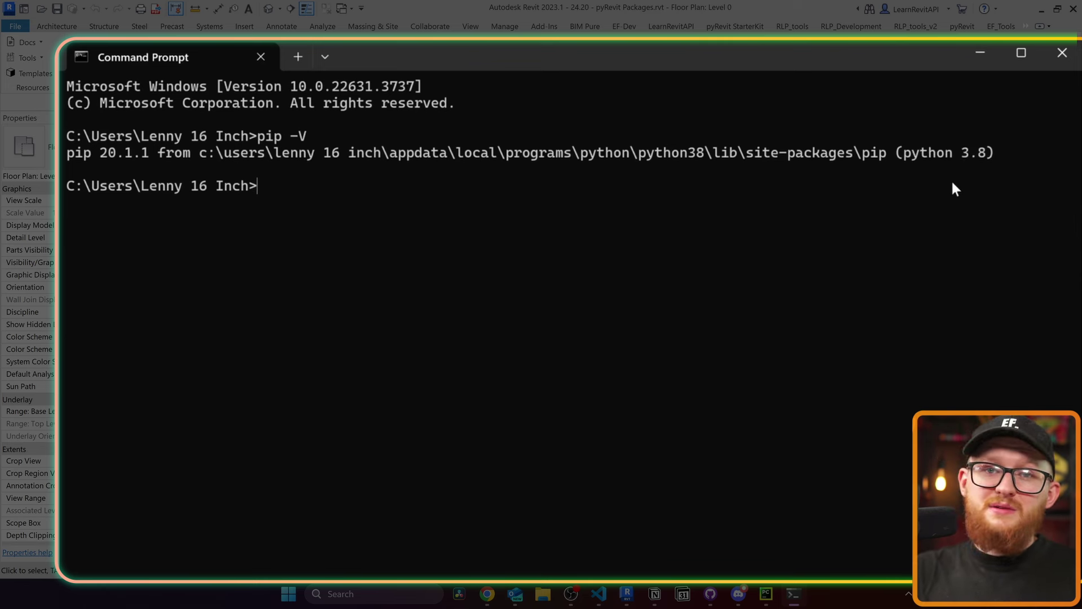
{"action": "mouse_move", "coordinate": [762, 241]}
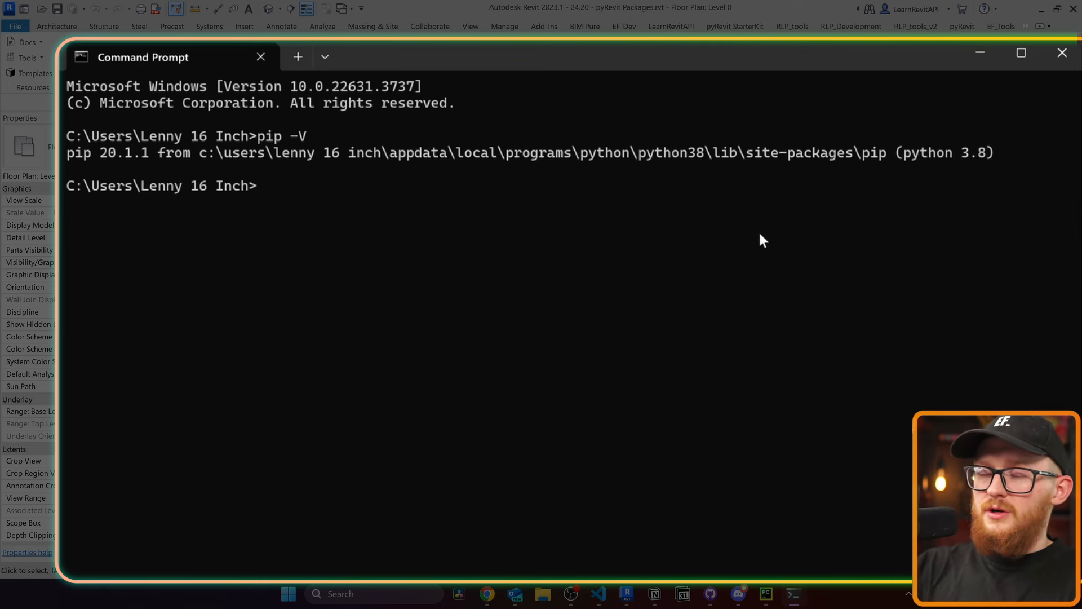
- Run where python, launch python to confirm version 3.8.5, then exit()
{"action": "type", "text": "where python"}
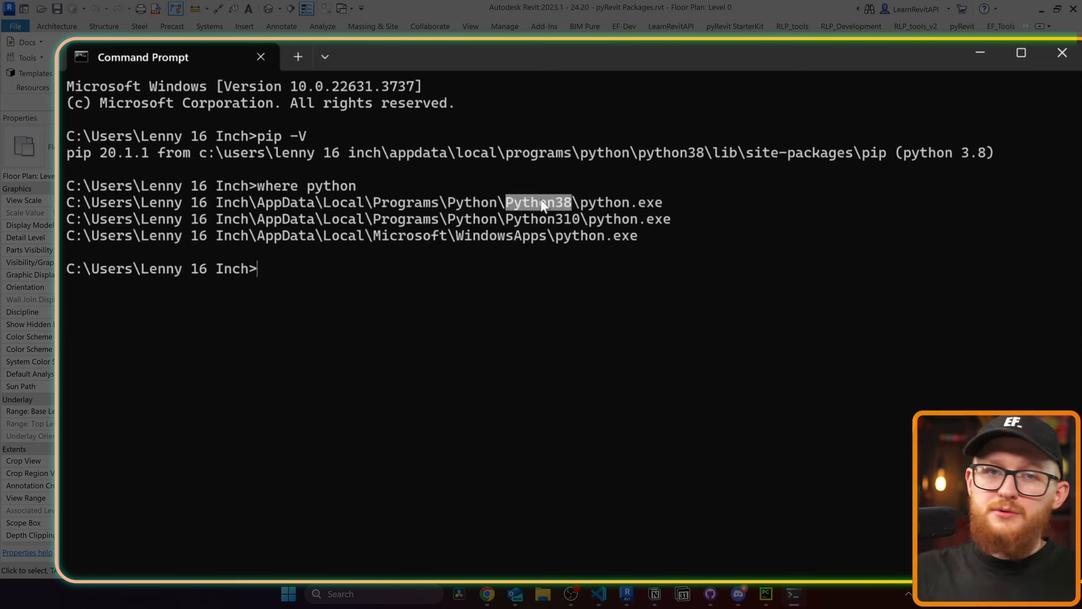
{"action": "mouse_move", "coordinate": [687, 202]}
{"action": "type", "text": "pip -V"}
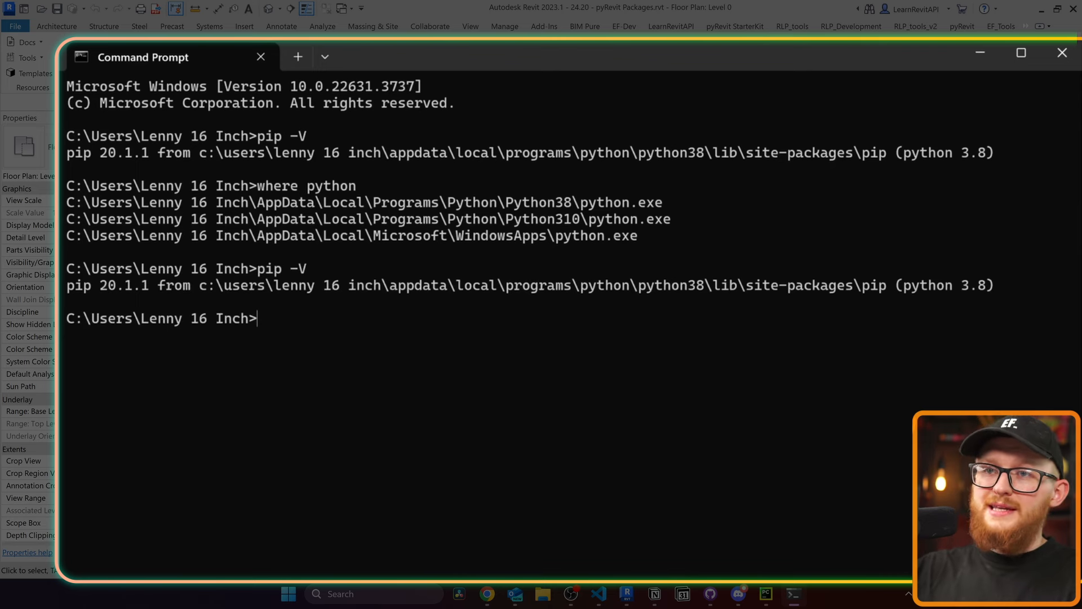
{"action": "type", "text": "python"}
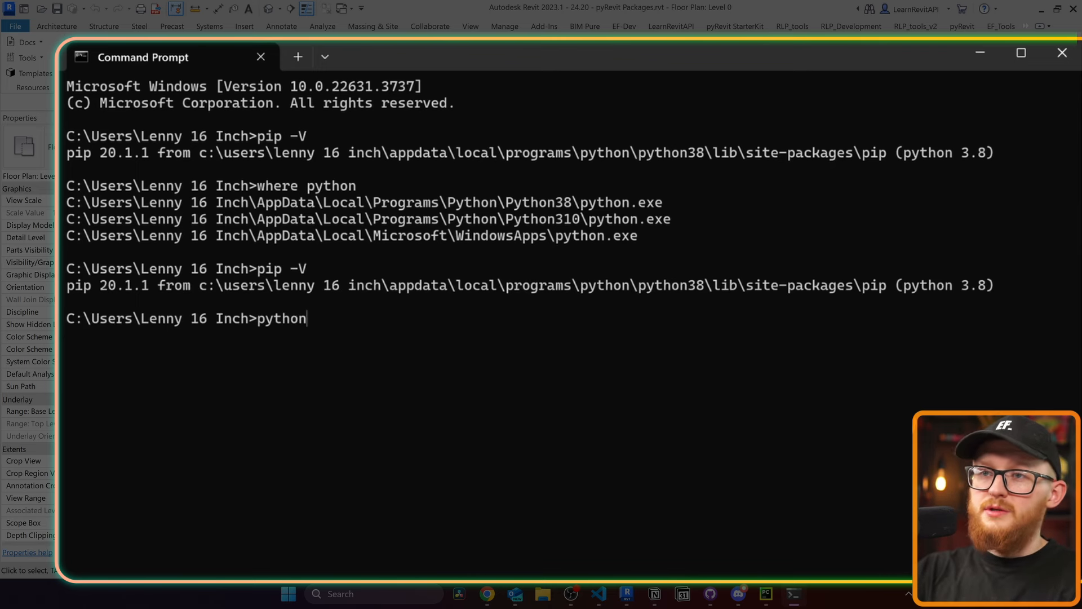
{"action": "key", "text": "Return"}
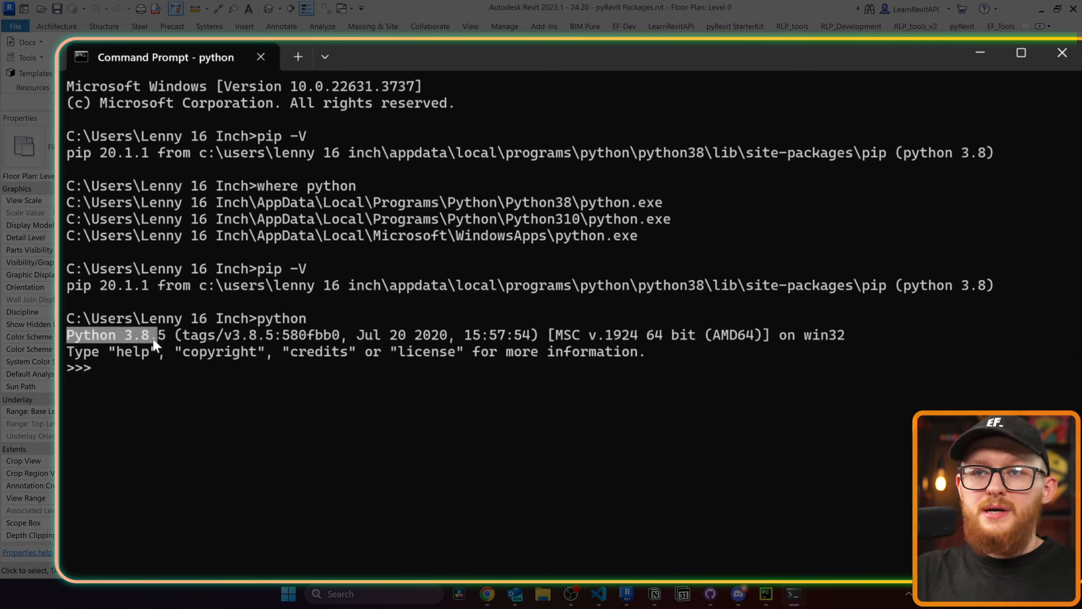
{"action": "mouse_move", "coordinate": [179, 375]}
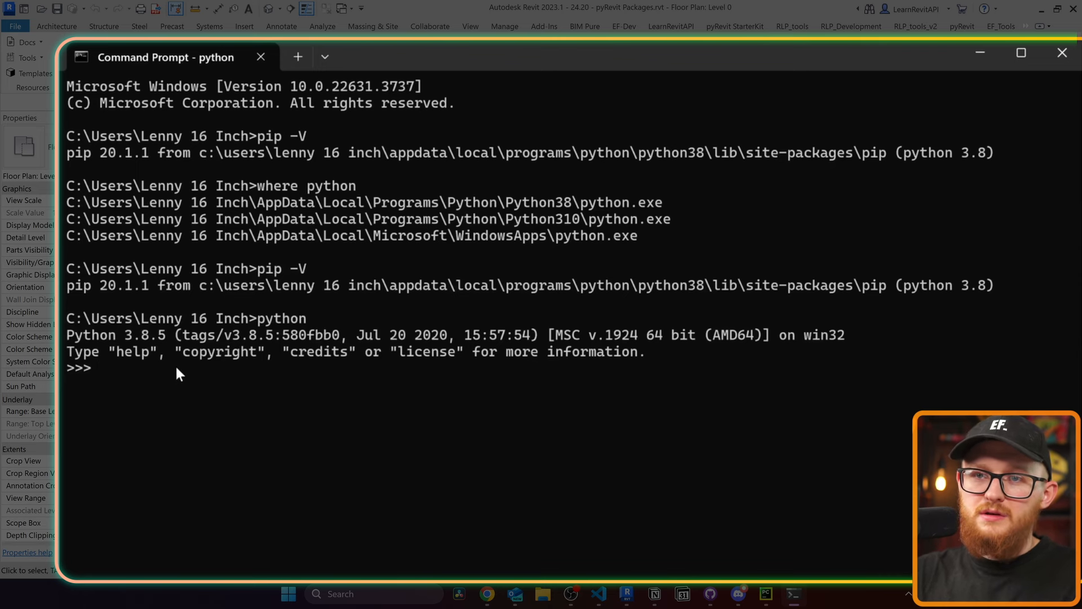
{"action": "type", "text": "exit()"}
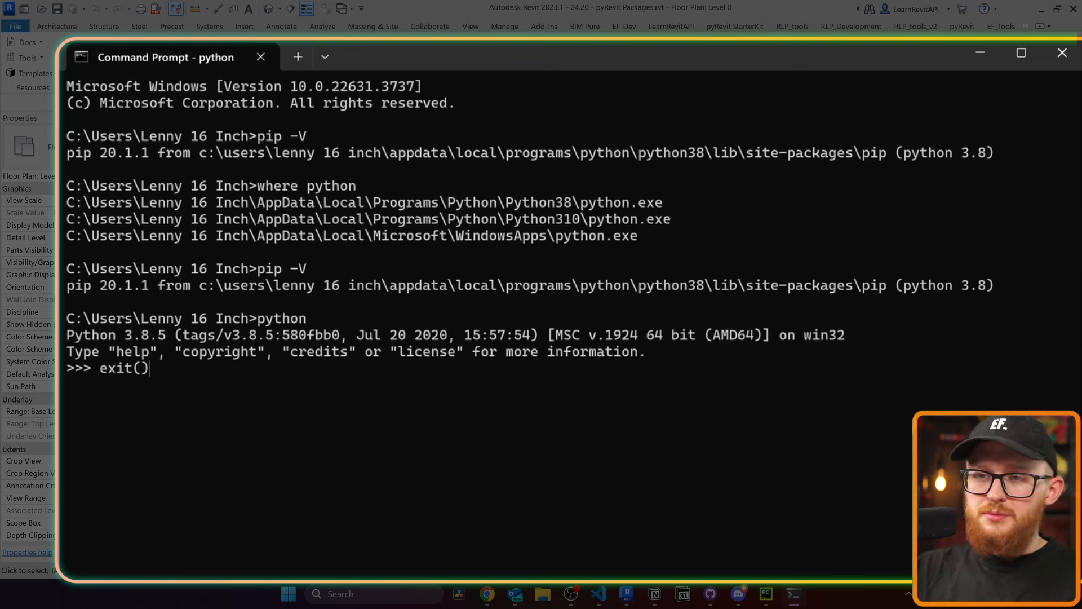
{"action": "key", "text": "Return"}
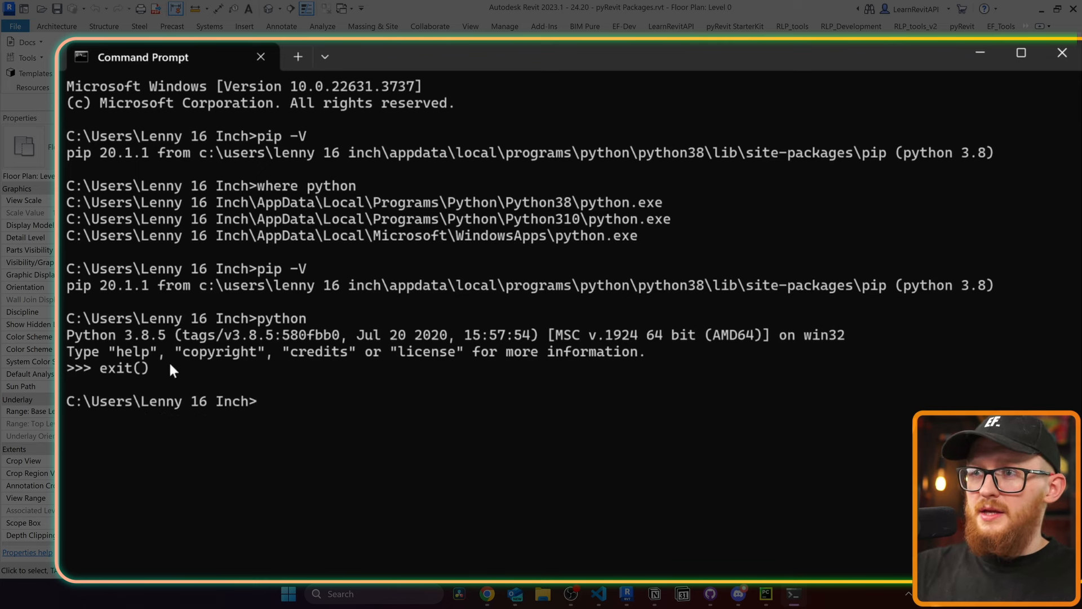
{"action": "mouse_move", "coordinate": [320, 280]}
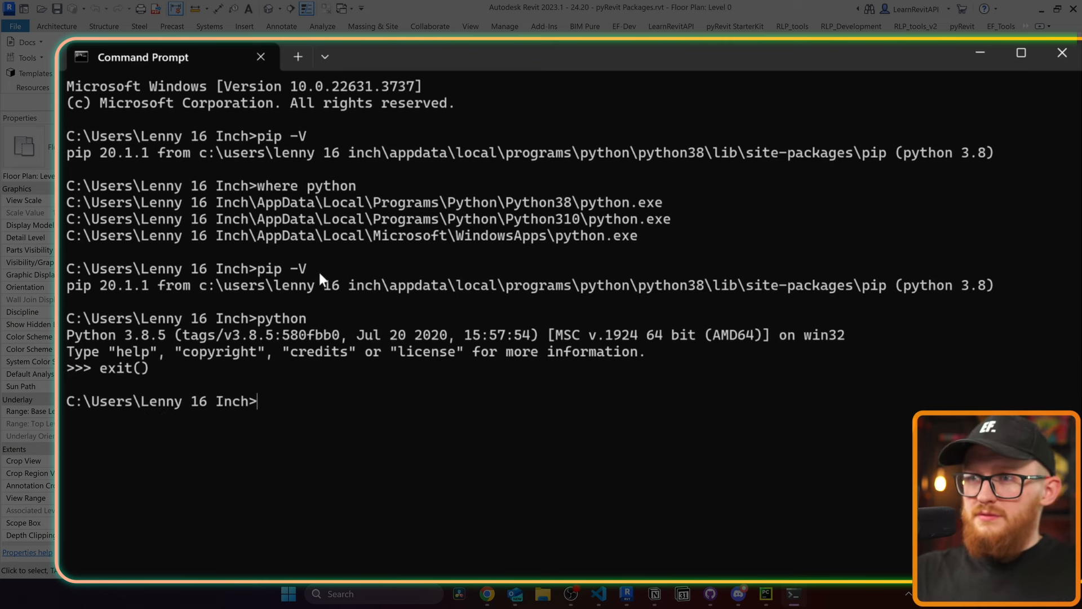
{"action": "mouse_move", "coordinate": [692, 309]}
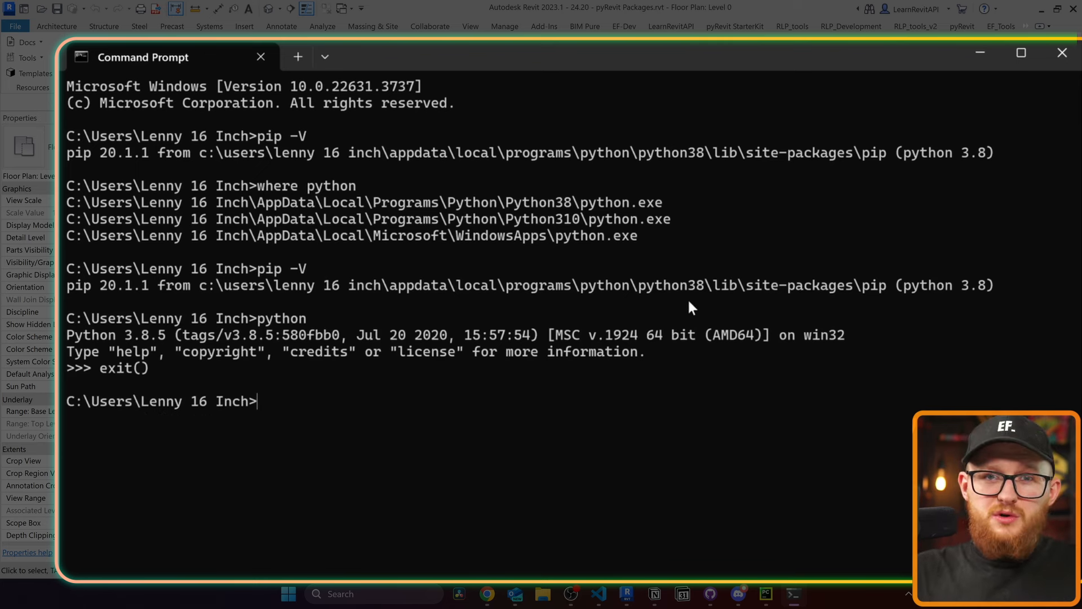
{"action": "mouse_move", "coordinate": [638, 200]}
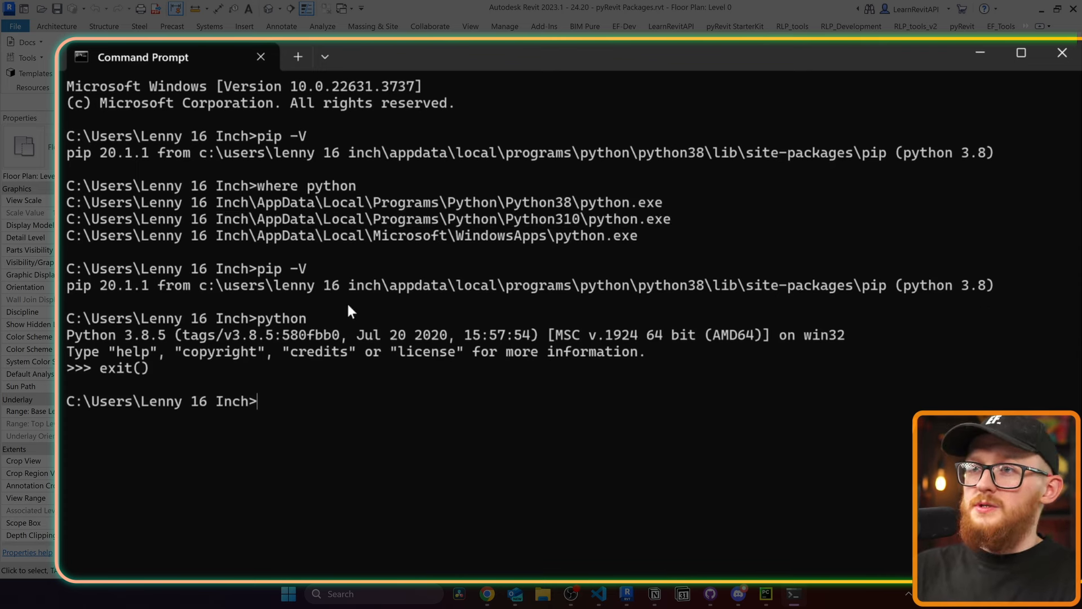
{"action": "mouse_move", "coordinate": [327, 406]}
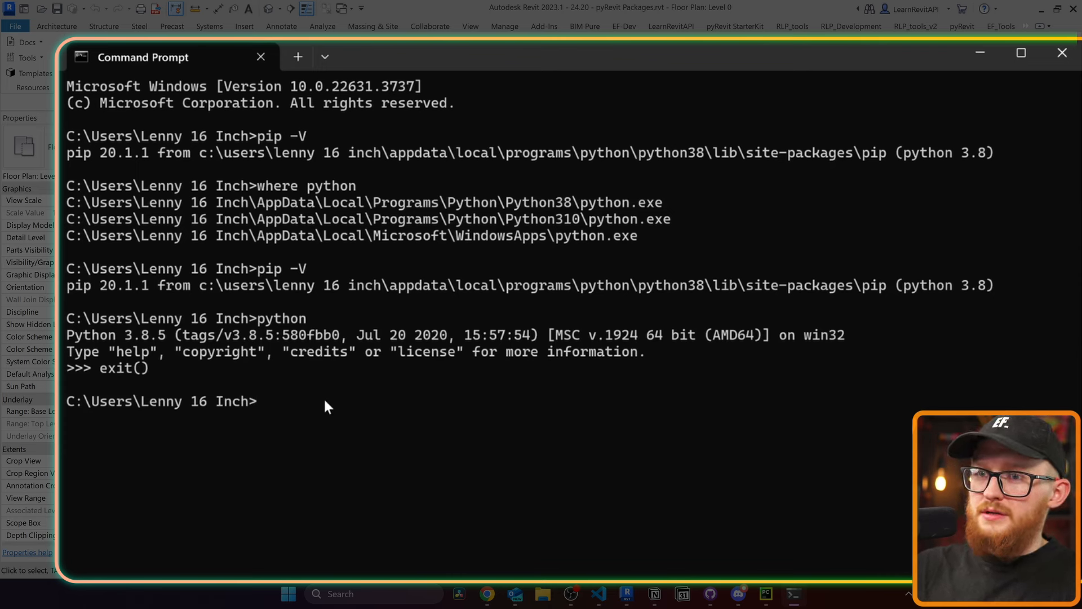
- Launch Python 3.10.4 from its quoted full path, then exit the interpreter
{"action": "type", "text": "C:\\Users\\Lenny 16 Inch\\AppData\\Local\\Programs\\Python\\Python310\\python.exe"}
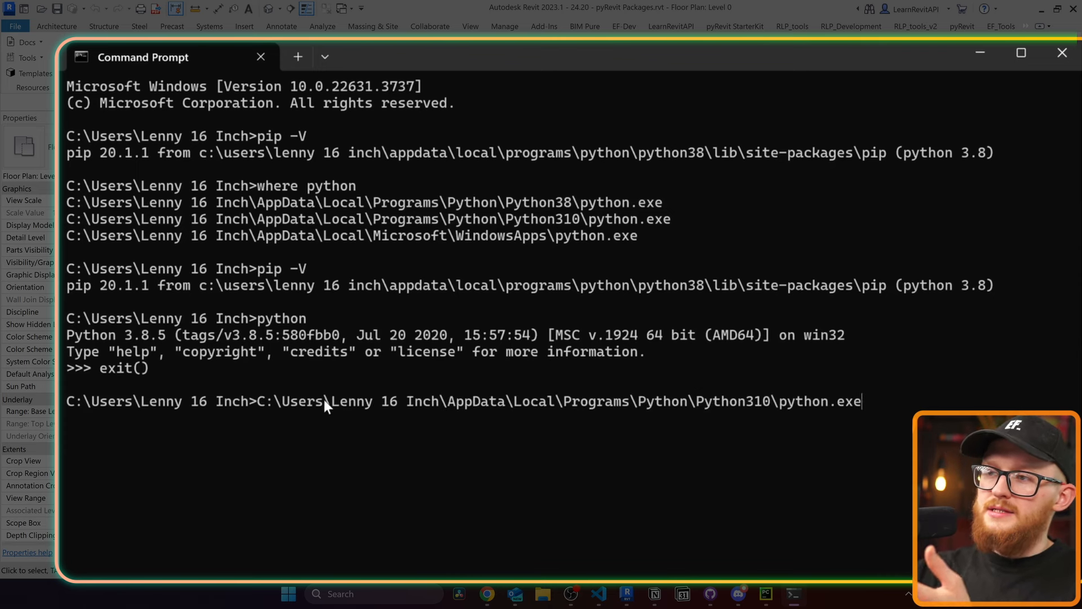
{"action": "key", "text": "Return"}
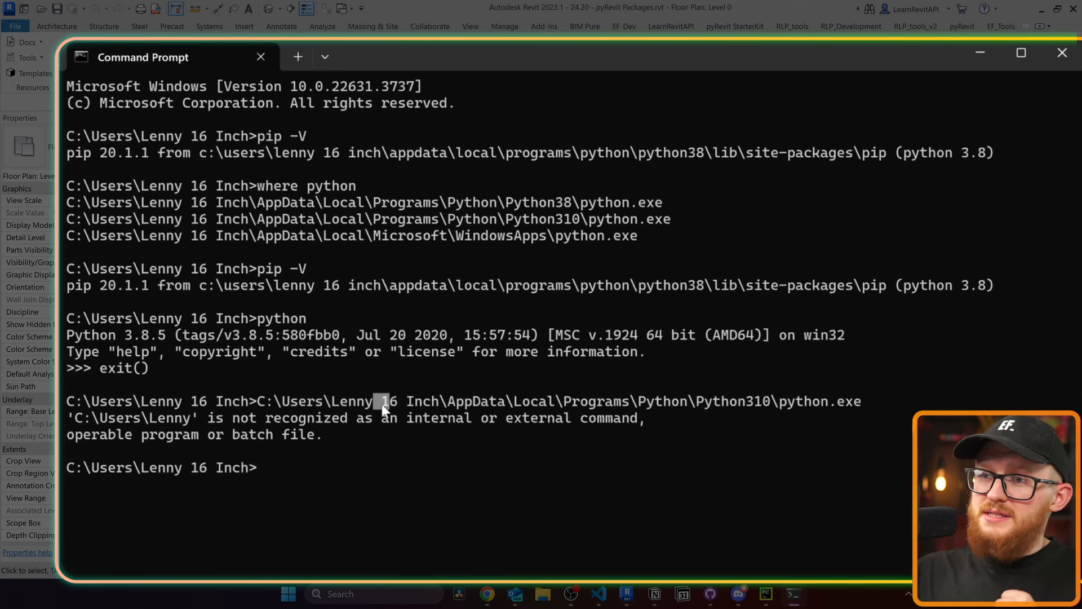
{"action": "type", "text": "\""}
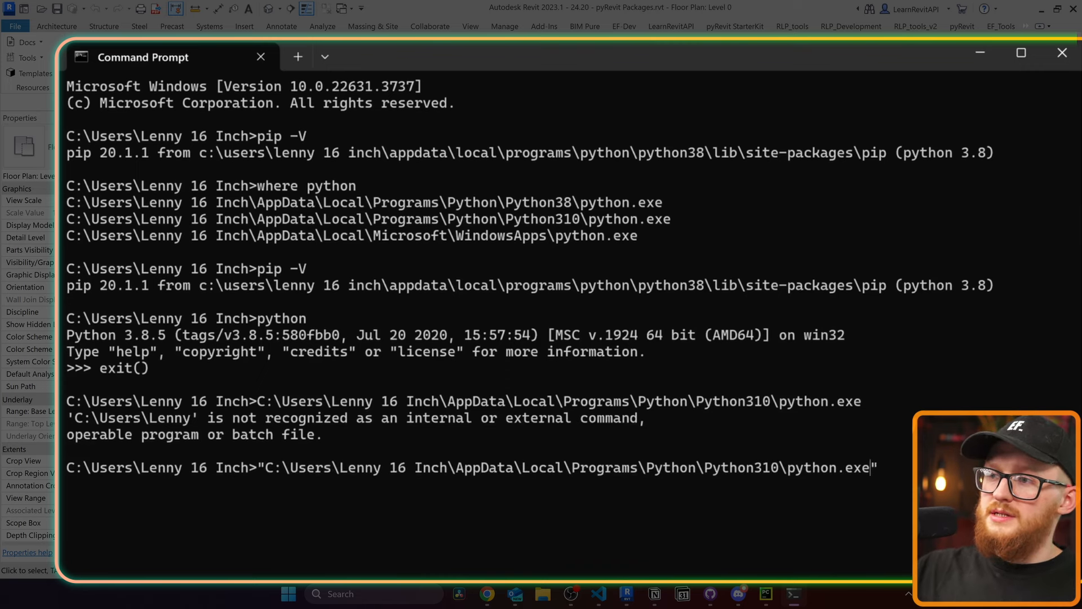
{"action": "key", "text": "Return"}
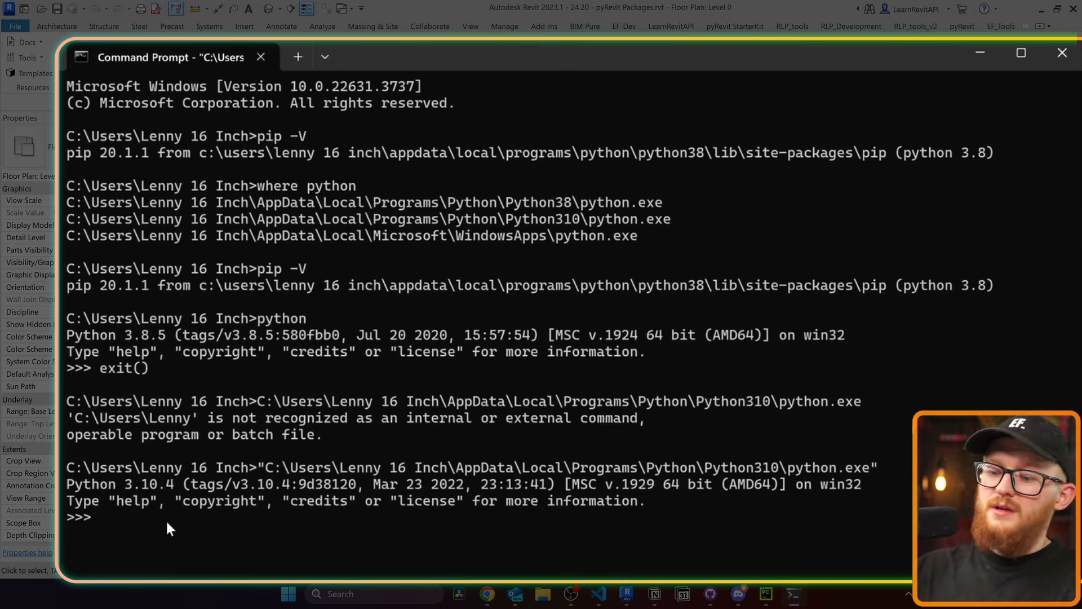
{"action": "type", "text": "exit()"}
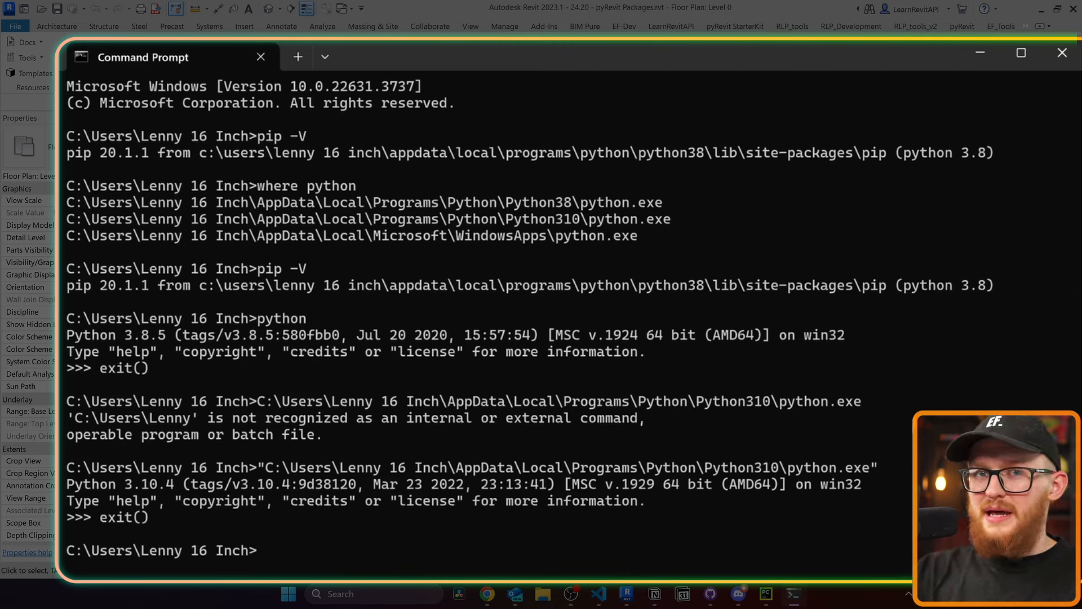
- Confirm Python310's Scripts pip reports version 22.0.4 for Python 3.10, then clear the terminal
{"action": "type", "text": "\"C:\\Users\\Lenny 16 Inch\\AppData\\Local\\Programs\\Python\\Python310\\python.ex\""}
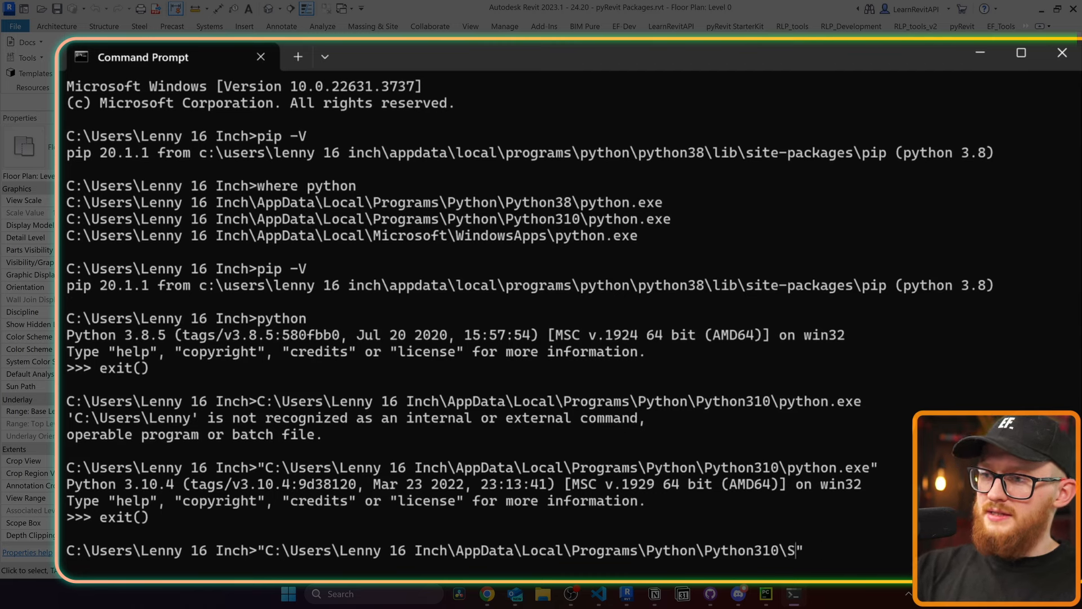
{"action": "type", "text": "Script\\"}
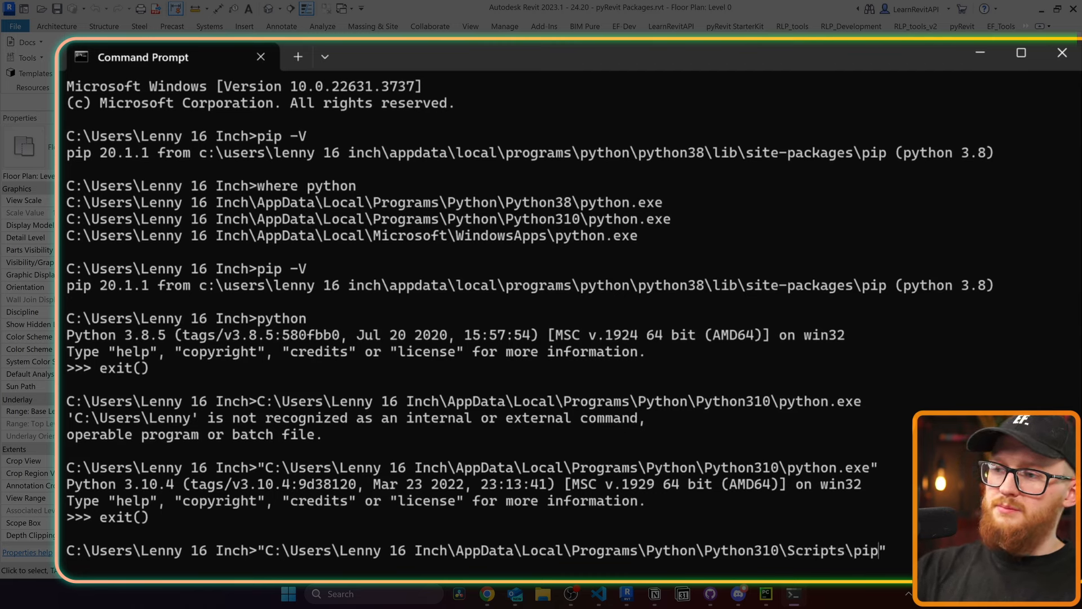
{"action": "mouse_move", "coordinate": [270, 557]}
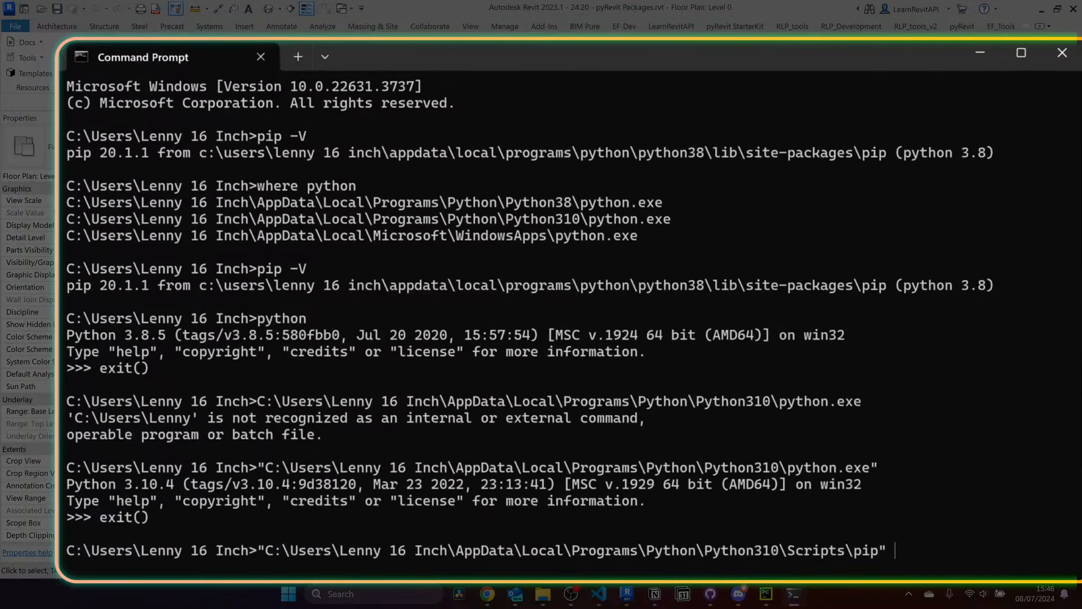
{"action": "type", "text": "-V"}
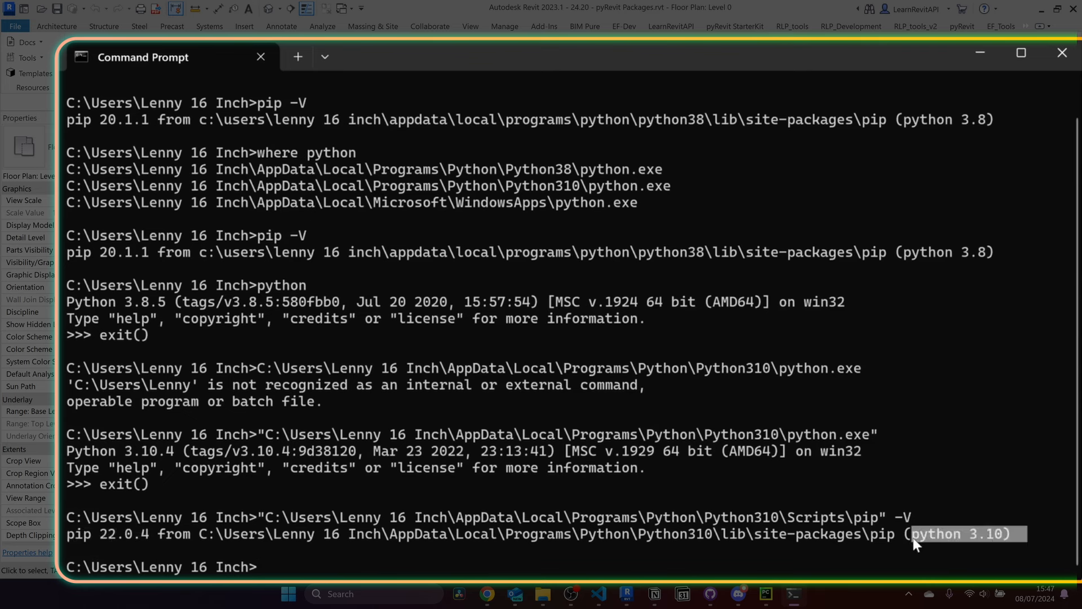
{"action": "mouse_move", "coordinate": [366, 575]}
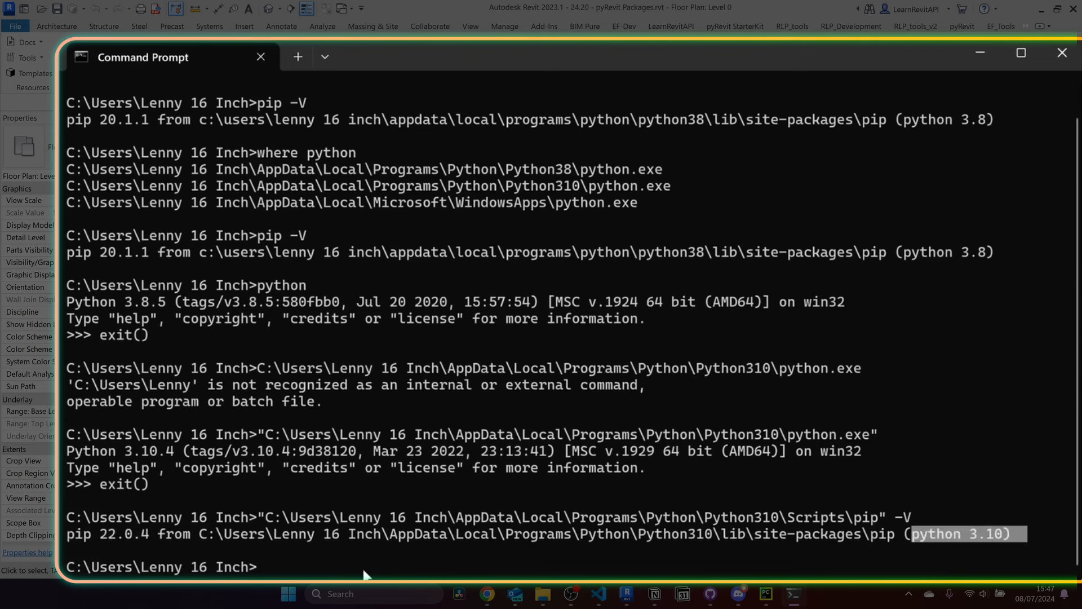
{"action": "type", "text": "pip"}
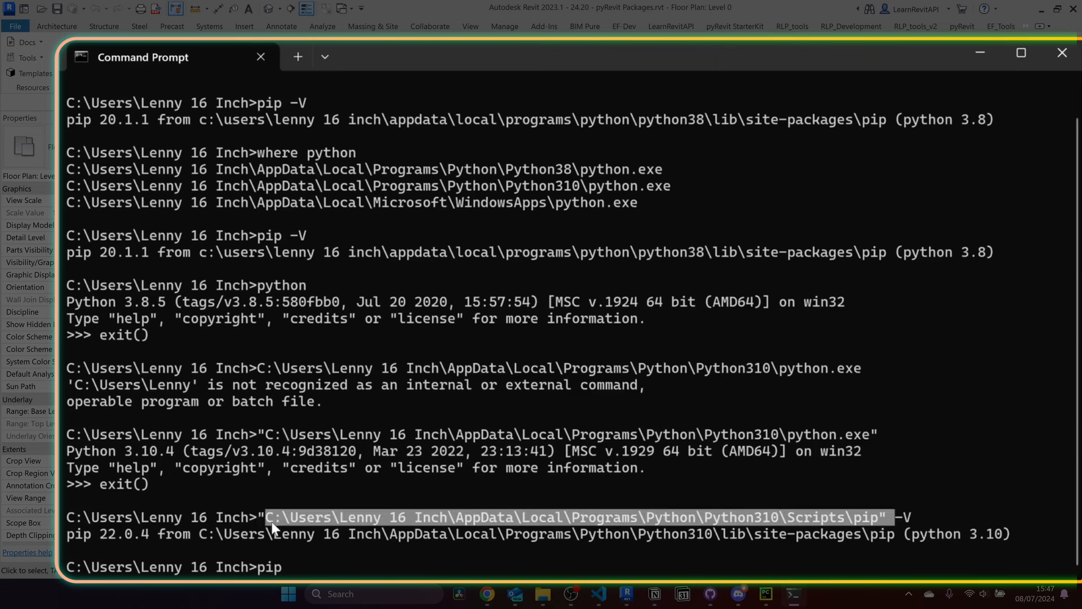
{"action": "type", "text": "cls"}
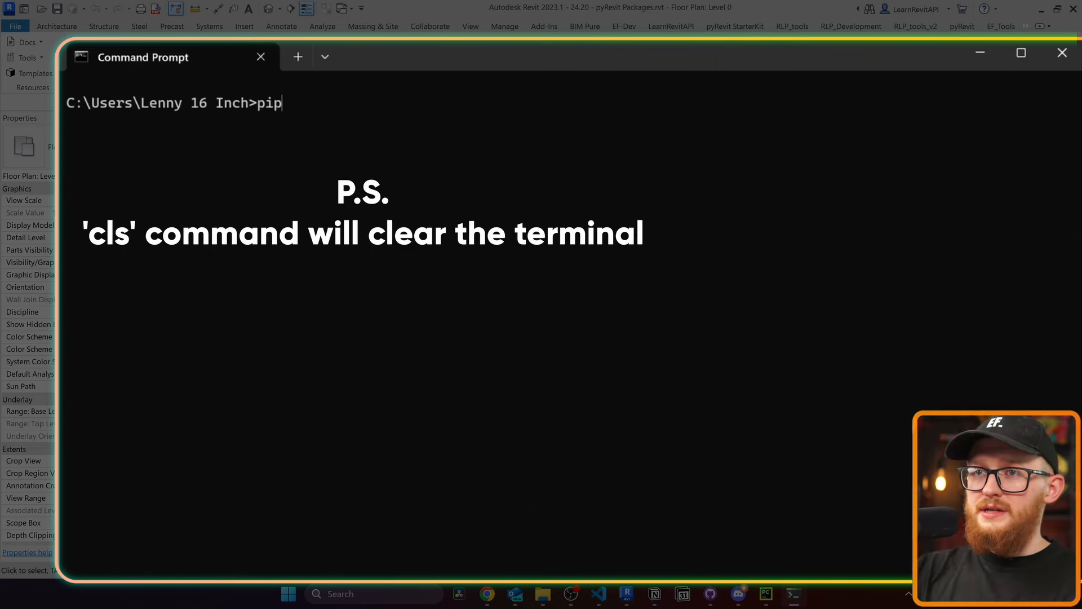
- Check the default pip's Python version and install pandas and numpy for Python 3.8
{"action": "key", "text": "Return"}
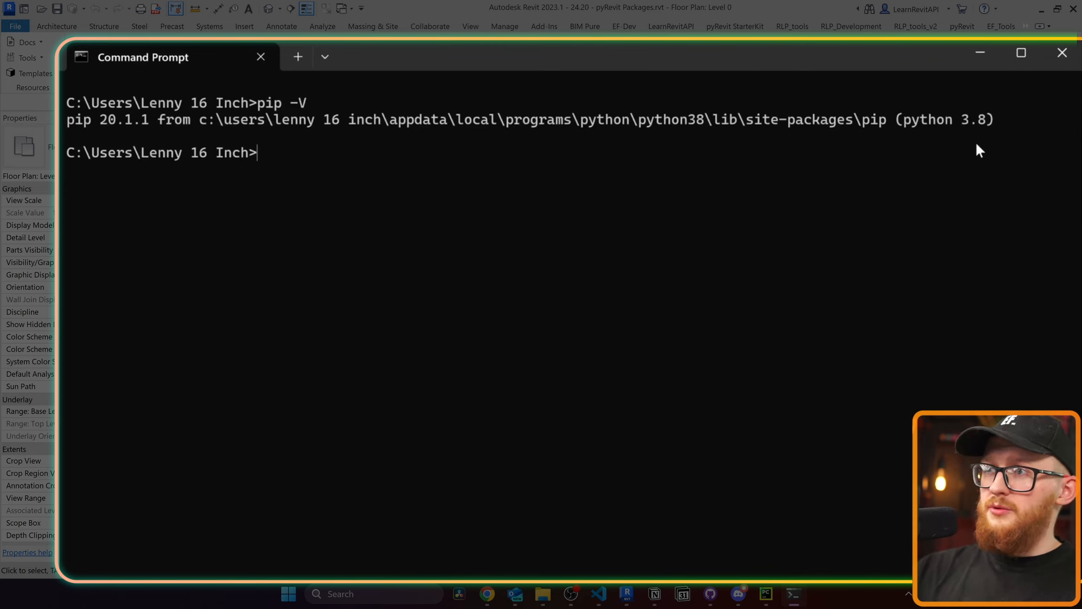
{"action": "mouse_move", "coordinate": [720, 221]}
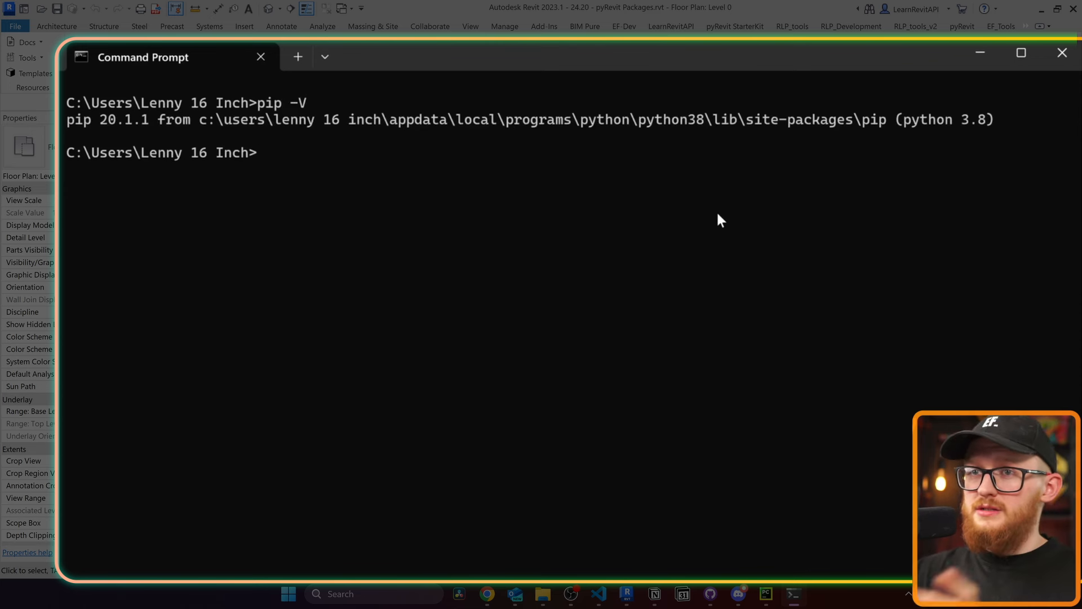
{"action": "type", "text": "pip"}
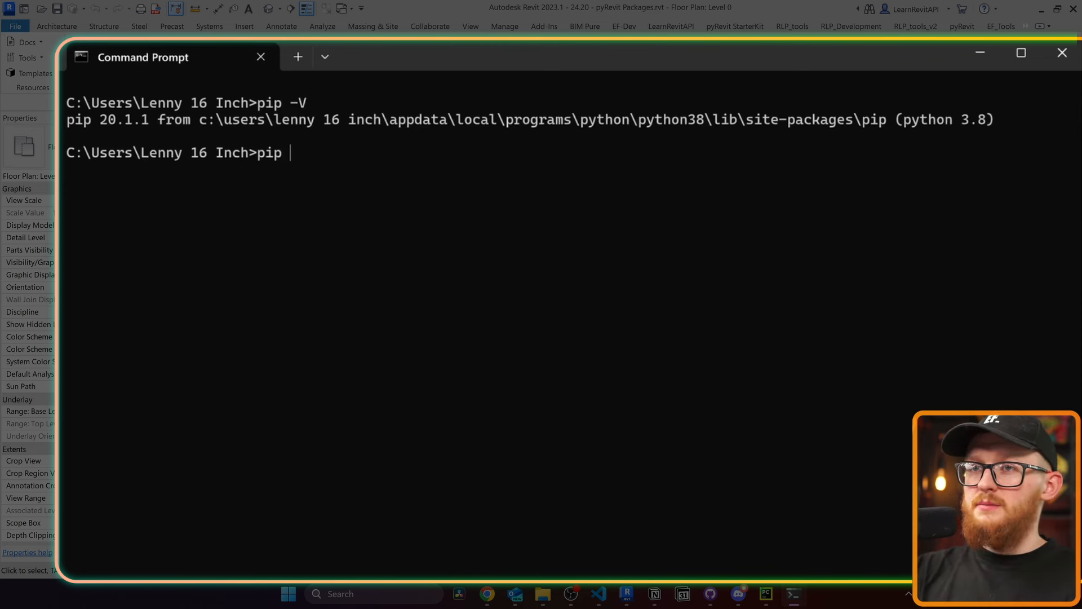
{"action": "type", "text": "install pandas num"}
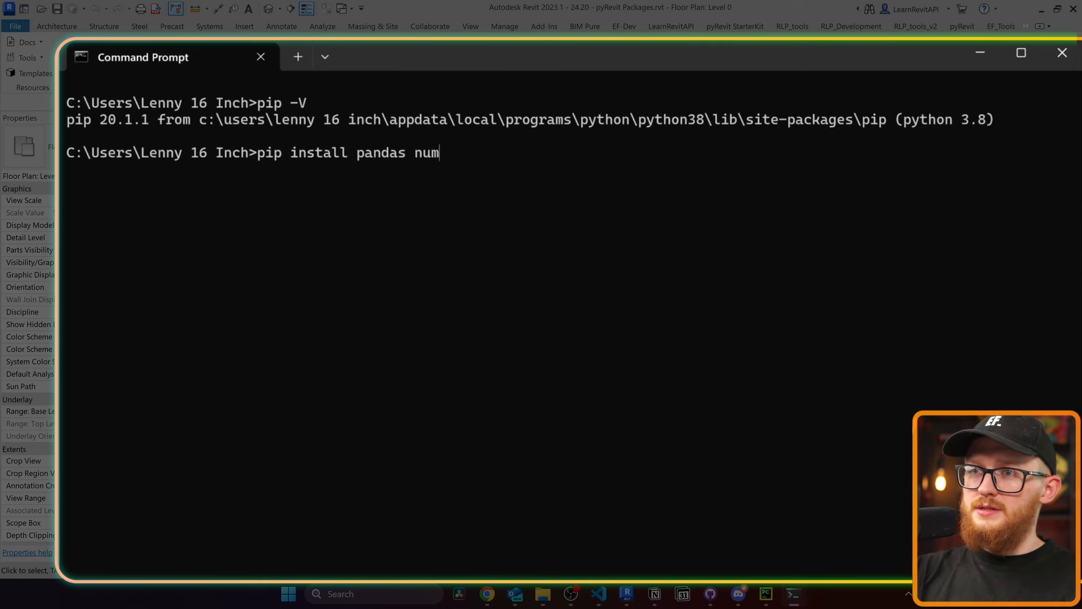
{"action": "type", "text": "py openpye"}
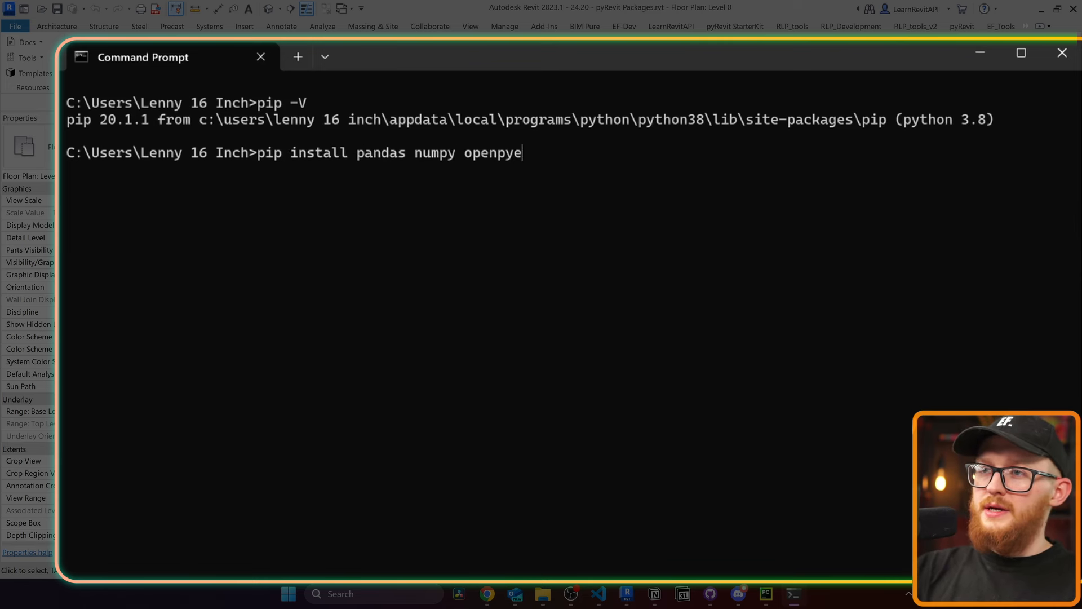
{"action": "type", "text": "xl"}
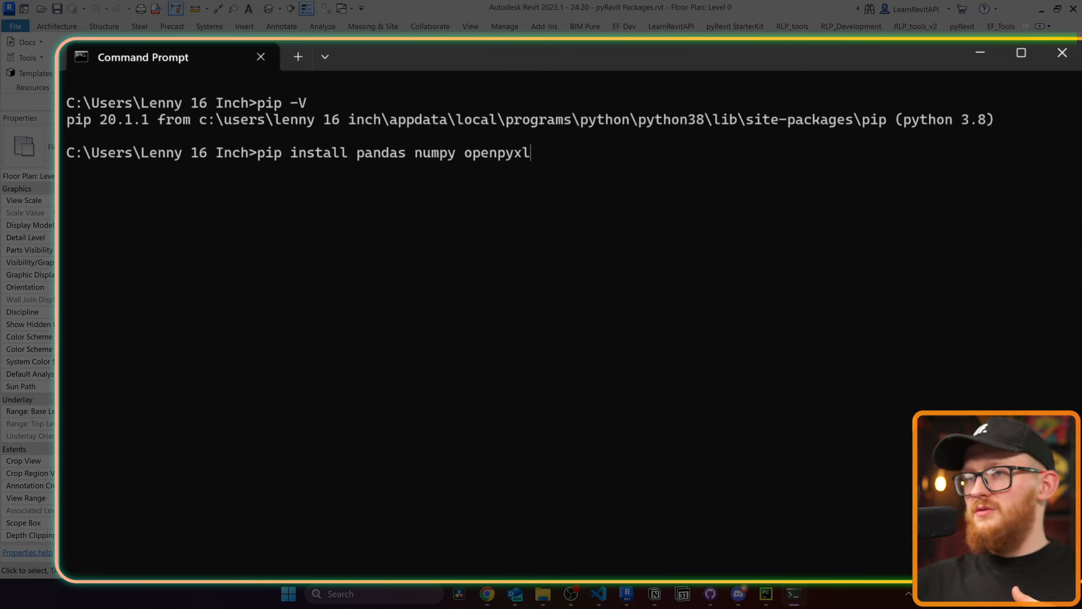
{"action": "mouse_move", "coordinate": [783, 187]}
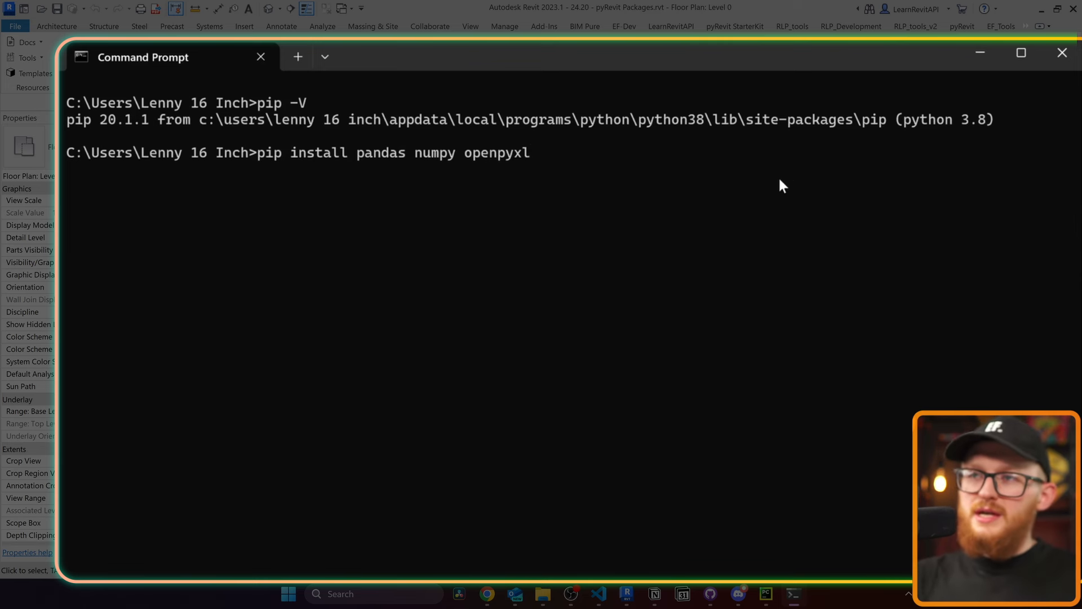
{"action": "key", "text": "Backspace"}
{"action": "type", "text": "pip install numpy"}
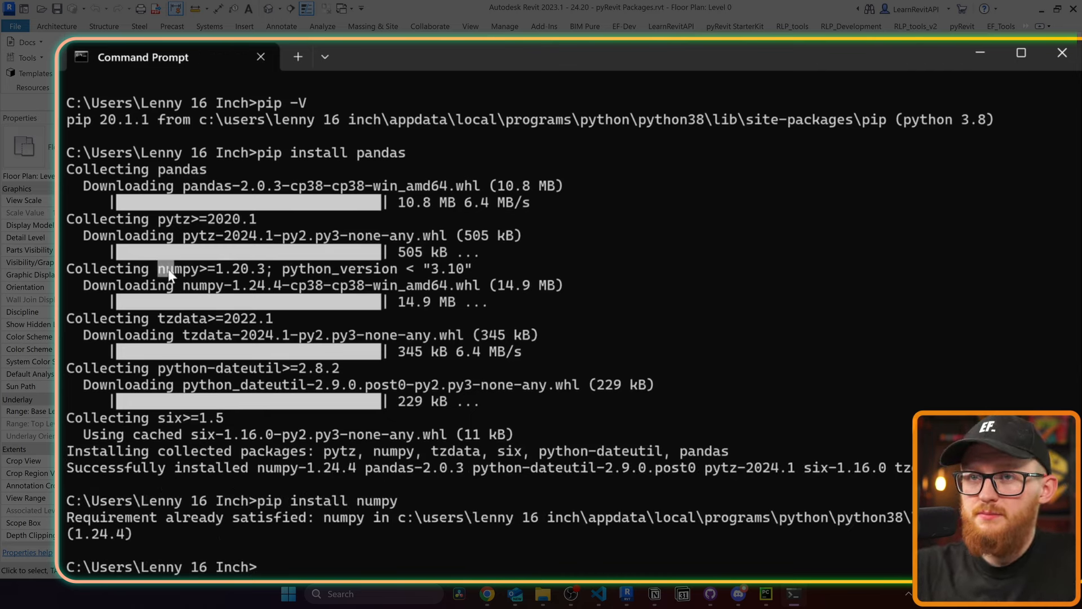
{"action": "mouse_move", "coordinate": [295, 575]}
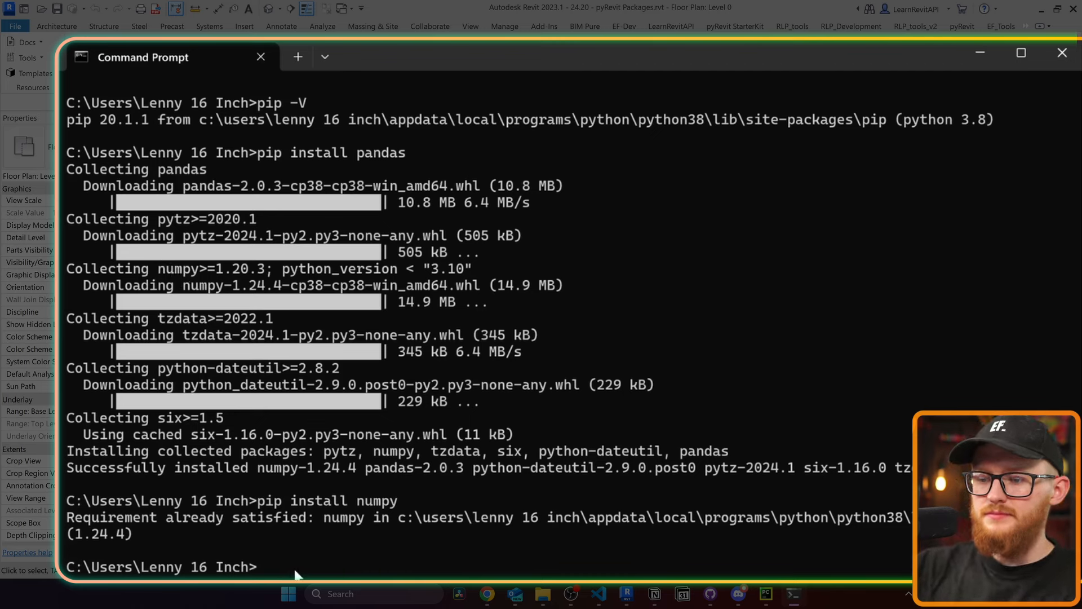
- Install openpyxl with pip install openpyxl
{"action": "type", "text": "pip install o"}
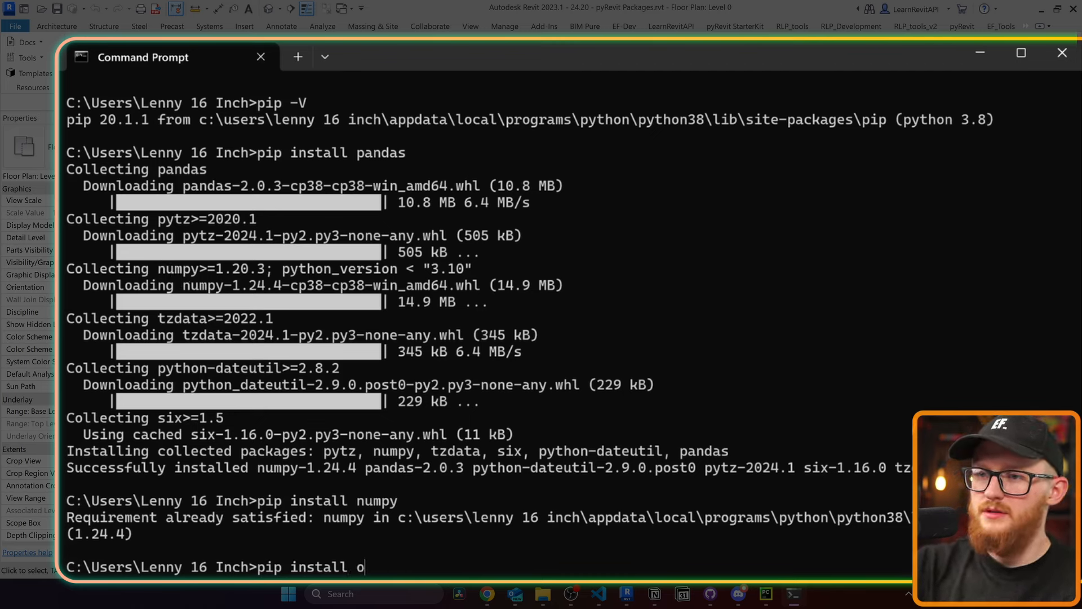
{"action": "type", "text": "penpyxl"}
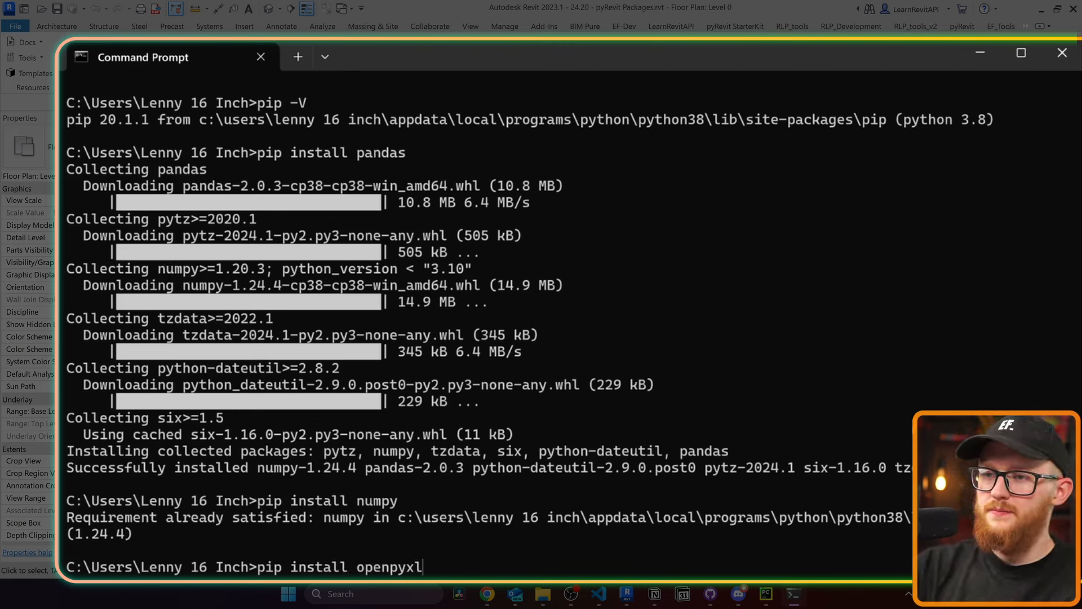
{"action": "key", "text": "Return"}
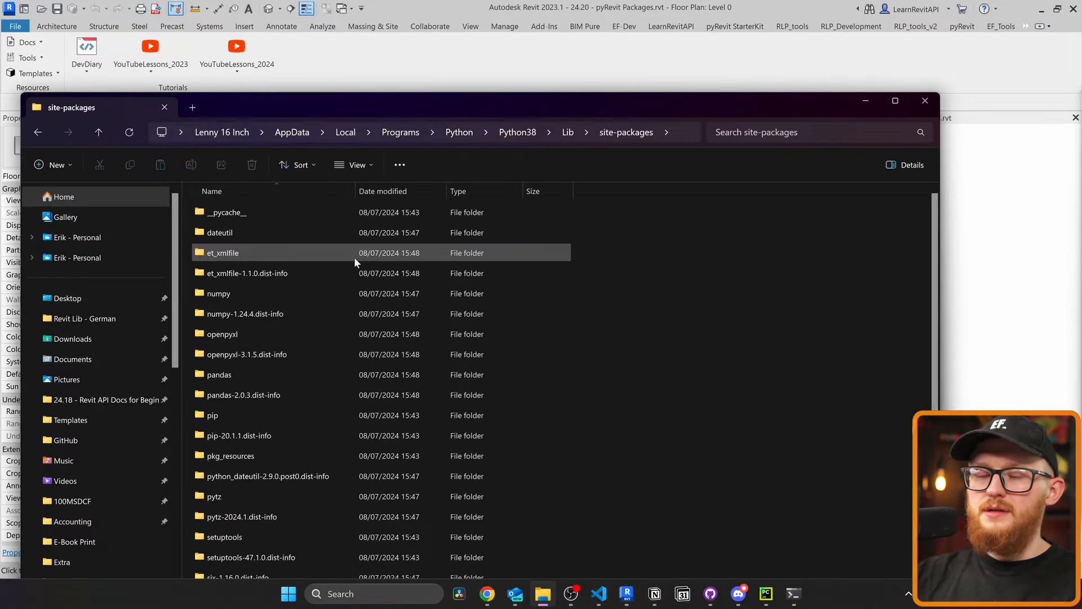
- Scroll Python38 site-packages to see pandas plus its pytz, six, tzdata and dateutil dependencies
{"action": "scroll", "scroll_direction": "down", "scroll_amount": 3}
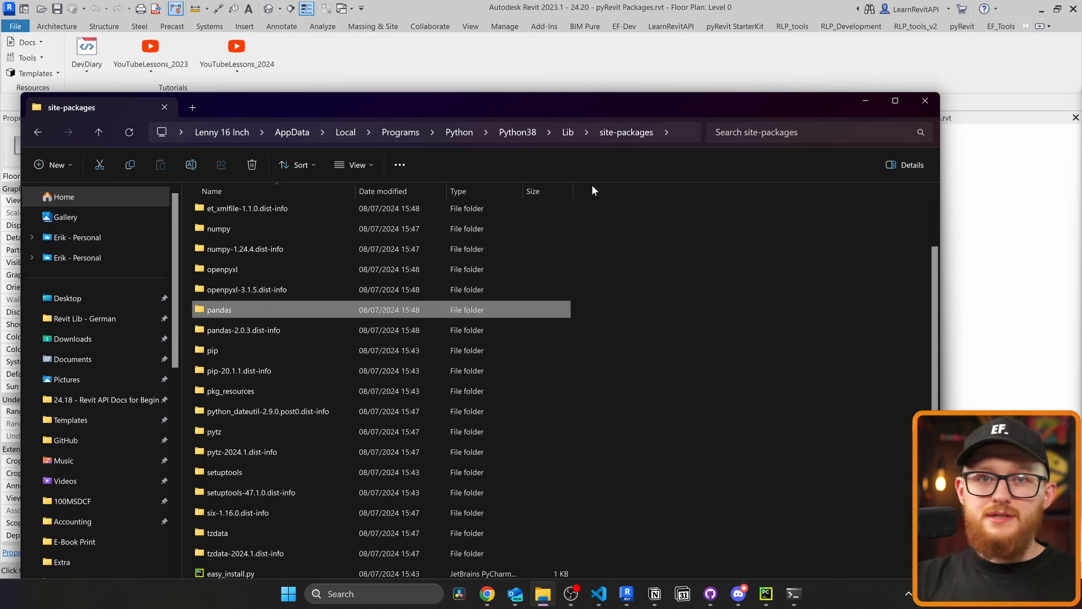
{"action": "mouse_move", "coordinate": [828, 108]}
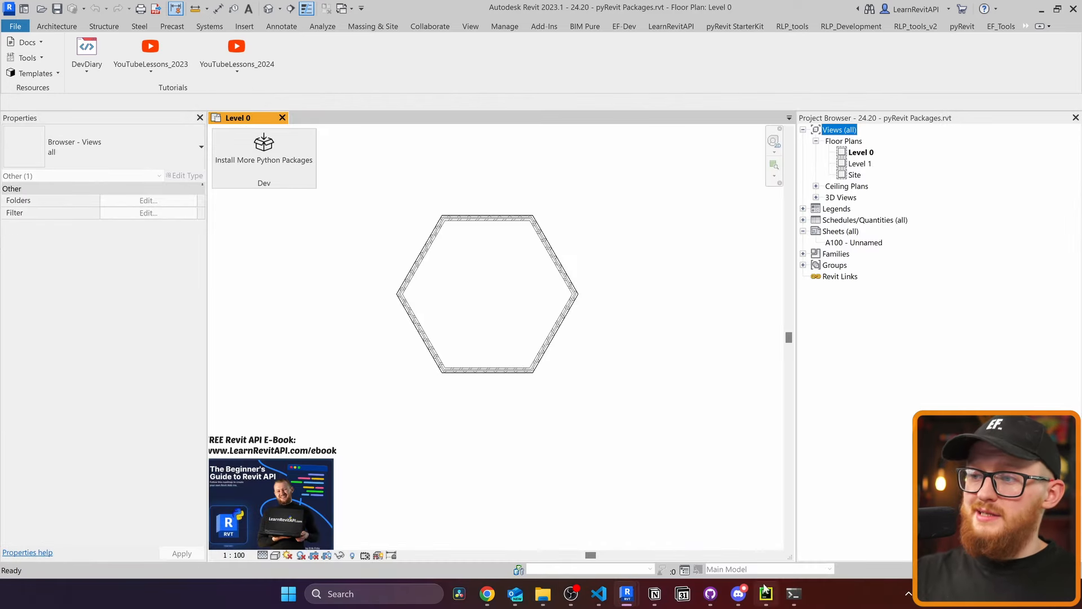
- Comment out the version check in script.py so it imports numpy and prints an array
{"action": "left_click", "coordinate": [765, 593]}
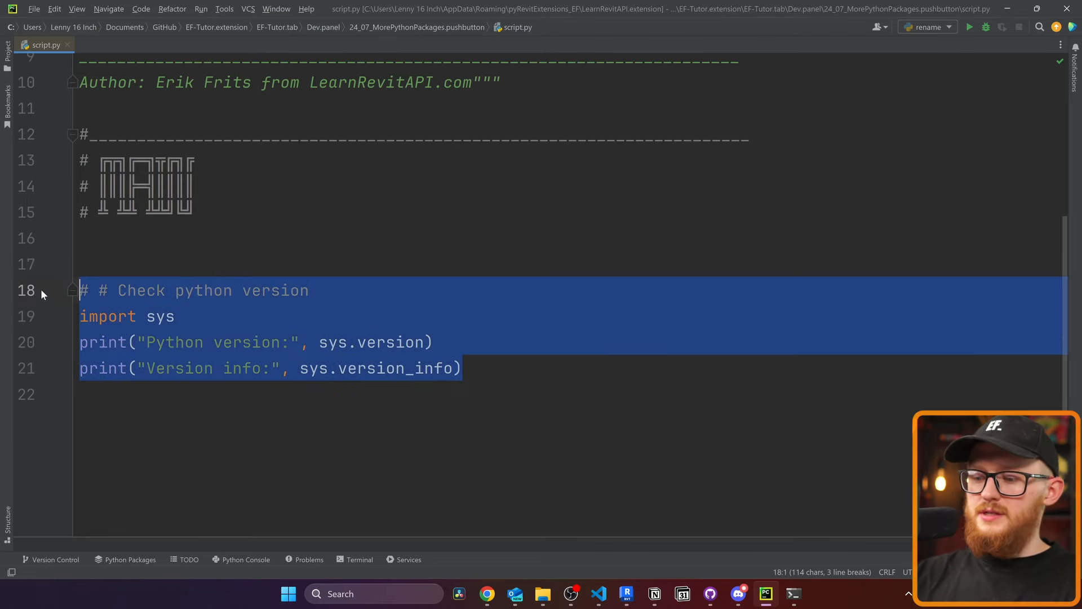
{"action": "key", "text": "ctrl+slash"}
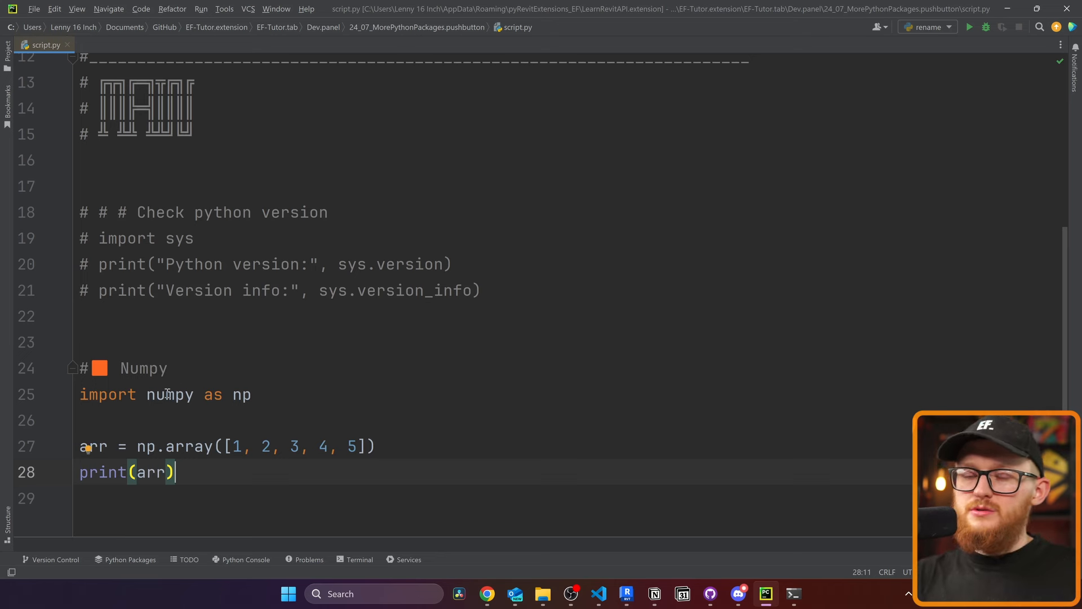
{"action": "double_click", "coordinate": [169, 394]}
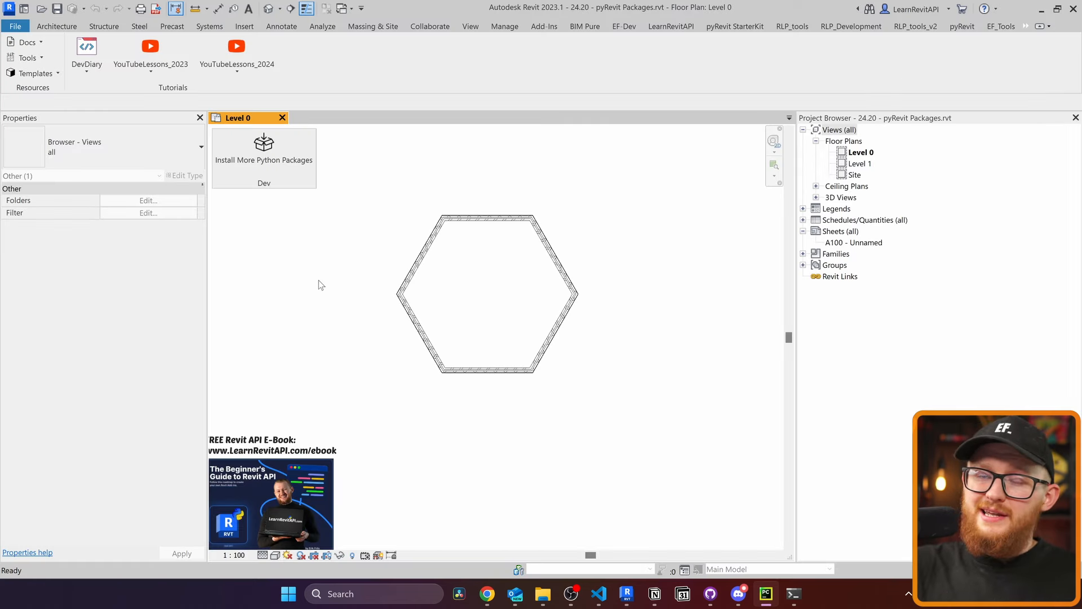
{"action": "mouse_move", "coordinate": [264, 151]}
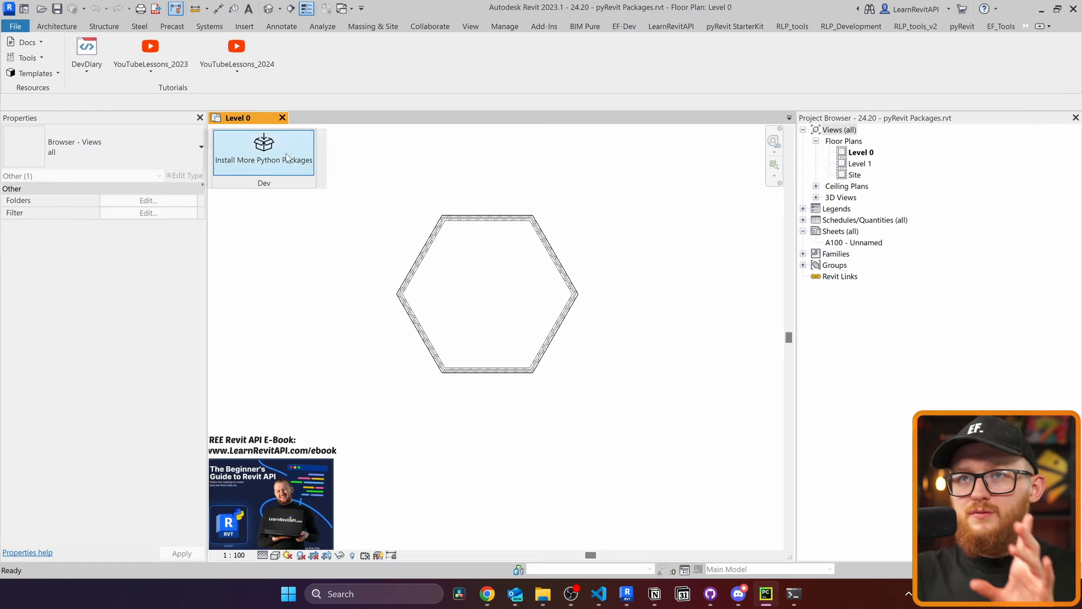
- Run Install More Python Packages in Revit and read the 'no module named numpy' traceback
{"action": "left_click", "coordinate": [264, 150]}
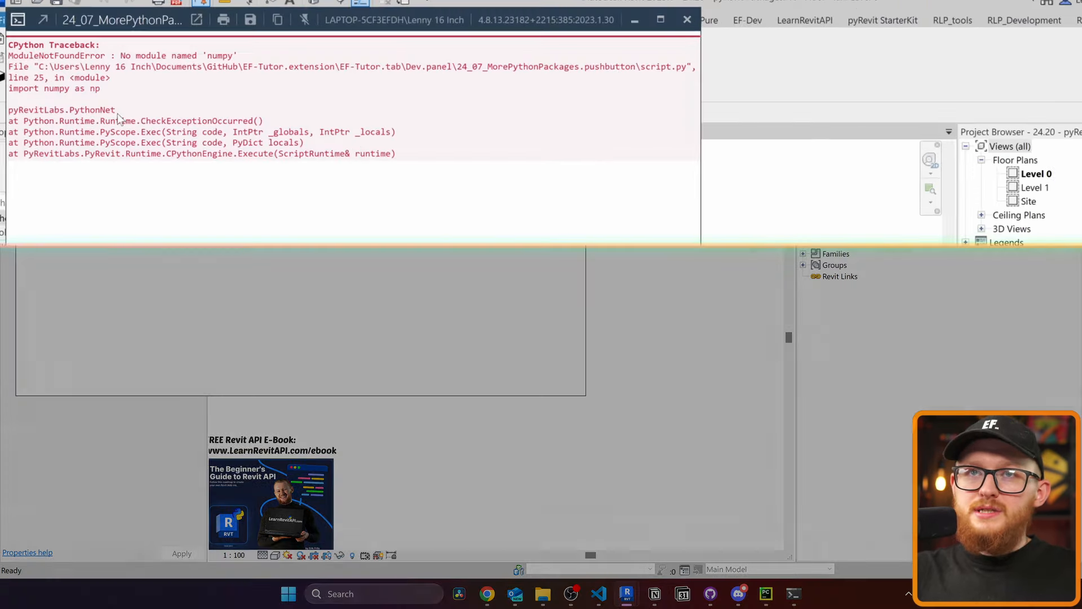
{"action": "double_click", "coordinate": [196, 56]}
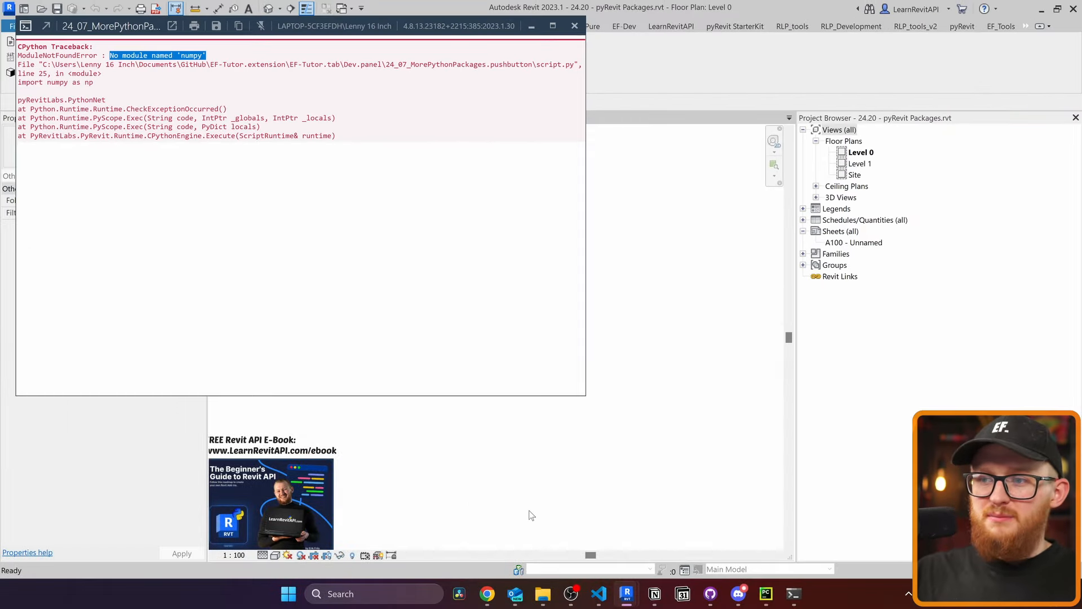
{"action": "left_click", "coordinate": [542, 594]}
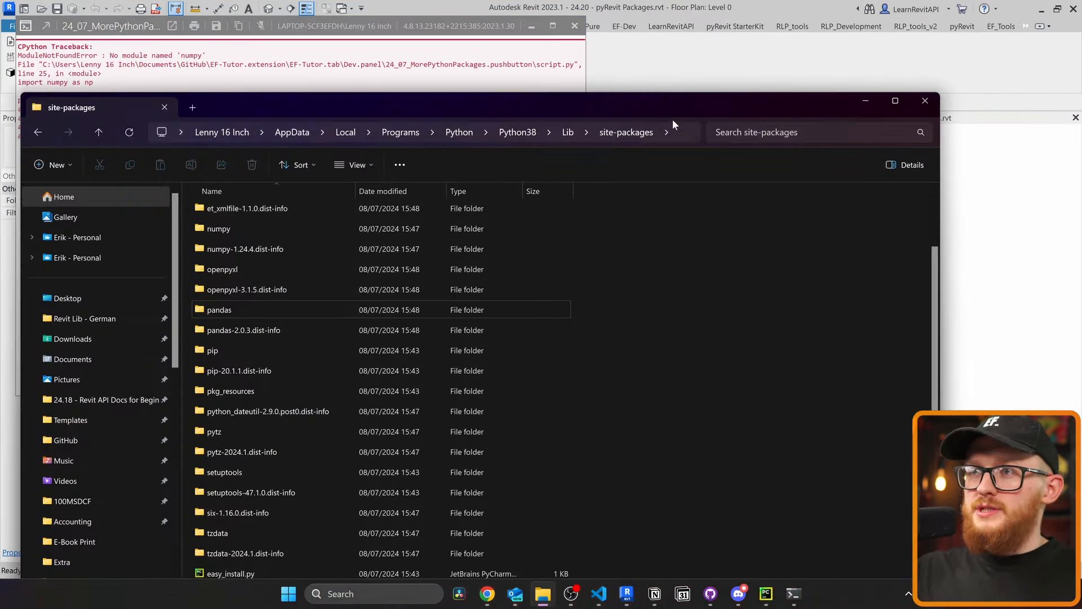
- Add import sys and sys.path.append(r'...Python38\Lib\site-packages') above the numpy import
{"action": "left_click", "coordinate": [414, 131]}
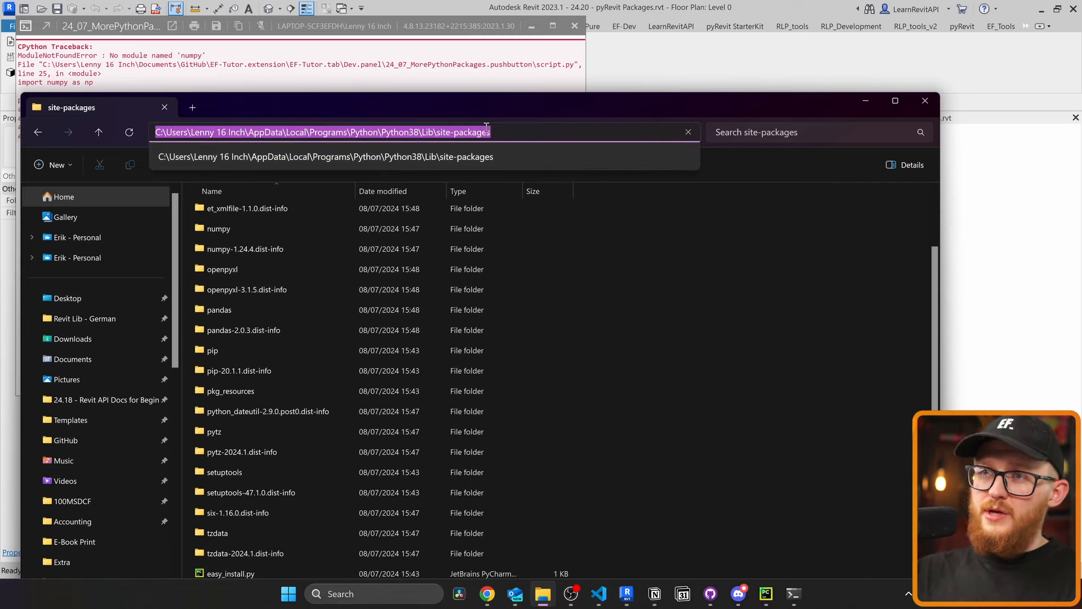
{"action": "mouse_move", "coordinate": [779, 593]}
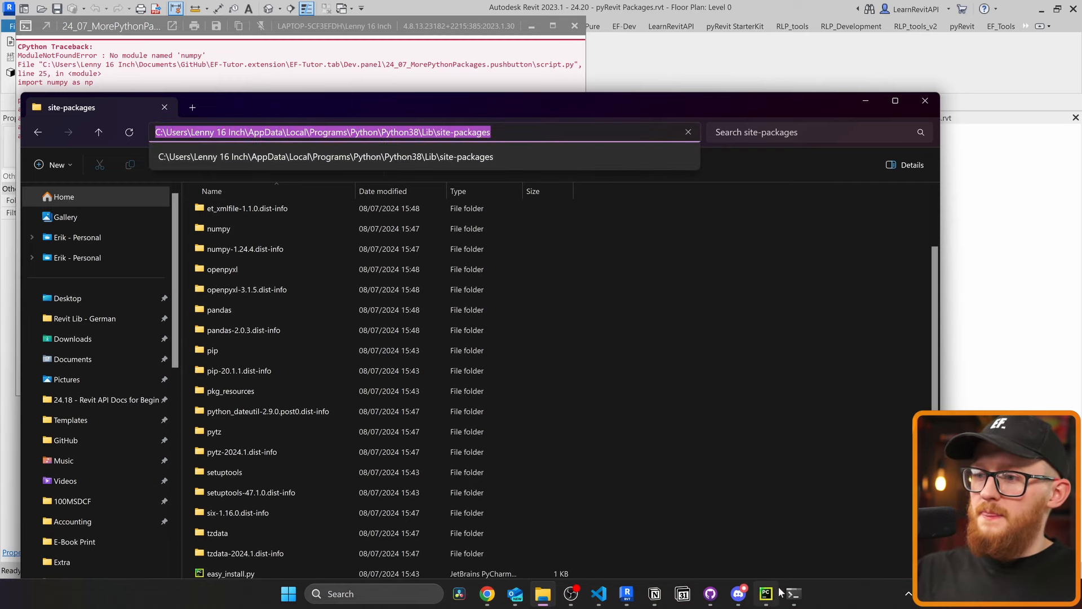
{"action": "left_click", "coordinate": [766, 593]}
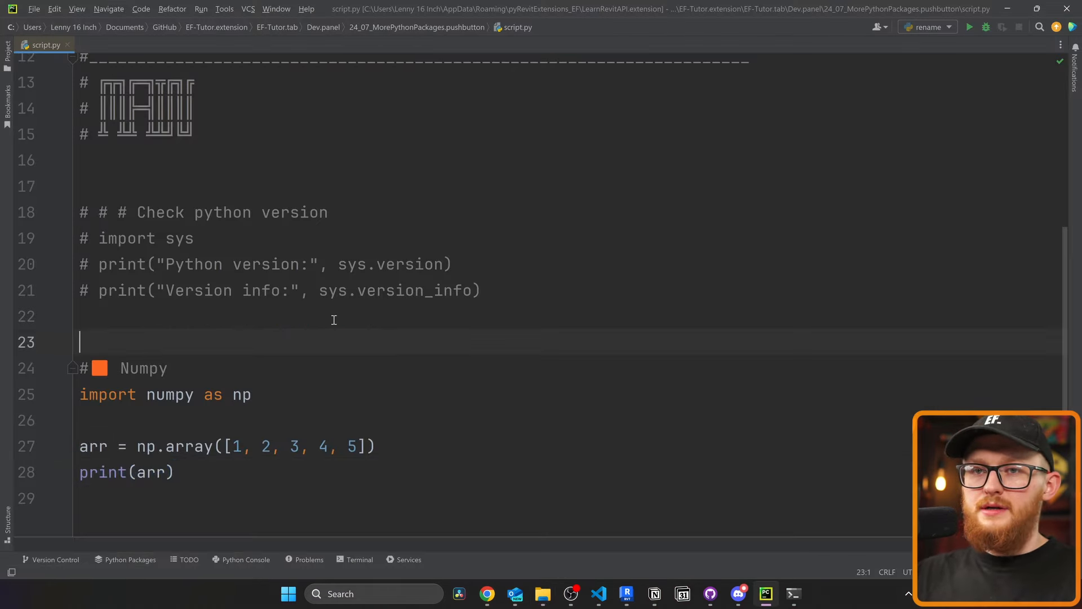
{"action": "key", "text": "enter"}
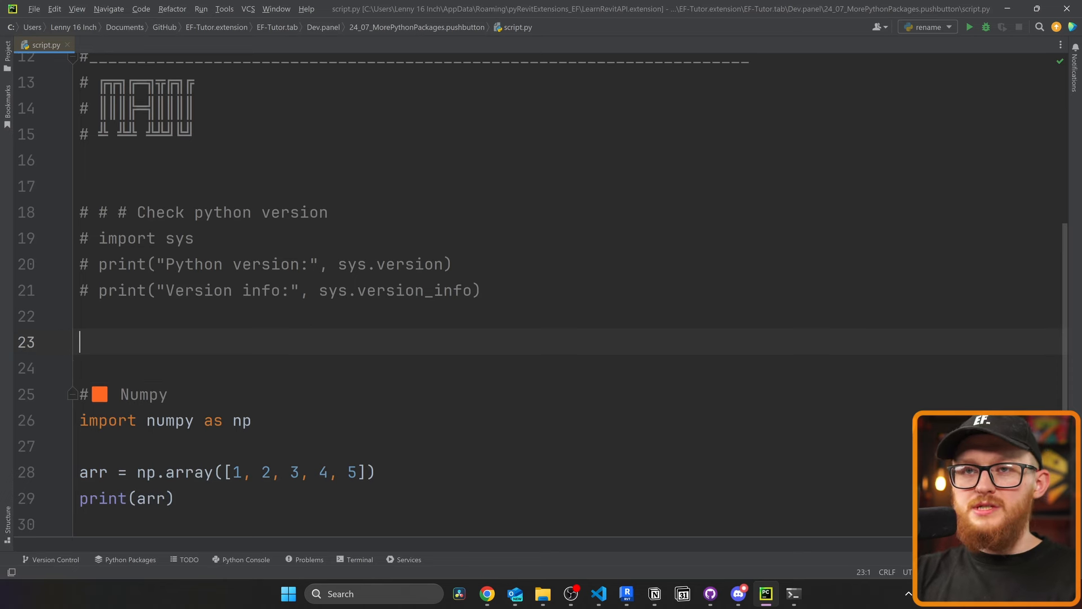
{"action": "type", "text": "import sys"}
{"action": "left_click", "coordinate": [570, 368]}
{"action": "type", "text": "sys.path.append('"}
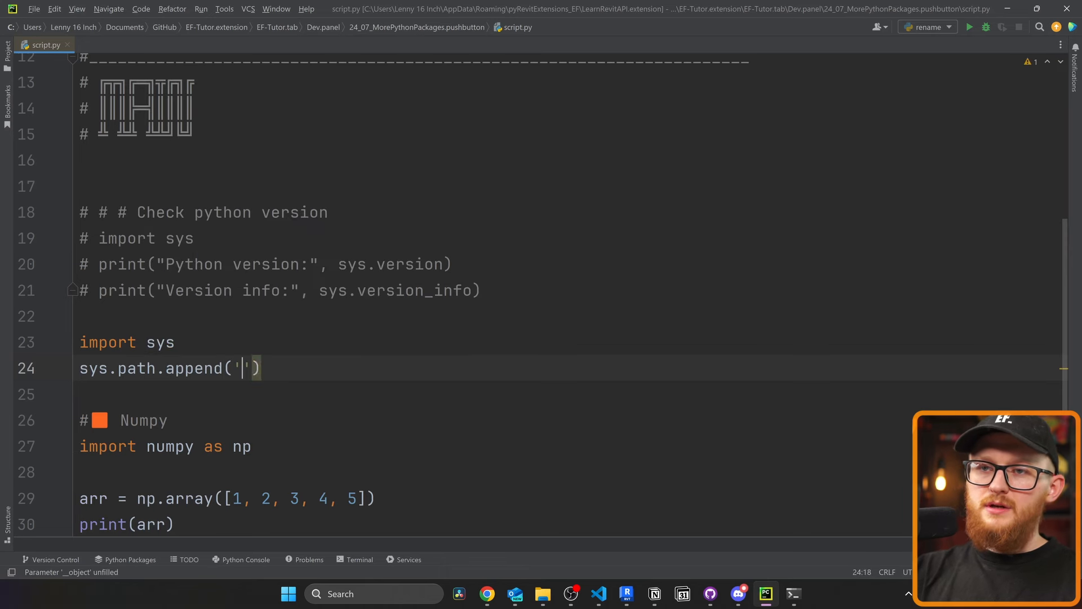
{"action": "type", "text": "C:\\Users\\Lenny 16 Inch\\AppData\\Local\\Programs\\Python\\Python38\\Lib\\site-packages"}
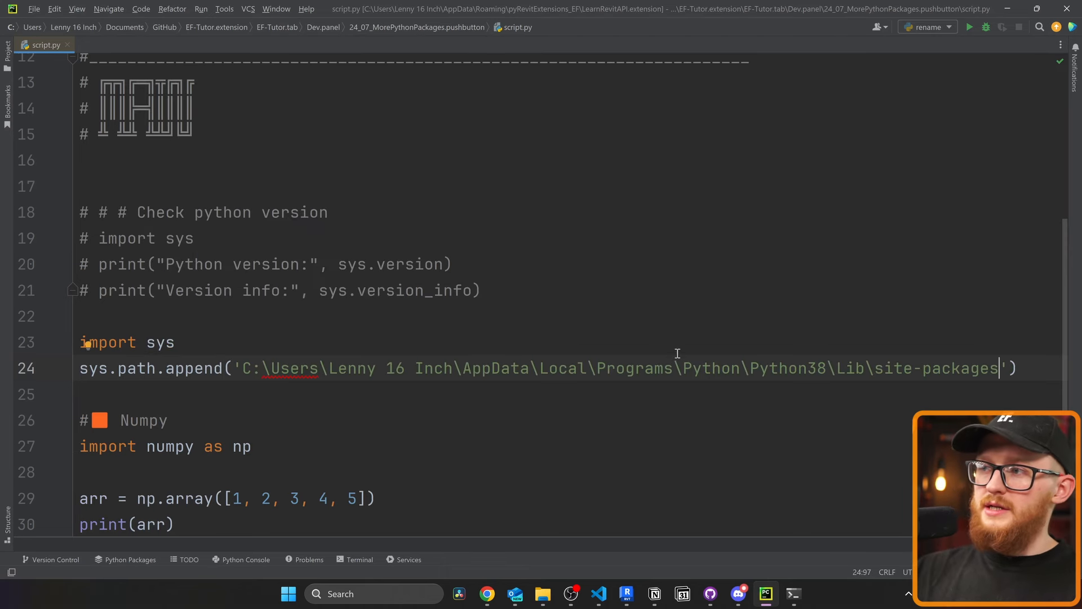
{"action": "type", "text": "r"}
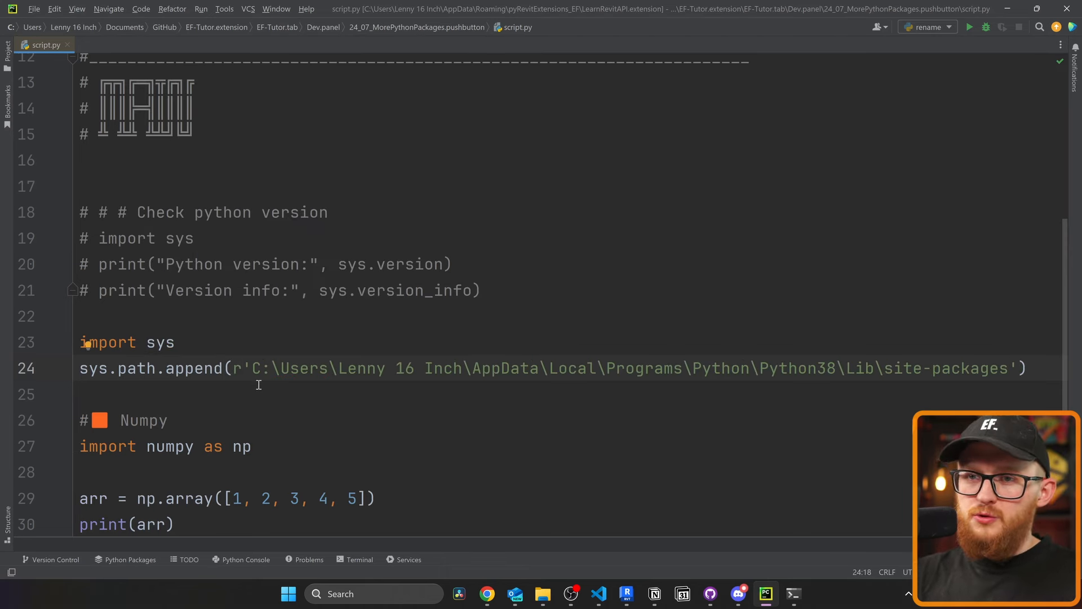
{"action": "mouse_move", "coordinate": [292, 384]}
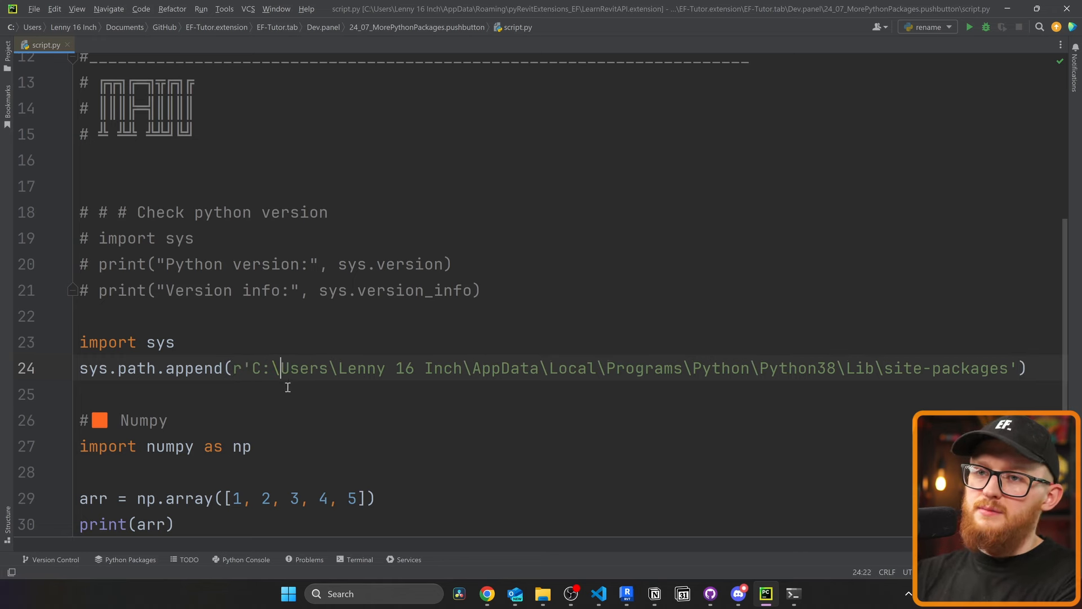
- Rerun the button script in Revit, which now fails on numpy's missing 'glob' module
{"action": "left_click", "coordinate": [80, 394]}
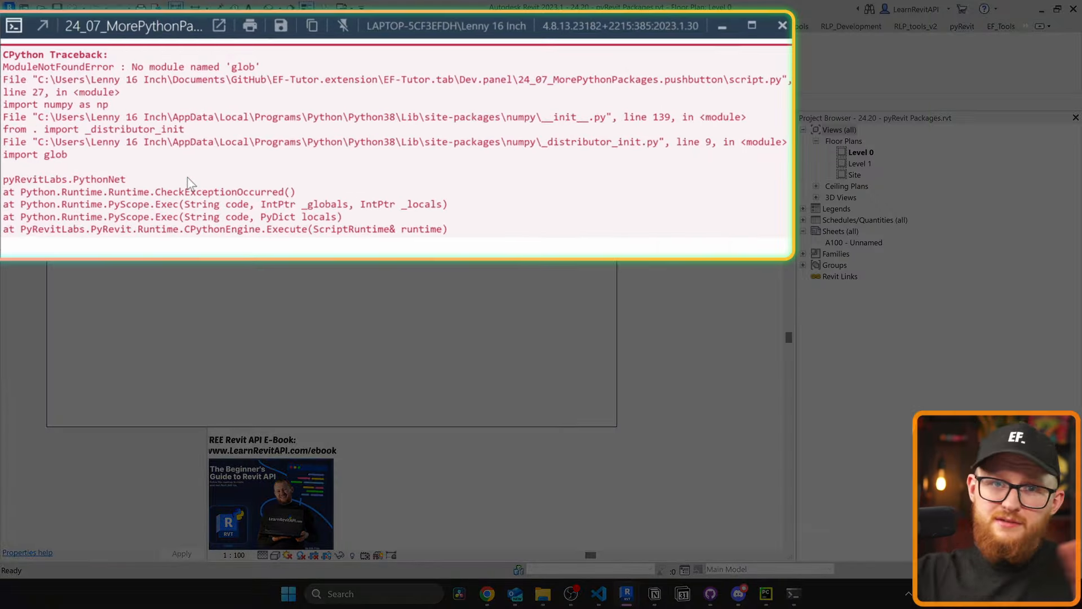
{"action": "mouse_move", "coordinate": [135, 66]}
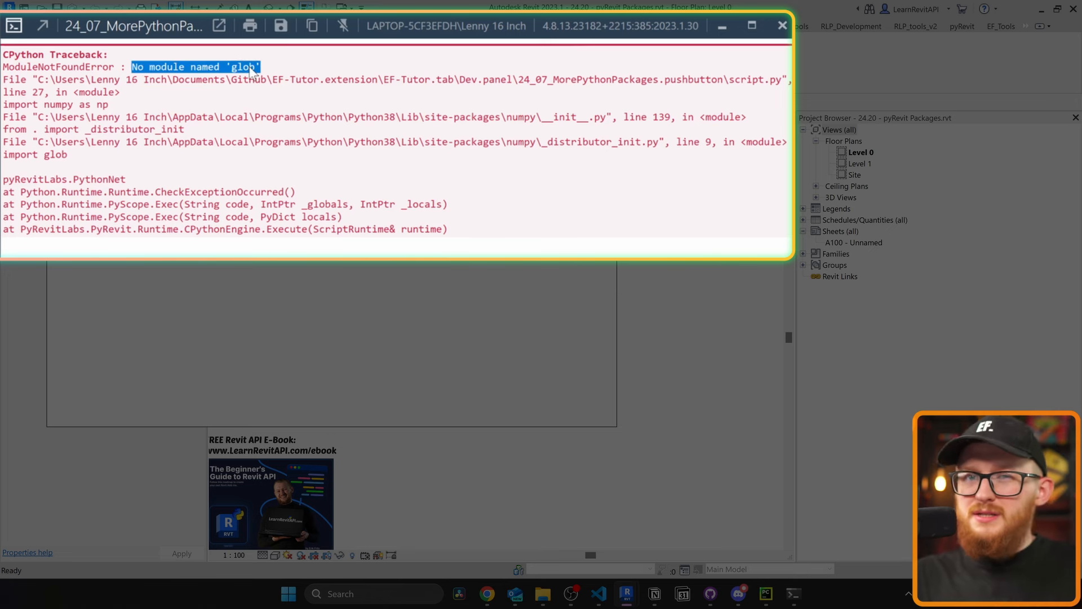
{"action": "mouse_move", "coordinate": [544, 111]}
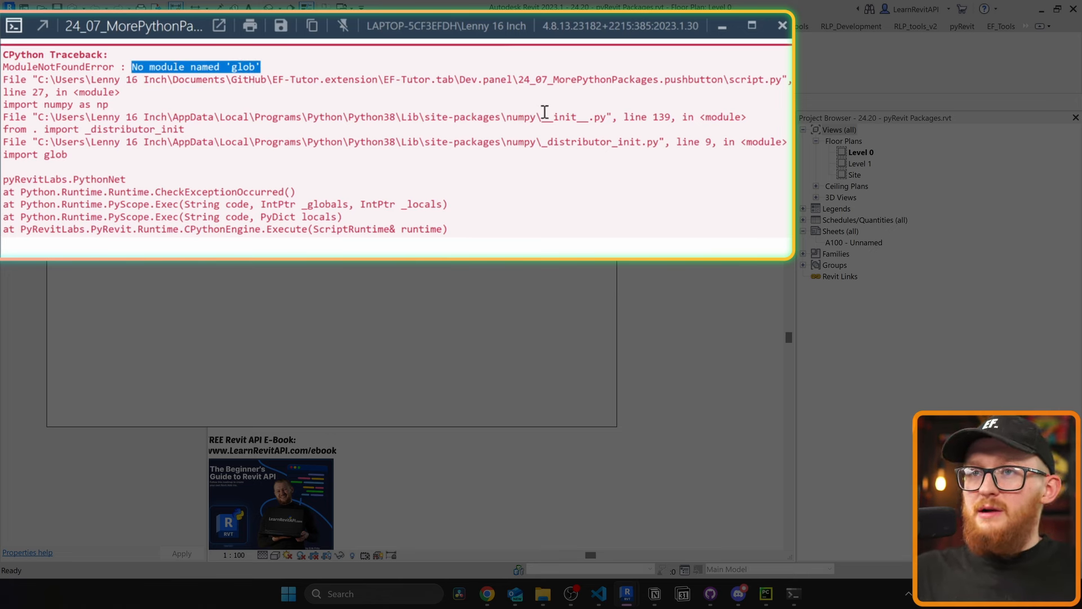
{"action": "left_click", "coordinate": [543, 593]}
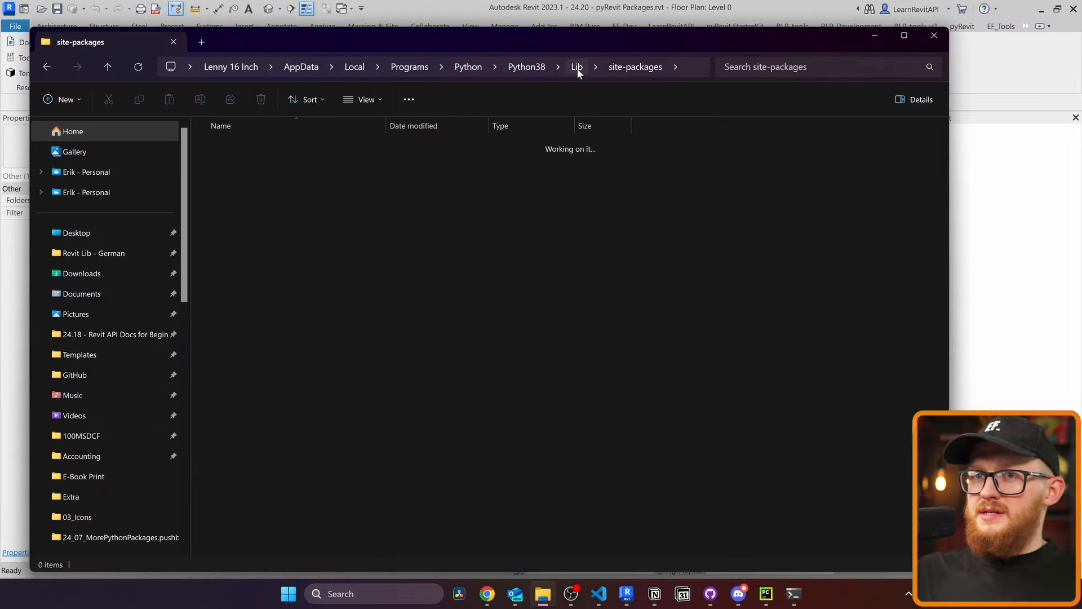
- Locate glob.py in Python38's Lib folder and show that folder's full path
{"action": "left_click", "coordinate": [576, 67]}
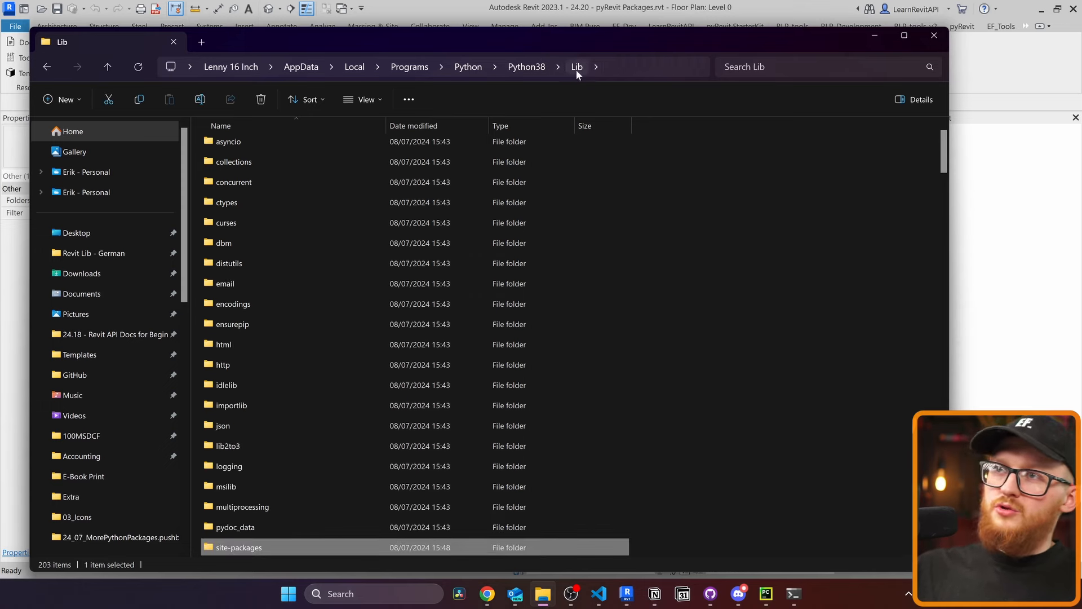
{"action": "scroll", "scroll_direction": "down", "scroll_amount": 3}
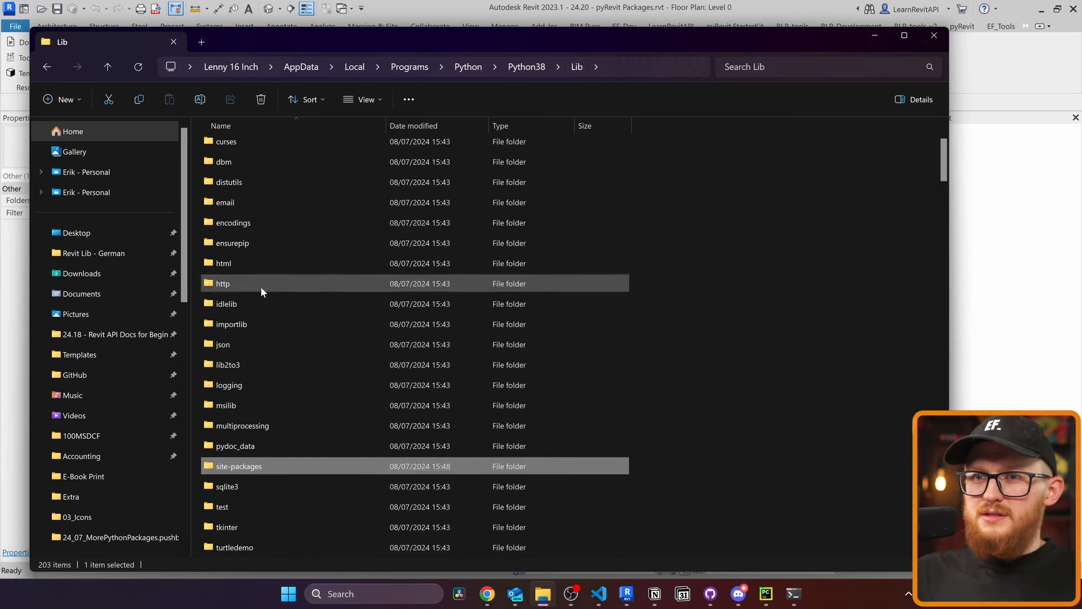
{"action": "scroll", "scroll_direction": "up", "scroll_amount": 3}
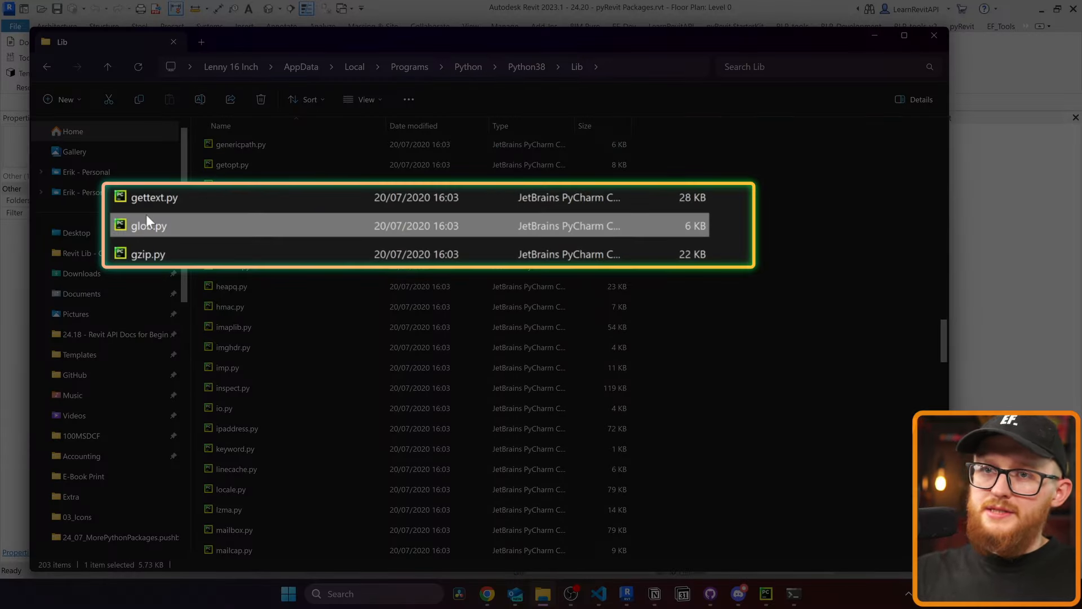
{"action": "left_click", "coordinate": [311, 66]}
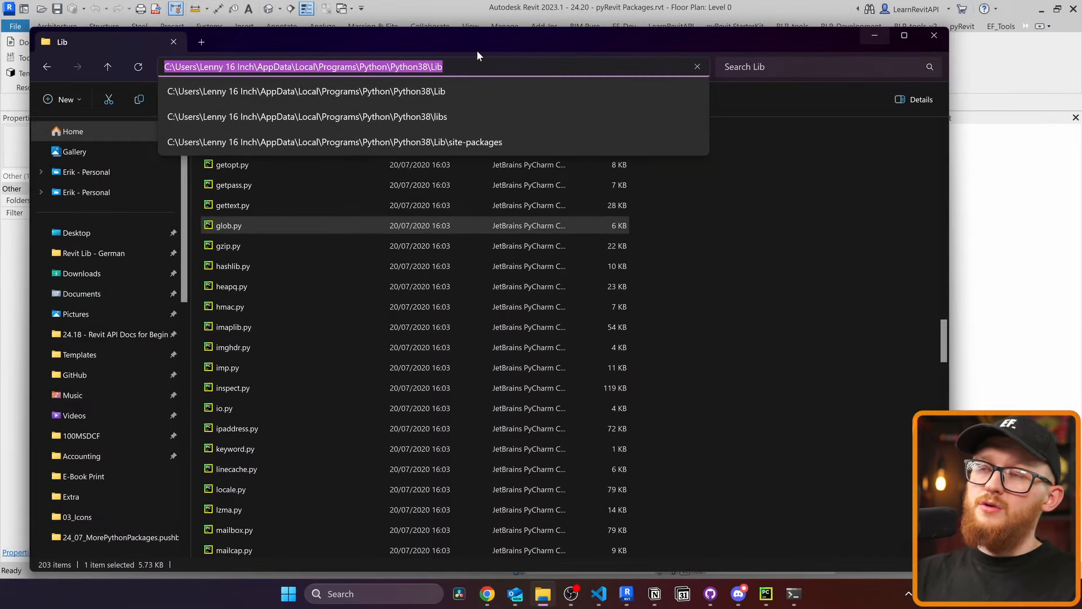
{"action": "mouse_move", "coordinate": [421, 131]}
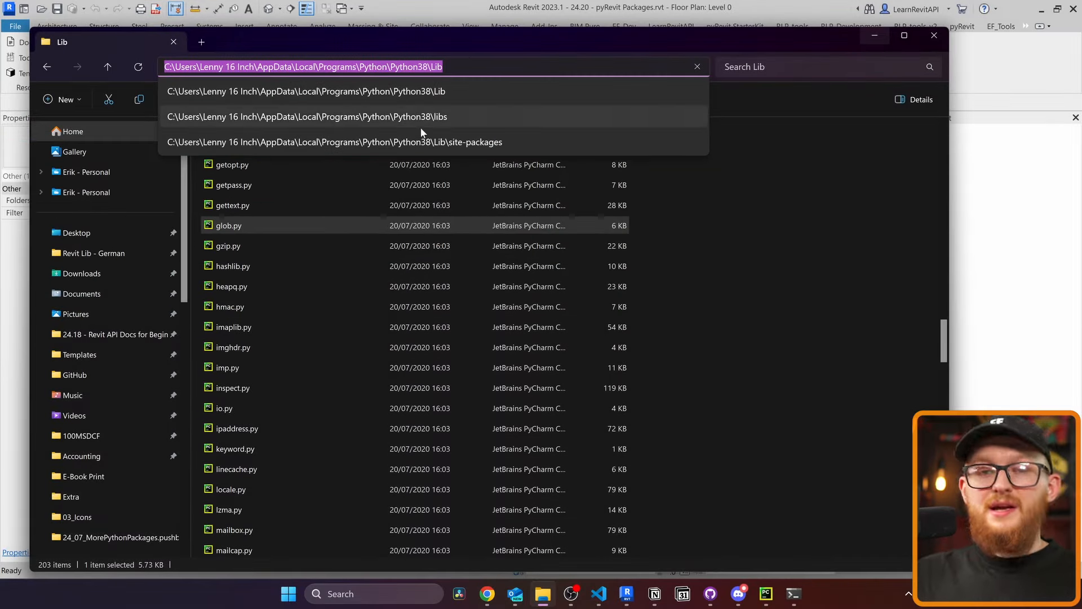
- Open cmd, confirm Python 3.8.5 runs, and list its sys.path folders with python -m site
{"action": "left_click", "coordinate": [315, 593]}
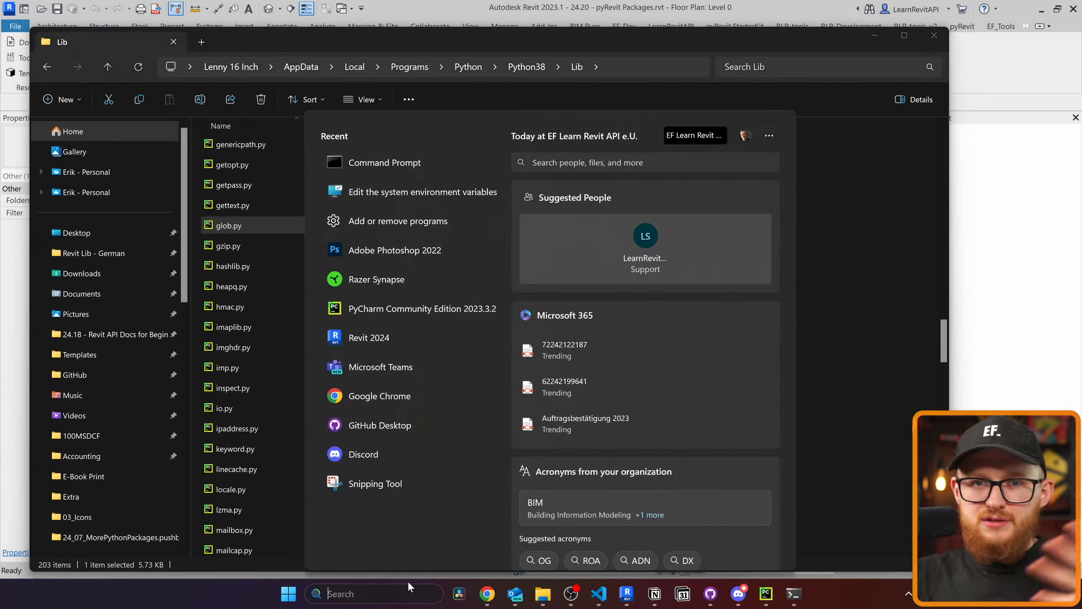
{"action": "type", "text": "cmd"}
{"action": "type", "text": "python"}
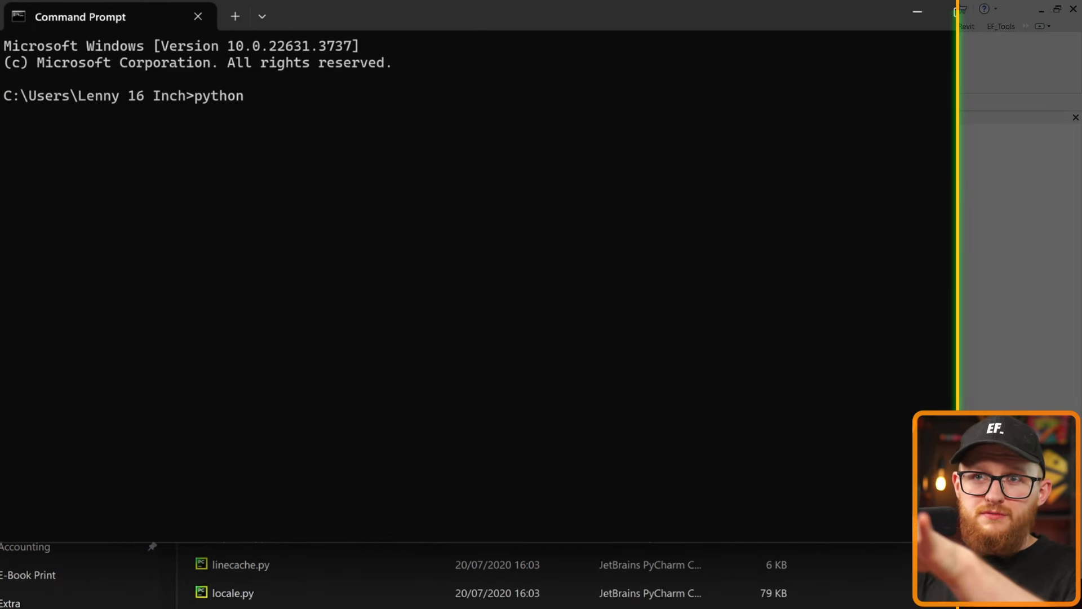
{"action": "key", "text": "Return"}
{"action": "type", "text": "exit("}
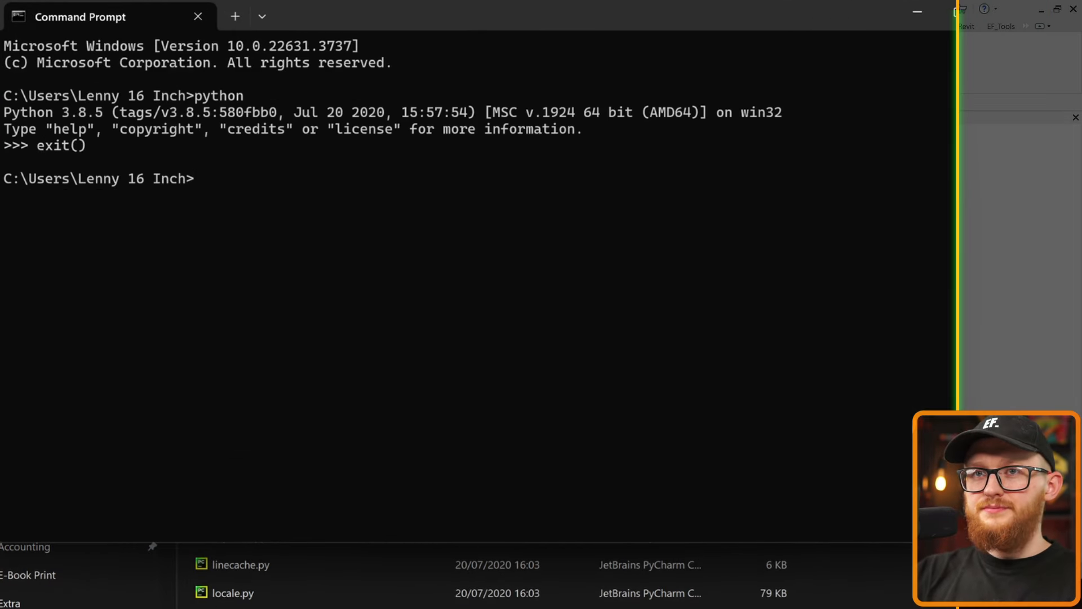
{"action": "type", "text": "python -m"}
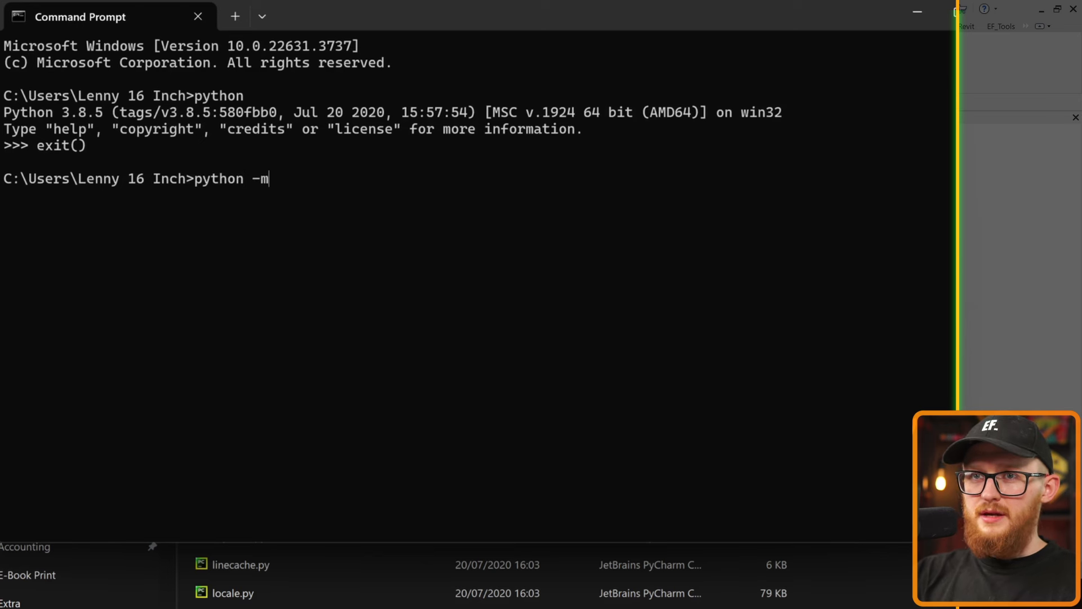
{"action": "key", "text": "Return"}
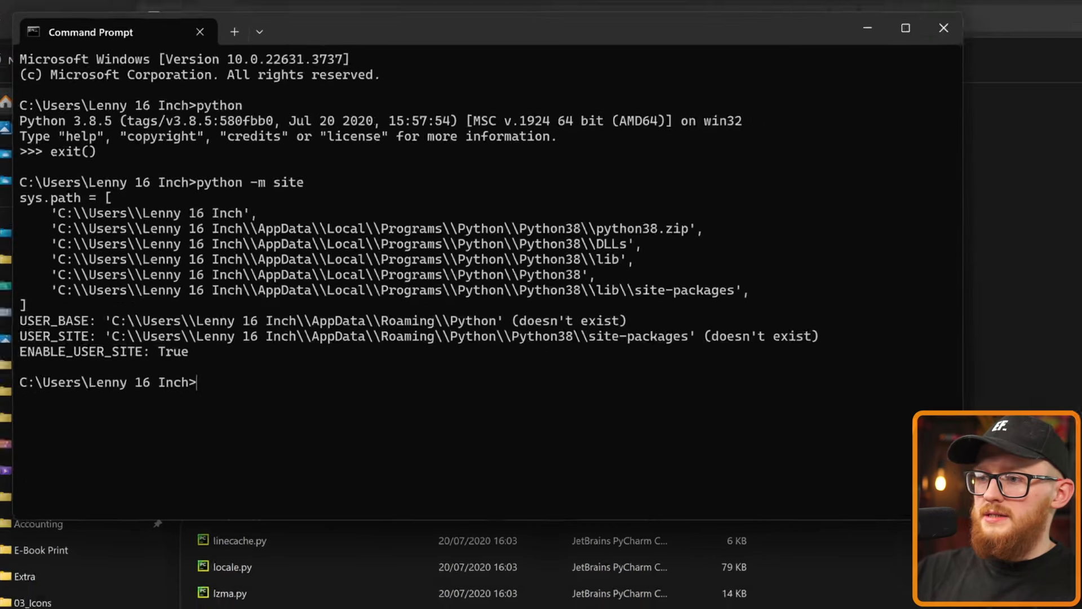
- Add a second sys.path.append for Python38's Lib folder after the site-packages line
{"action": "left_click", "coordinate": [765, 594]}
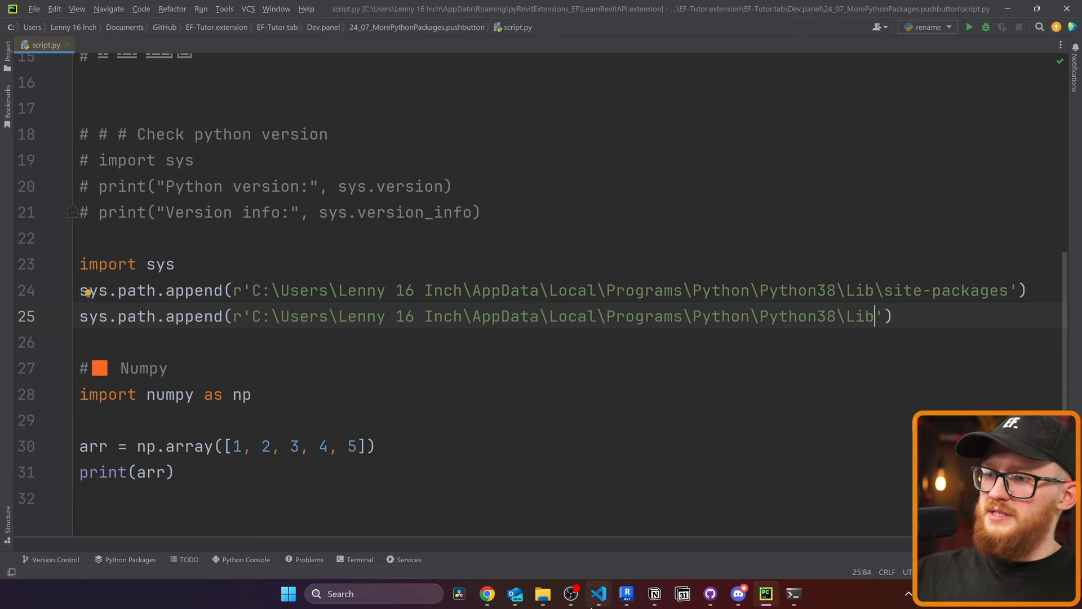
{"action": "mouse_move", "coordinate": [541, 594]}
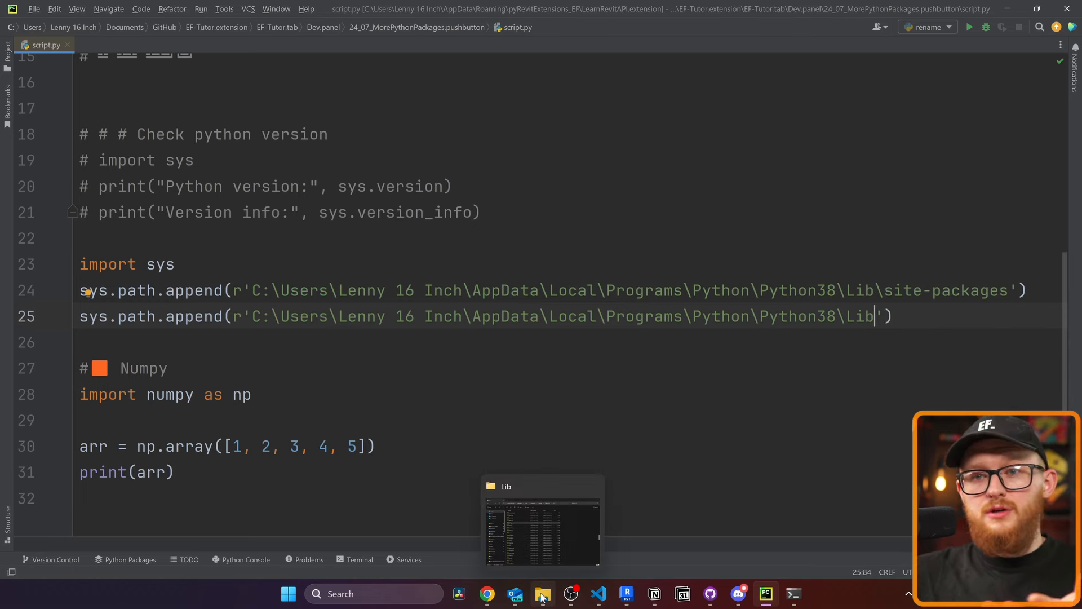
{"action": "left_click", "coordinate": [541, 520]}
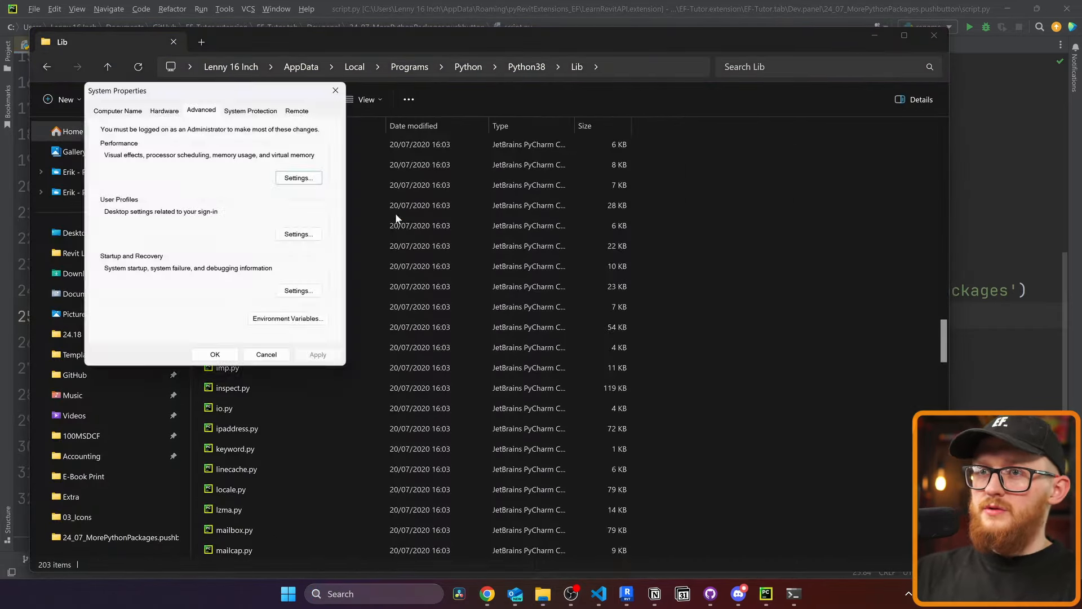
{"action": "left_click", "coordinate": [287, 318]}
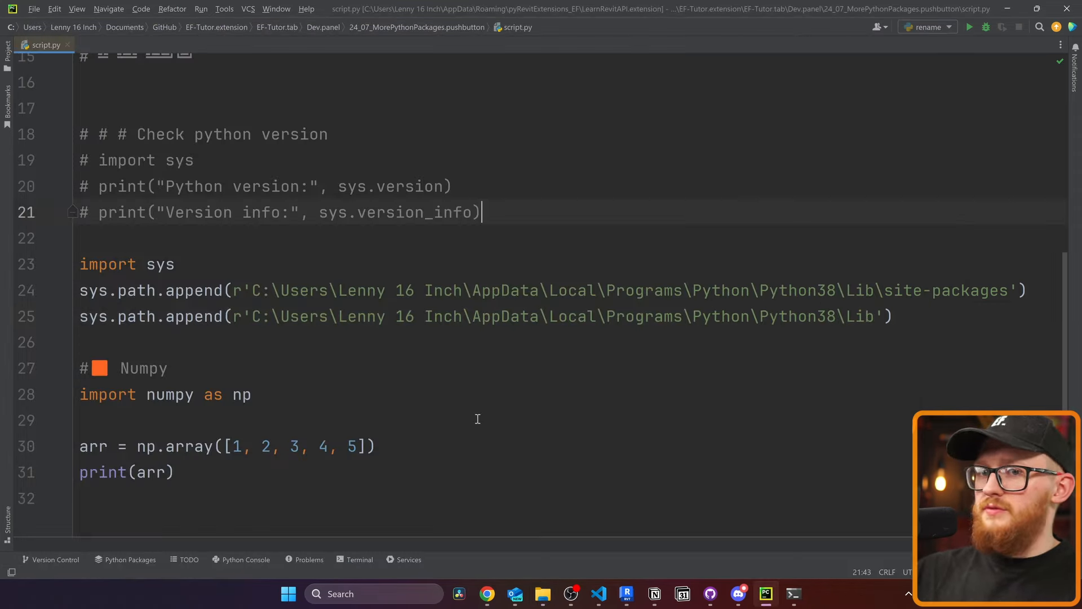
{"action": "left_click", "coordinate": [165, 368]}
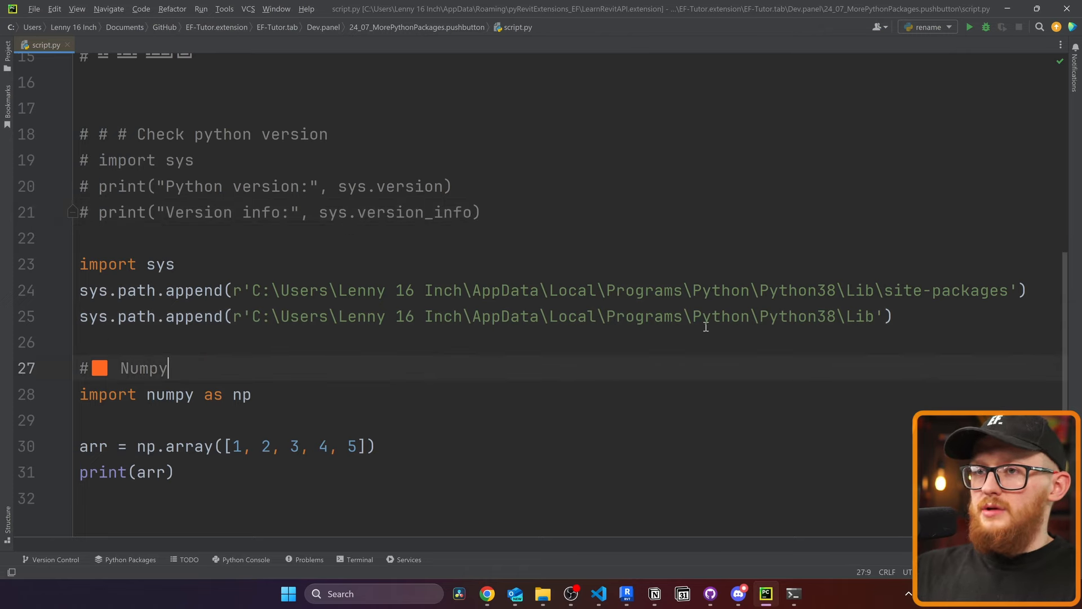
{"action": "left_click", "coordinate": [892, 316]}
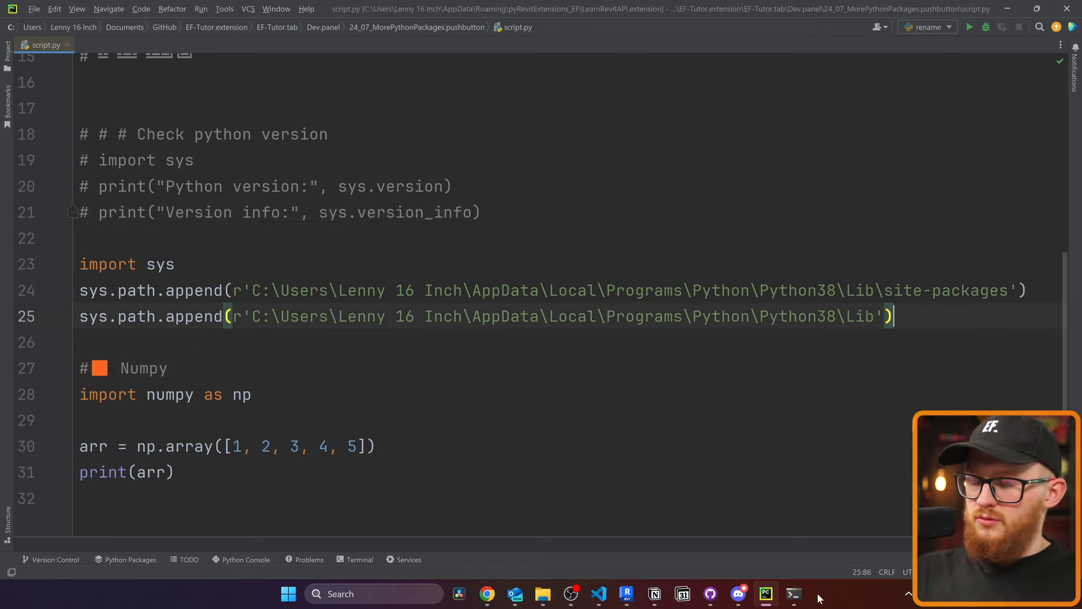
{"action": "left_click", "coordinate": [625, 594]}
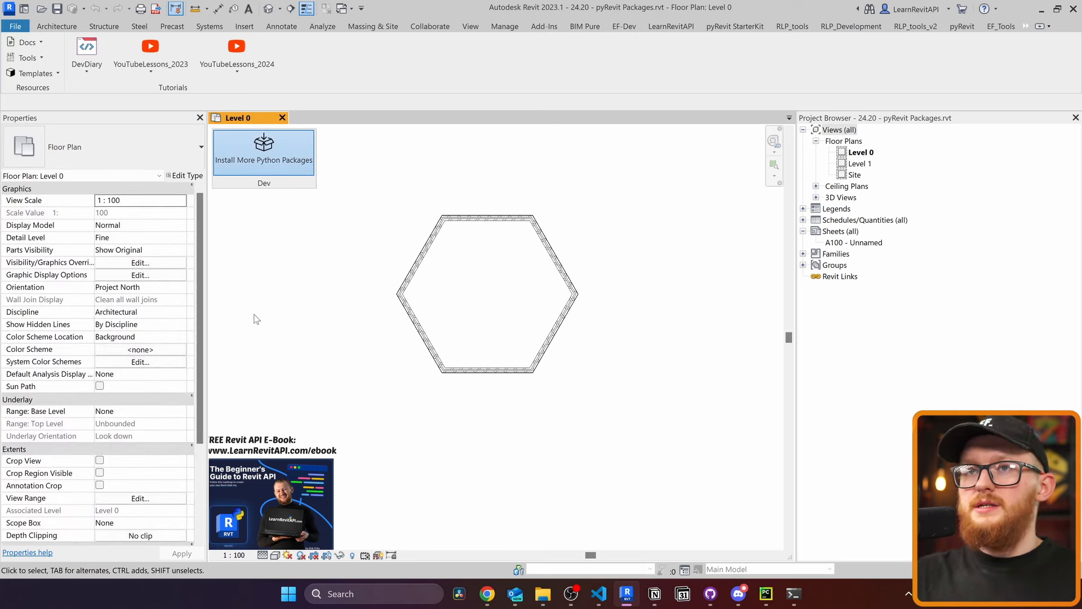
- Rerun the button and highlight the printed numpy array and its numpy.ndarray type
{"action": "left_click", "coordinate": [263, 150]}
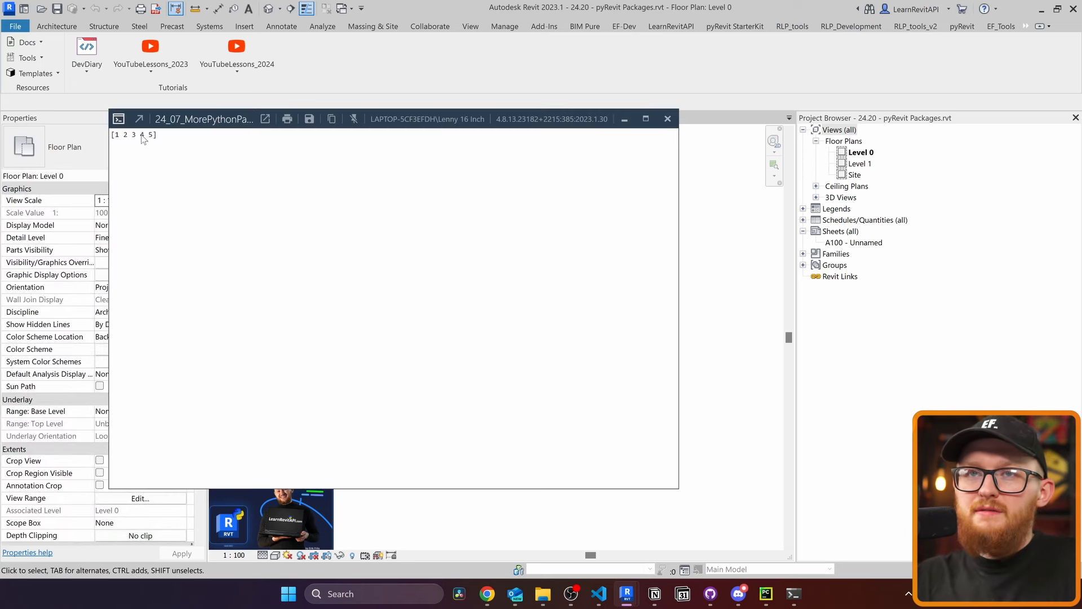
{"action": "triple_click", "coordinate": [133, 135]}
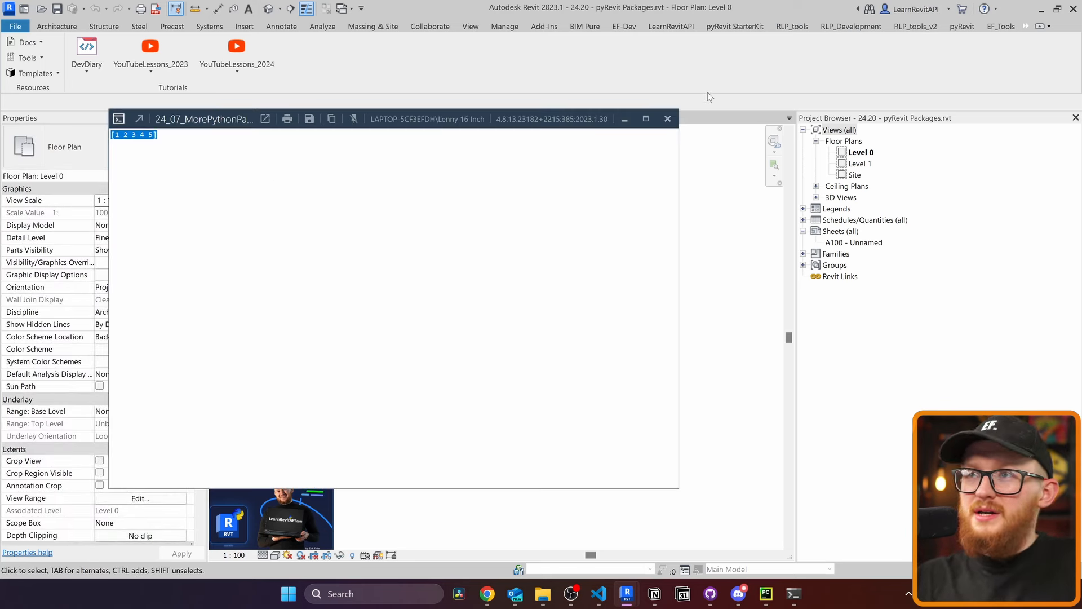
{"action": "left_click", "coordinate": [765, 593]}
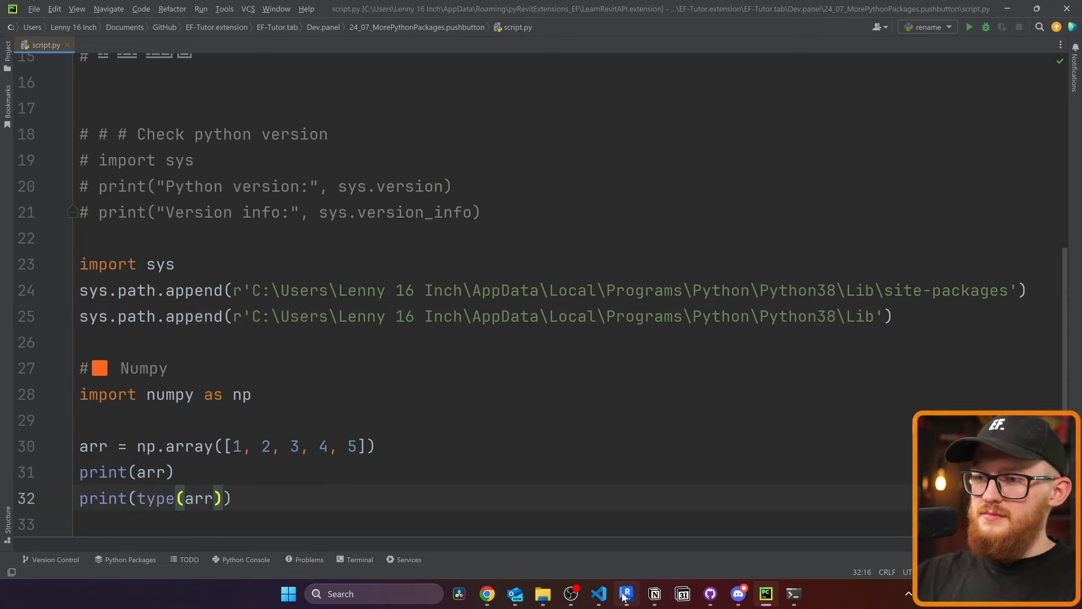
{"action": "left_click", "coordinate": [626, 594]}
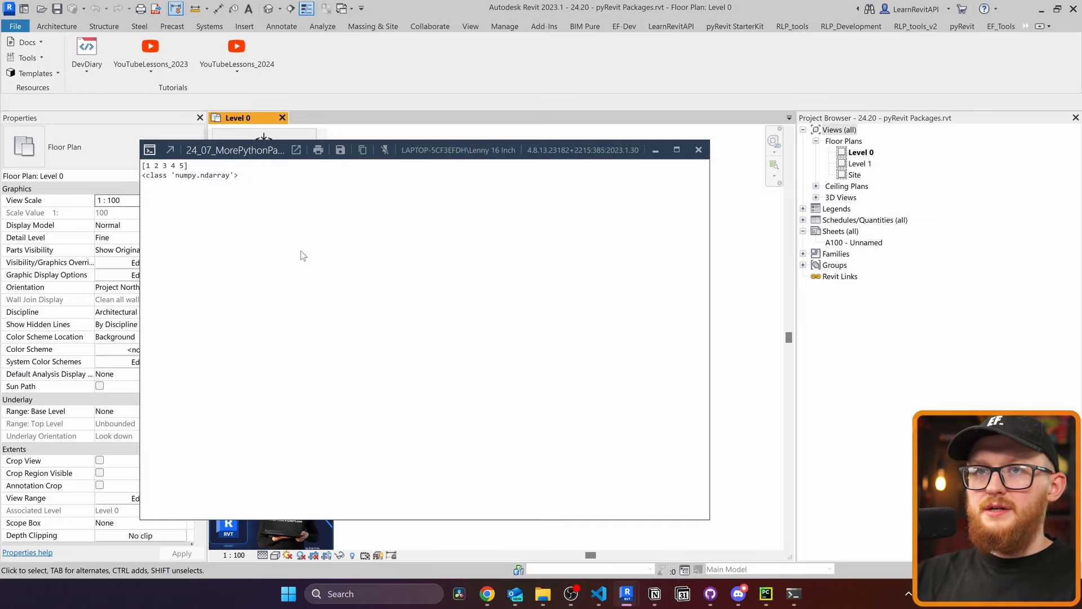
{"action": "double_click", "coordinate": [202, 174]}
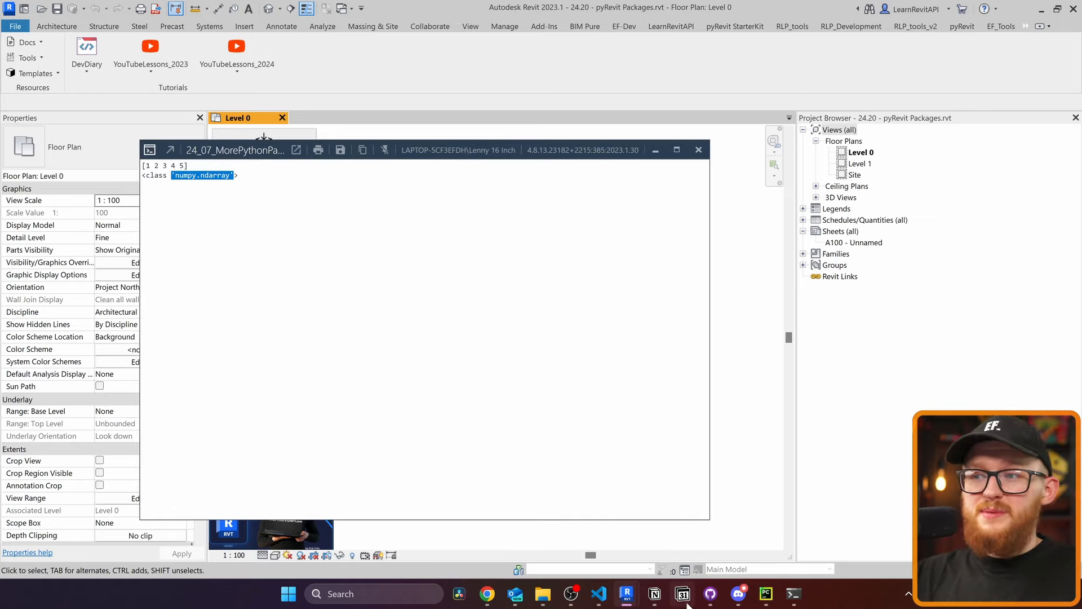
{"action": "left_click", "coordinate": [765, 594]}
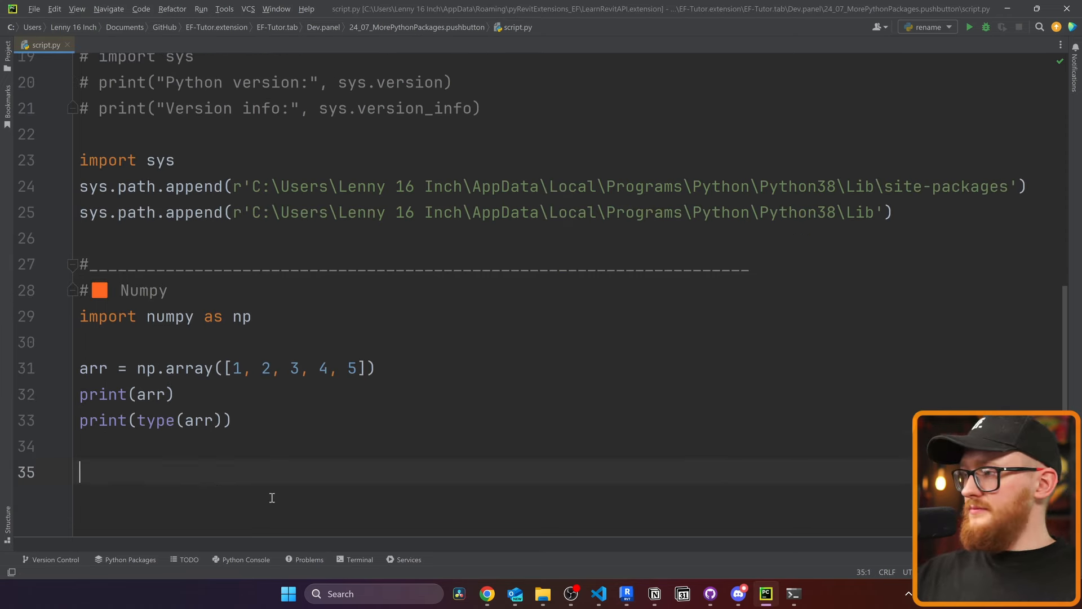
{"action": "scroll", "scroll_direction": "down", "scroll_amount": 3}
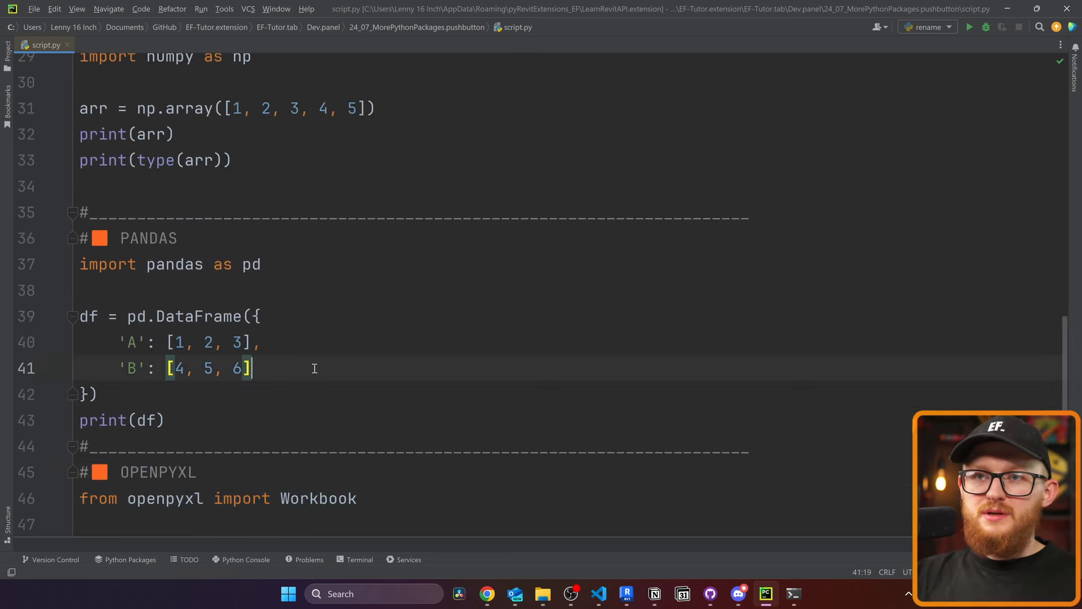
{"action": "scroll", "scroll_direction": "up", "scroll_amount": 3}
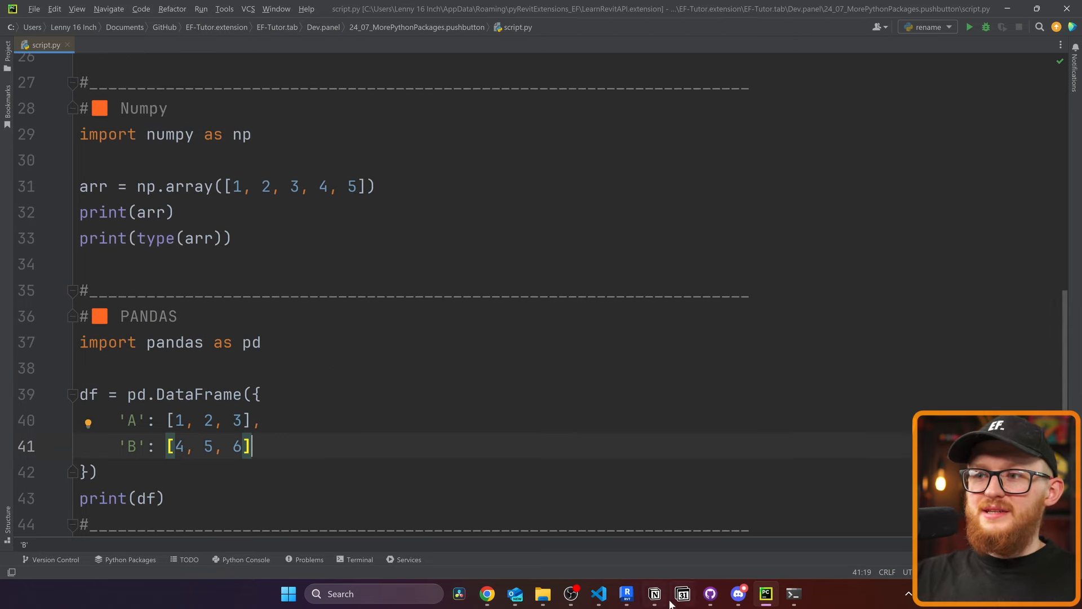
- Rerun Install More Python Packages in Revit and highlight the missing '_bz2' module error
{"action": "left_click", "coordinate": [626, 593]}
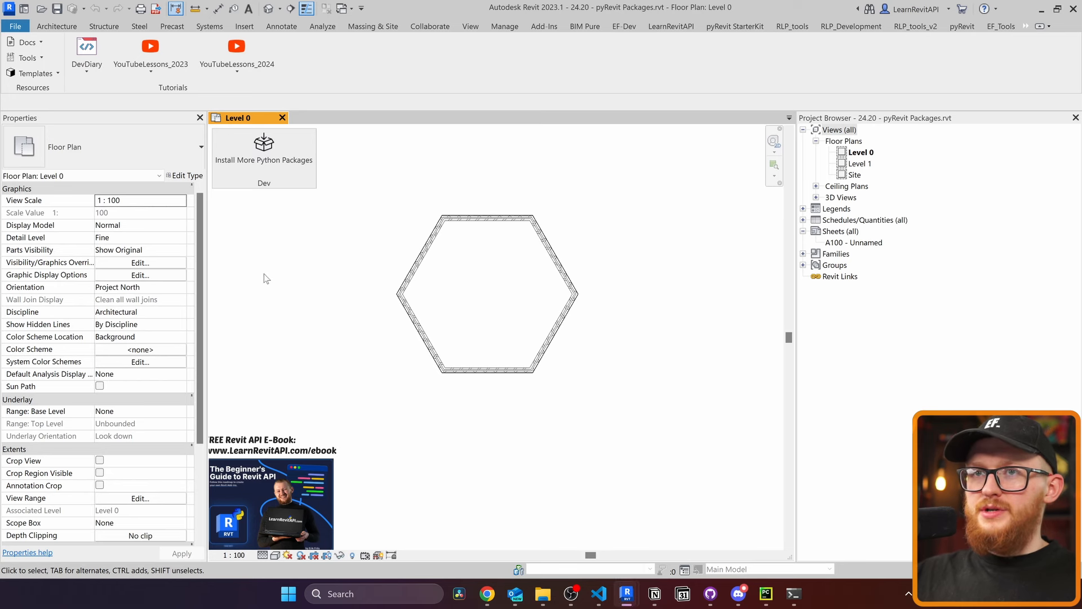
{"action": "left_click", "coordinate": [264, 145]}
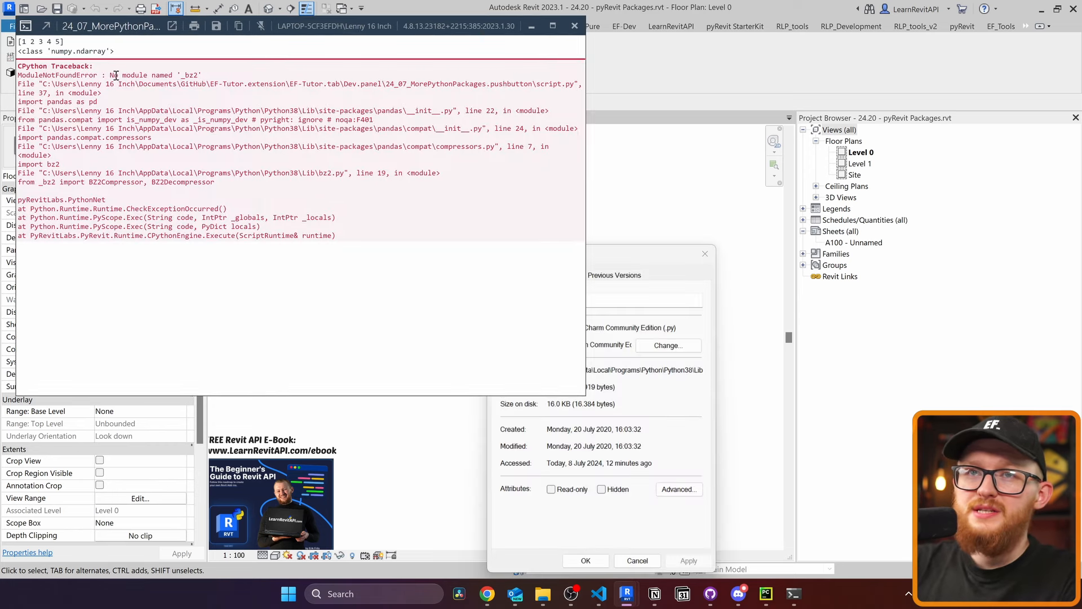
{"action": "double_click", "coordinate": [153, 74]}
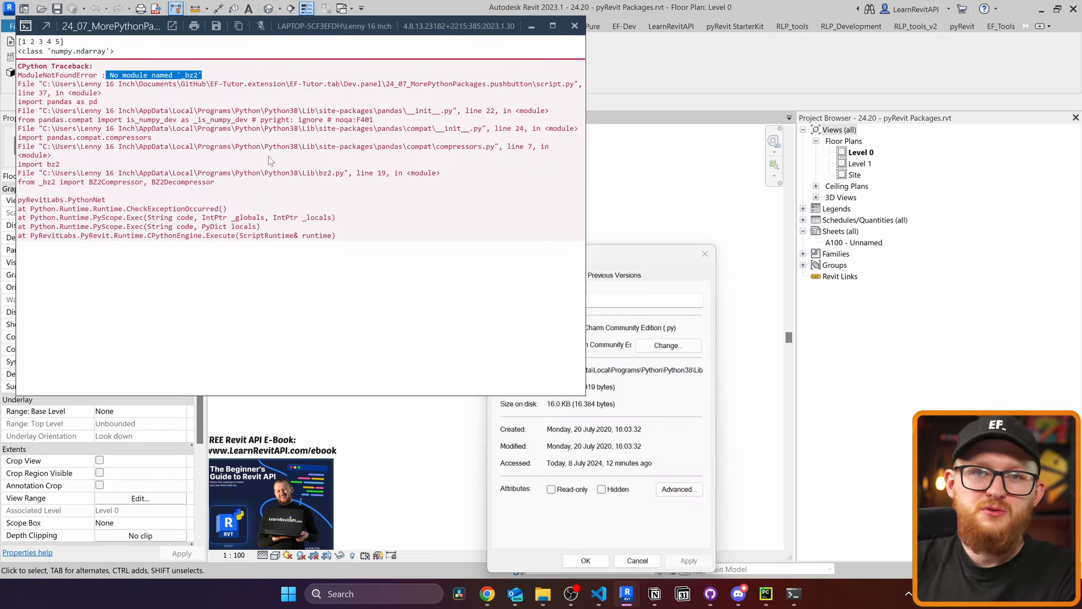
{"action": "mouse_move", "coordinate": [766, 396]}
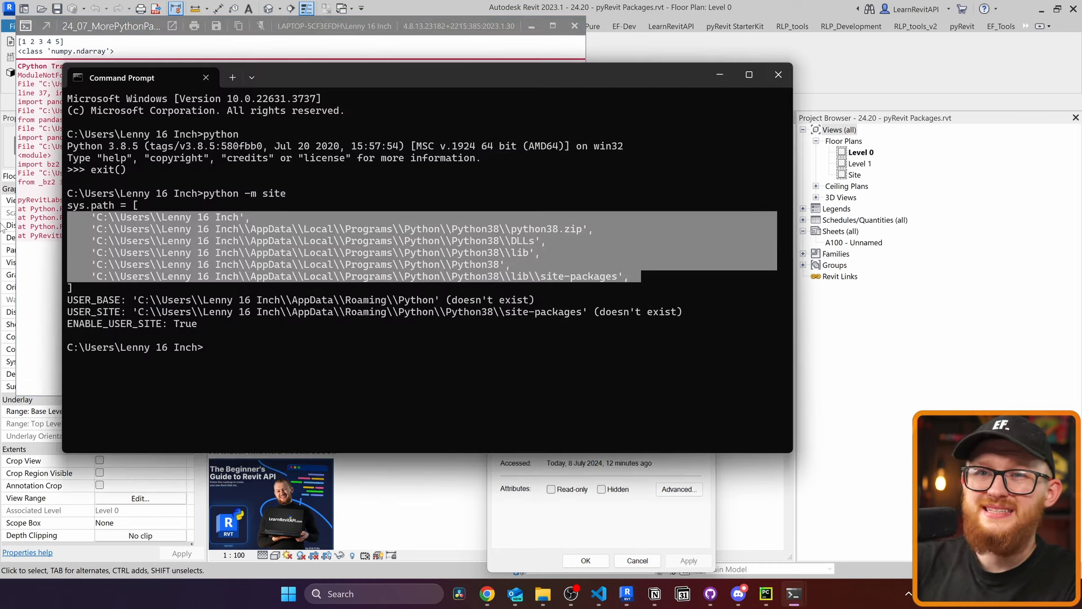
{"action": "mouse_move", "coordinate": [765, 593]}
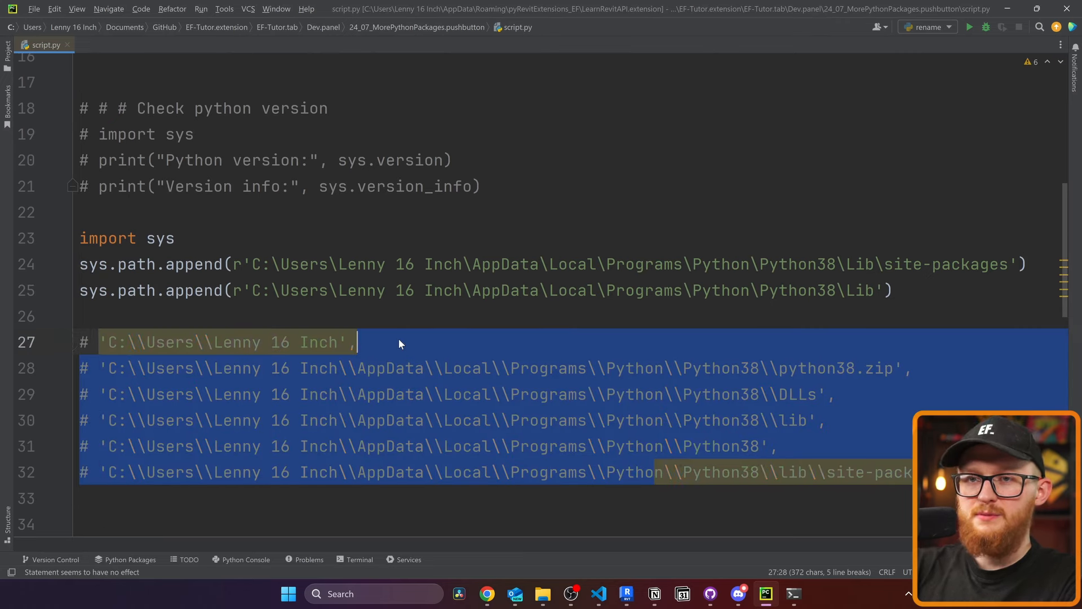
- Clear the new lines and copy a Python38 path from the listed sys.path entries
{"action": "left_click", "coordinate": [386, 290]}
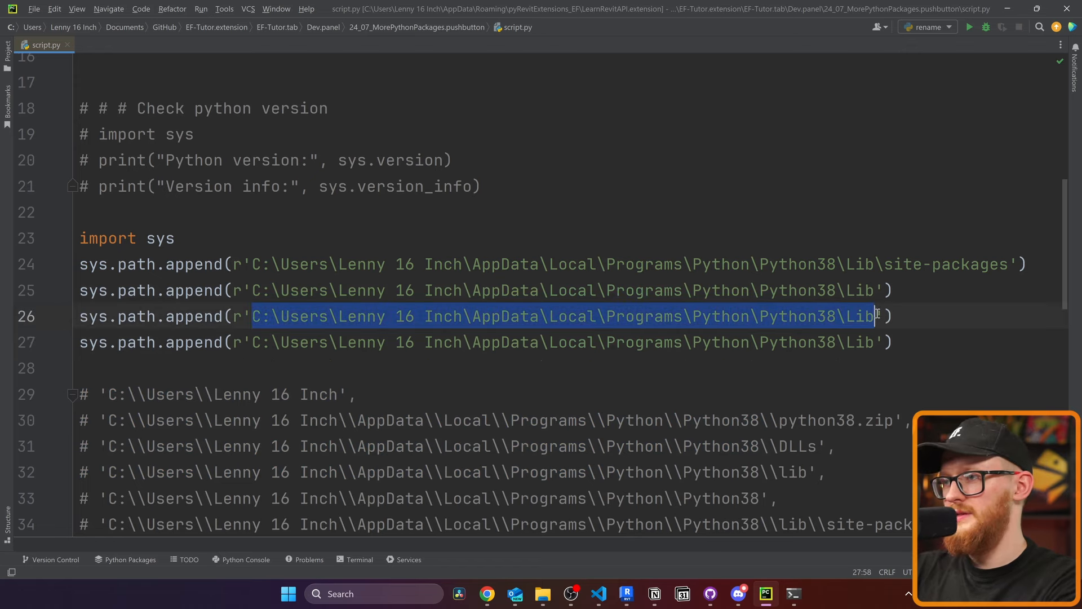
{"action": "key", "text": "Delete"}
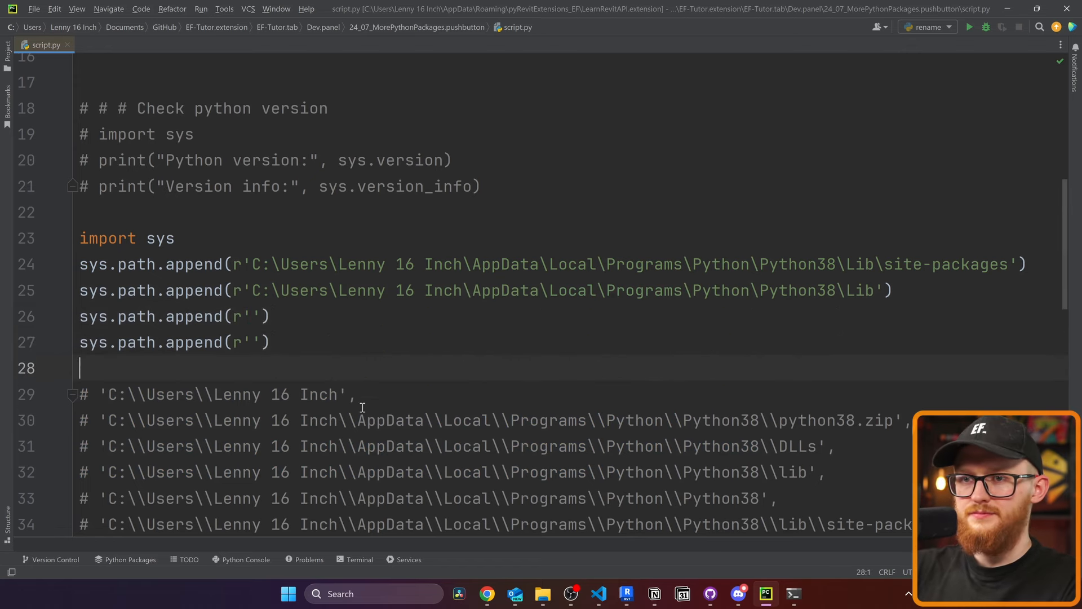
{"action": "scroll", "scroll_direction": "down", "scroll_amount": 3}
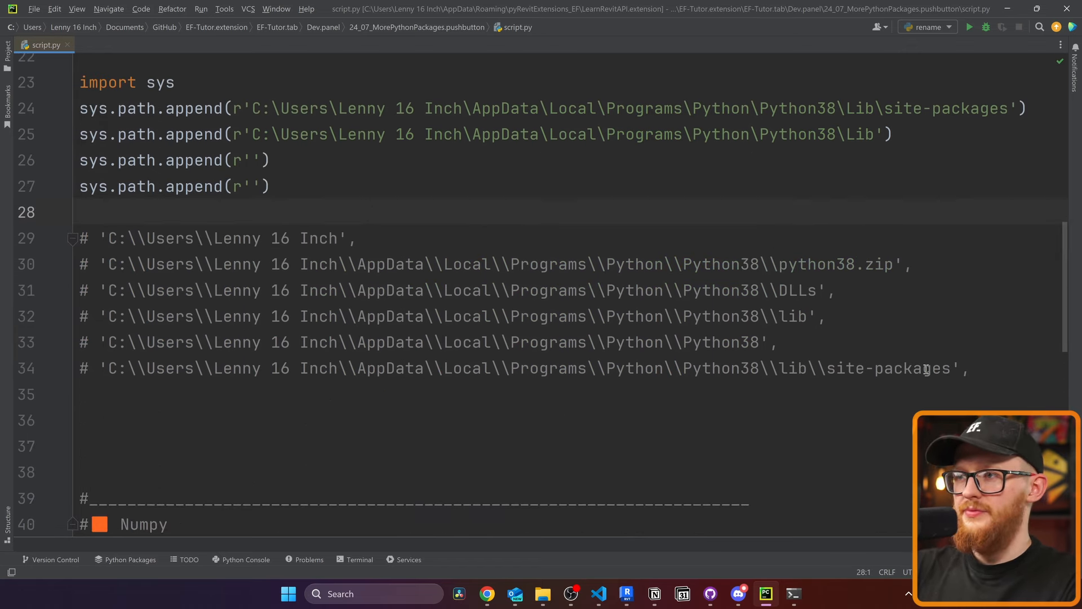
{"action": "double_click", "coordinate": [784, 317]}
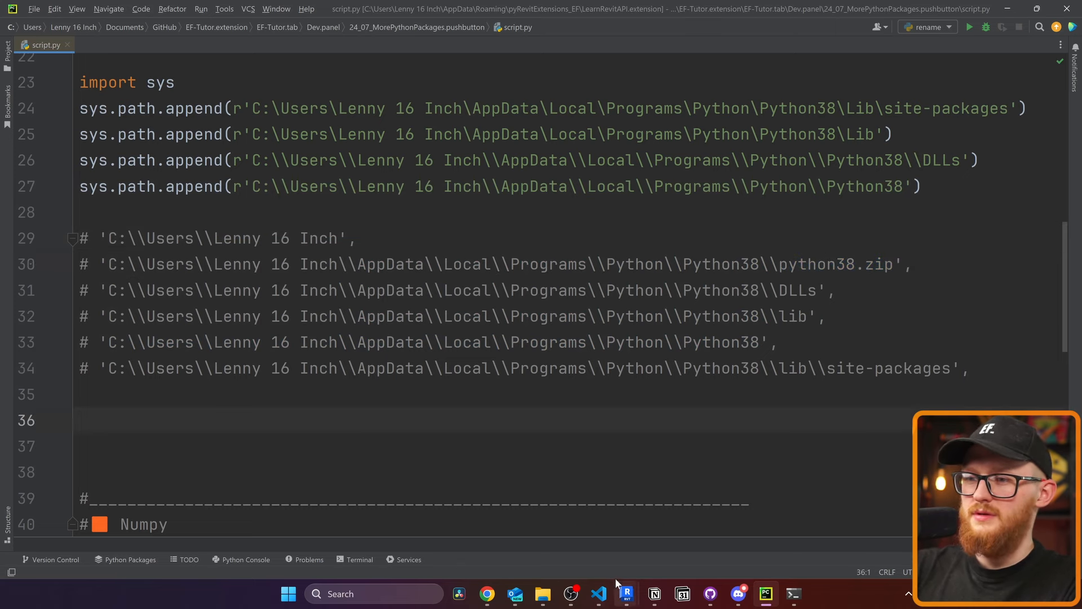
- Rerun Install More Python Packages and inspect the DataFrame and Workbook output
{"action": "left_click", "coordinate": [625, 593]}
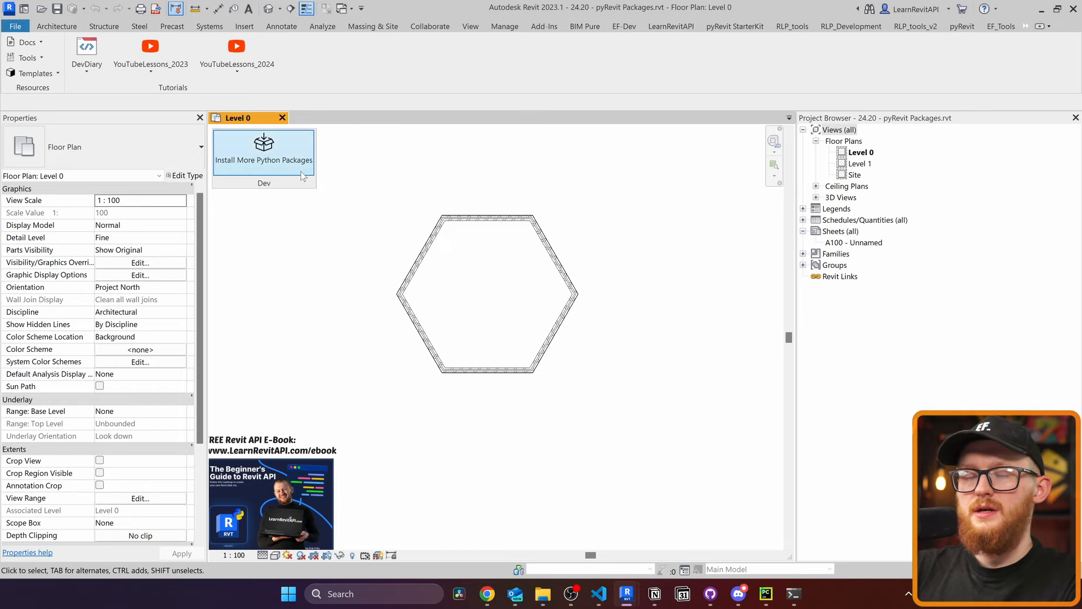
{"action": "left_click", "coordinate": [264, 145]}
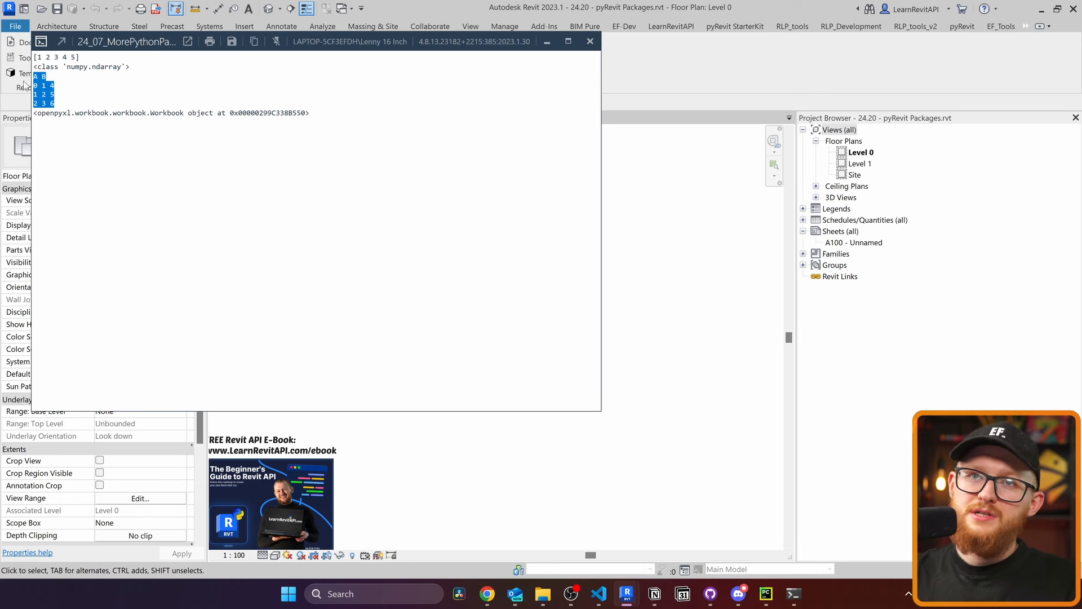
{"action": "mouse_move", "coordinate": [84, 116]}
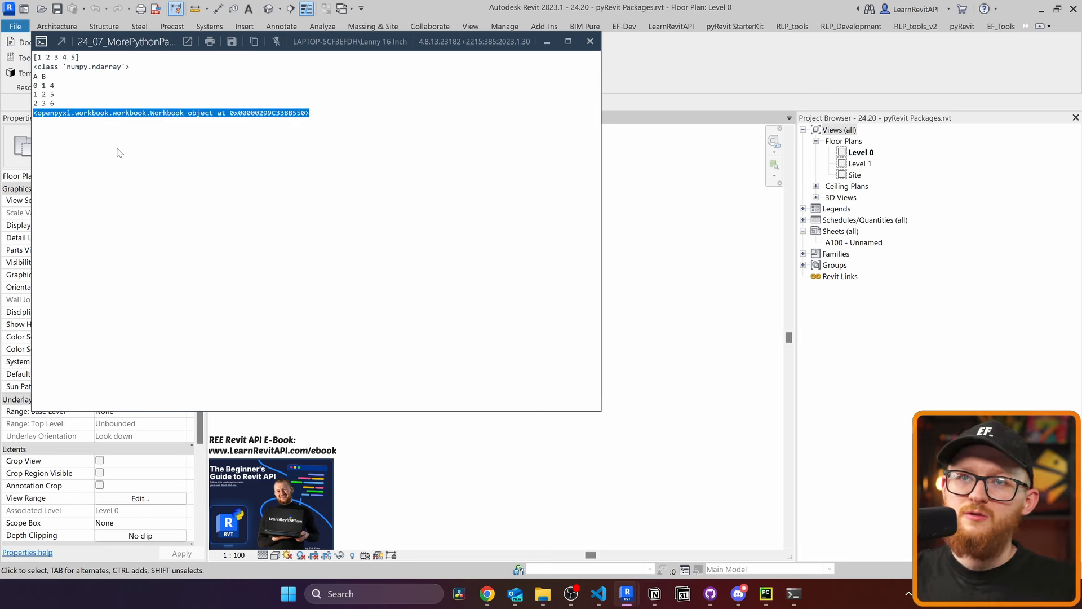
{"action": "left_click", "coordinate": [130, 143]}
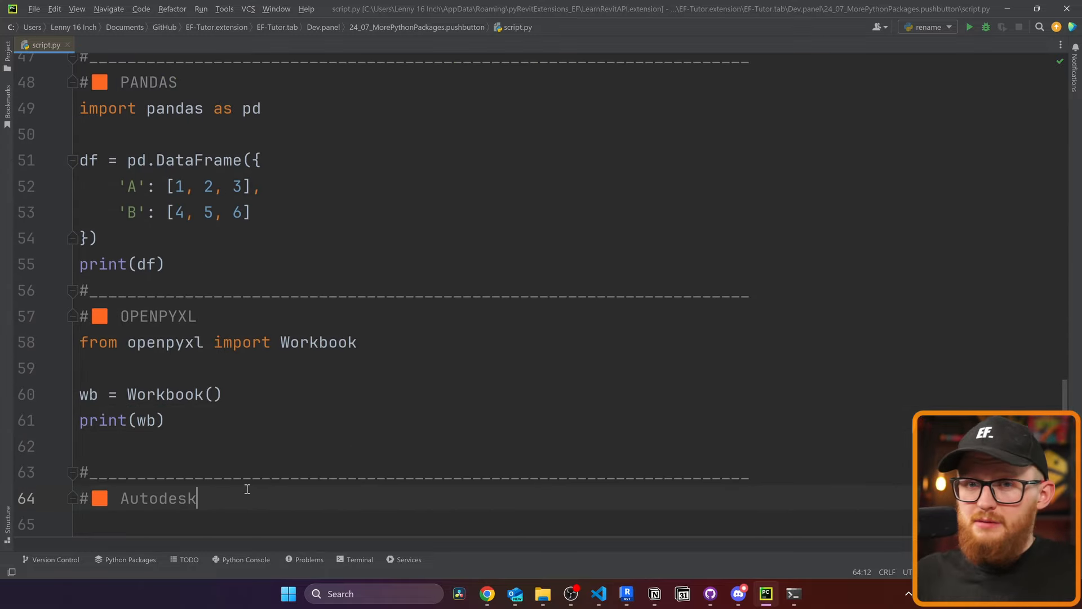
- Import Autodesk.Revit.DB and collect walls via FilteredElementCollector(doc).OfClass(Wall).ToElements(), then view Revit output
{"action": "type", "text": "from Autodesk.R"}
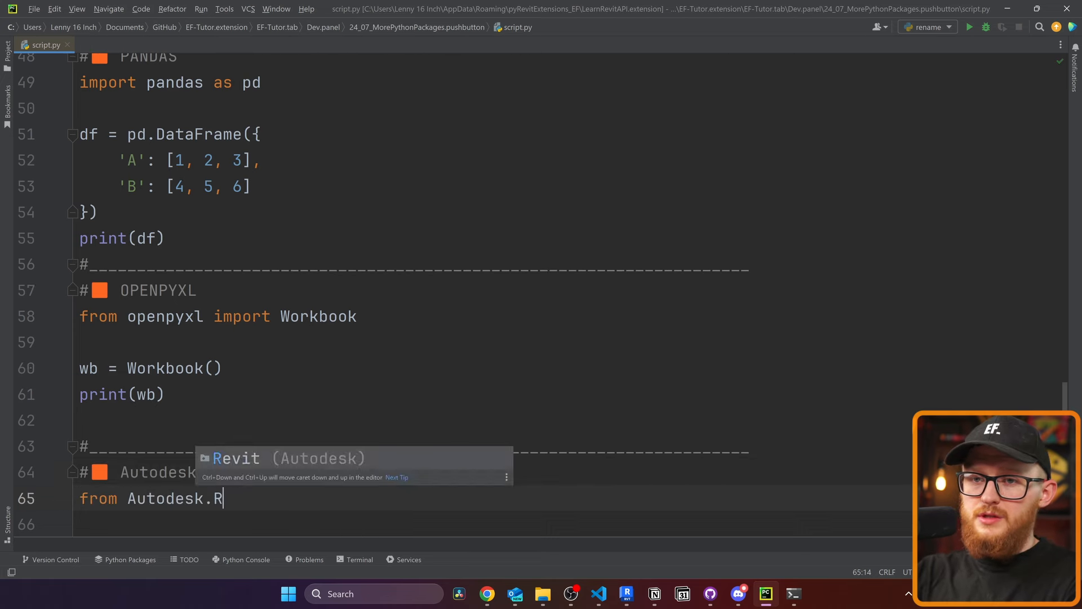
{"action": "type", "text": "evit.DB import *"}
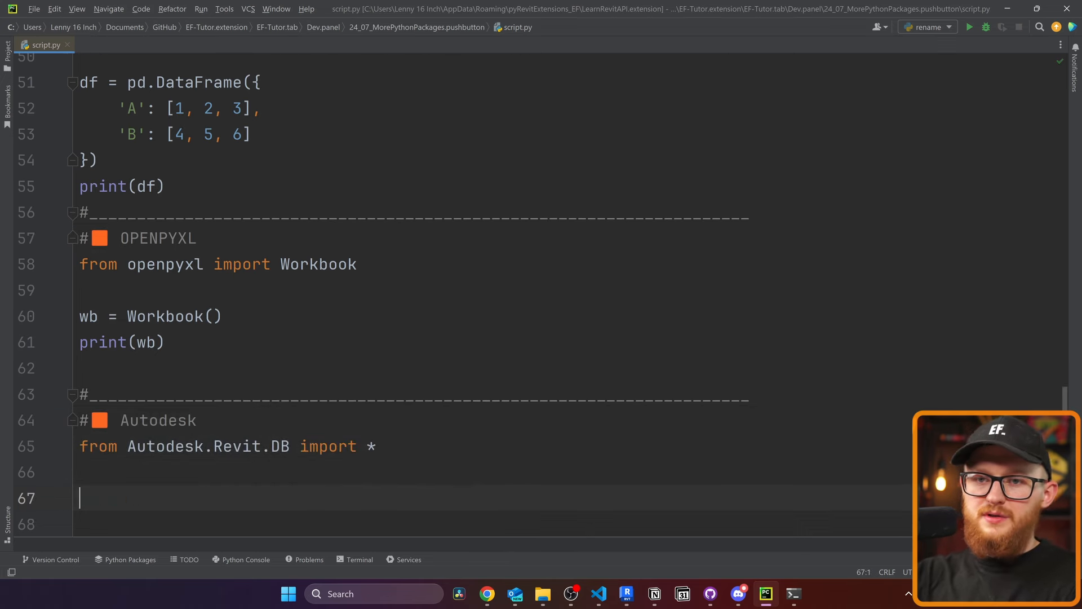
{"action": "type", "text": "walls = Filtere"}
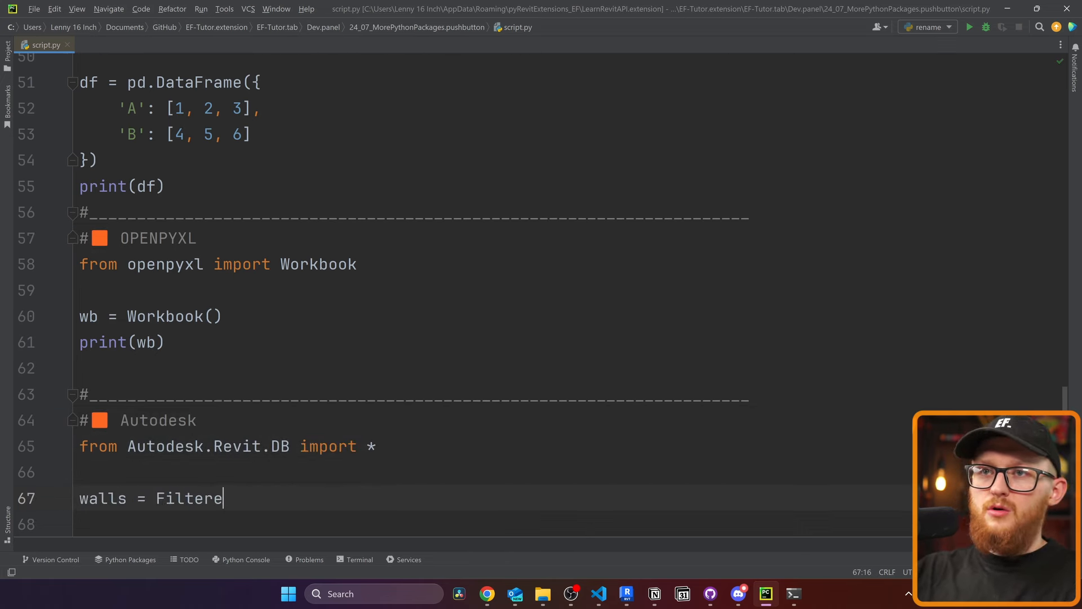
{"action": "type", "text": "dElementCollector(doc)."}
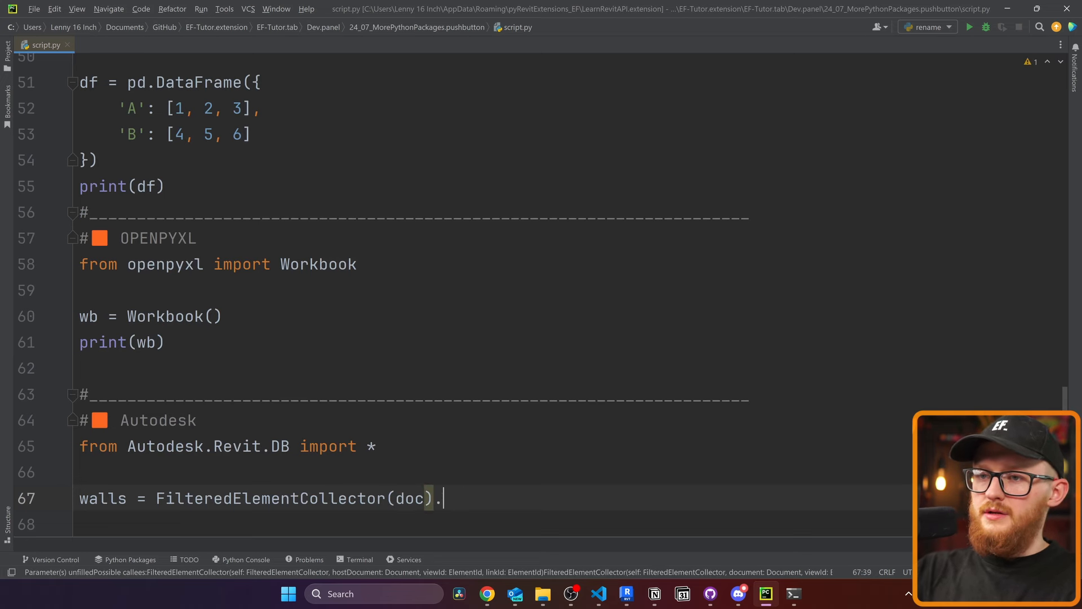
{"action": "type", "text": "OfClass(Wall).ToElements()"}
{"action": "left_click", "coordinate": [491, 524]}
{"action": "type", "text": "print(walls)"}
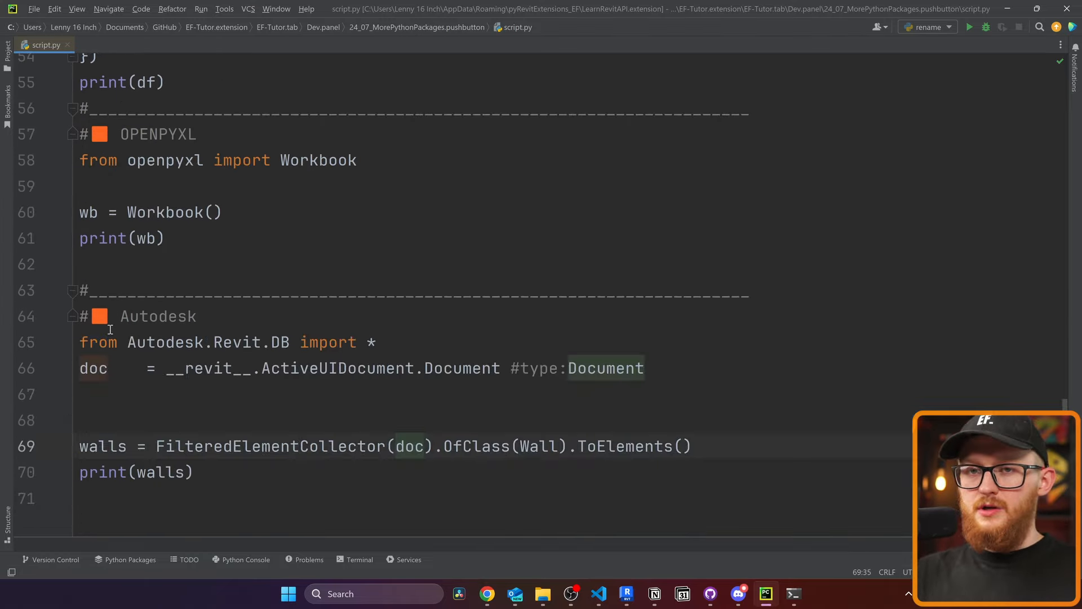
{"action": "double_click", "coordinate": [410, 446]}
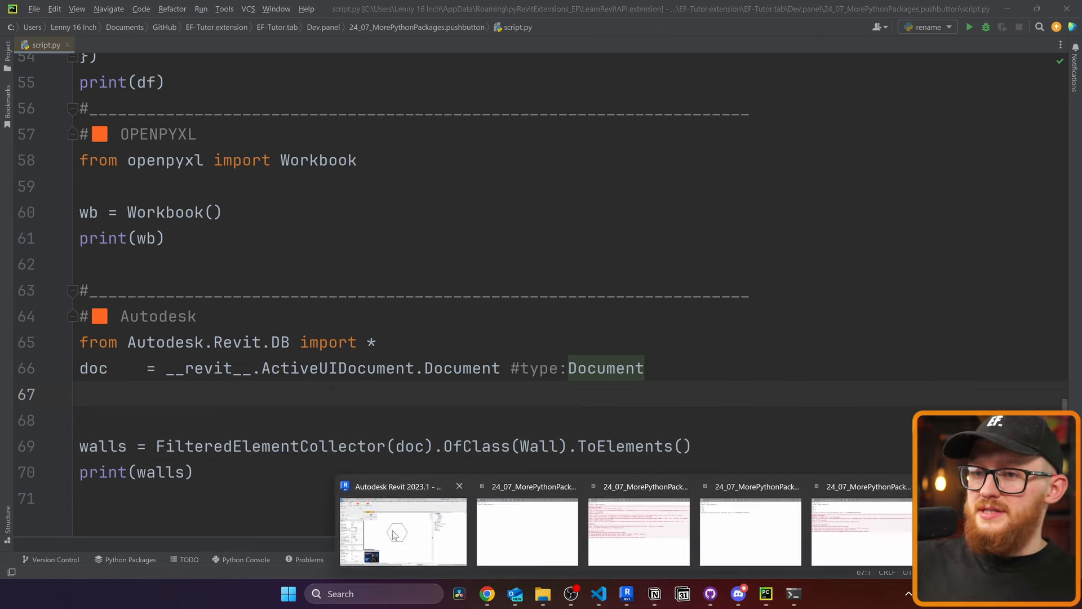
{"action": "left_click", "coordinate": [402, 532]}
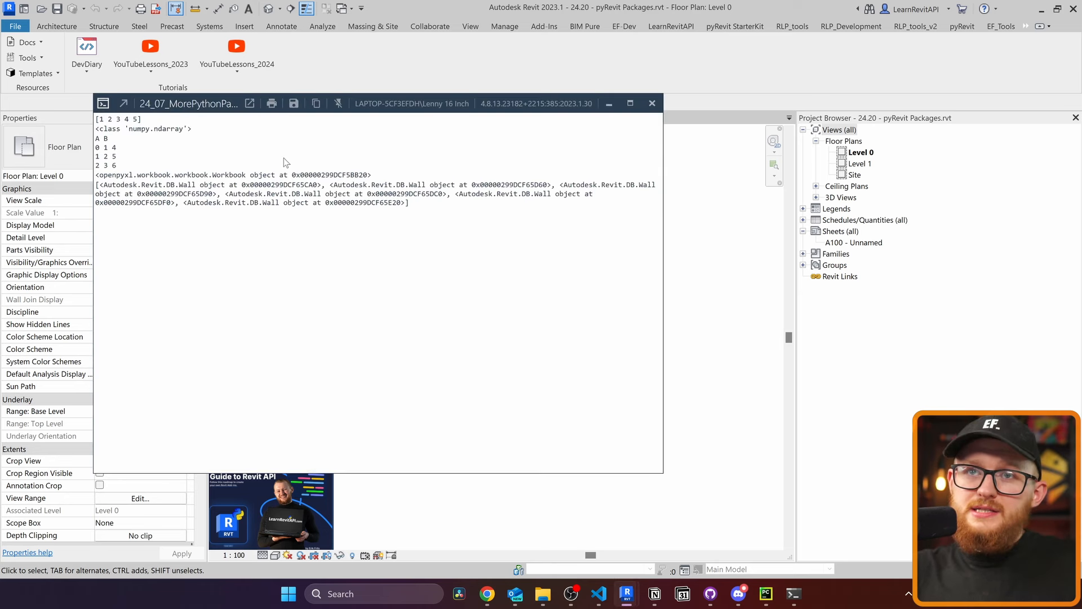
{"action": "mouse_move", "coordinate": [166, 162]}
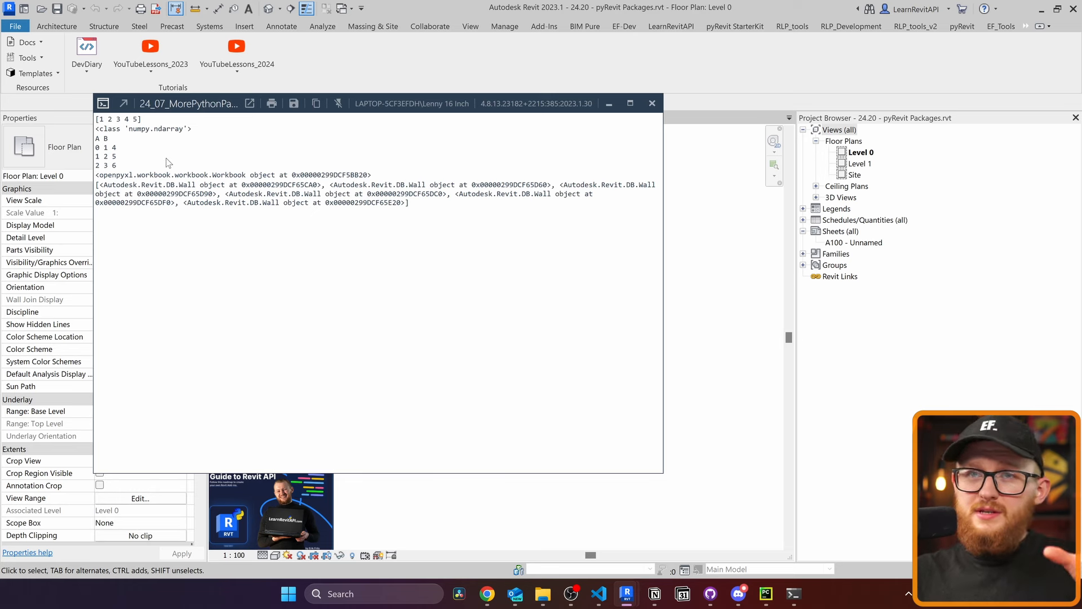